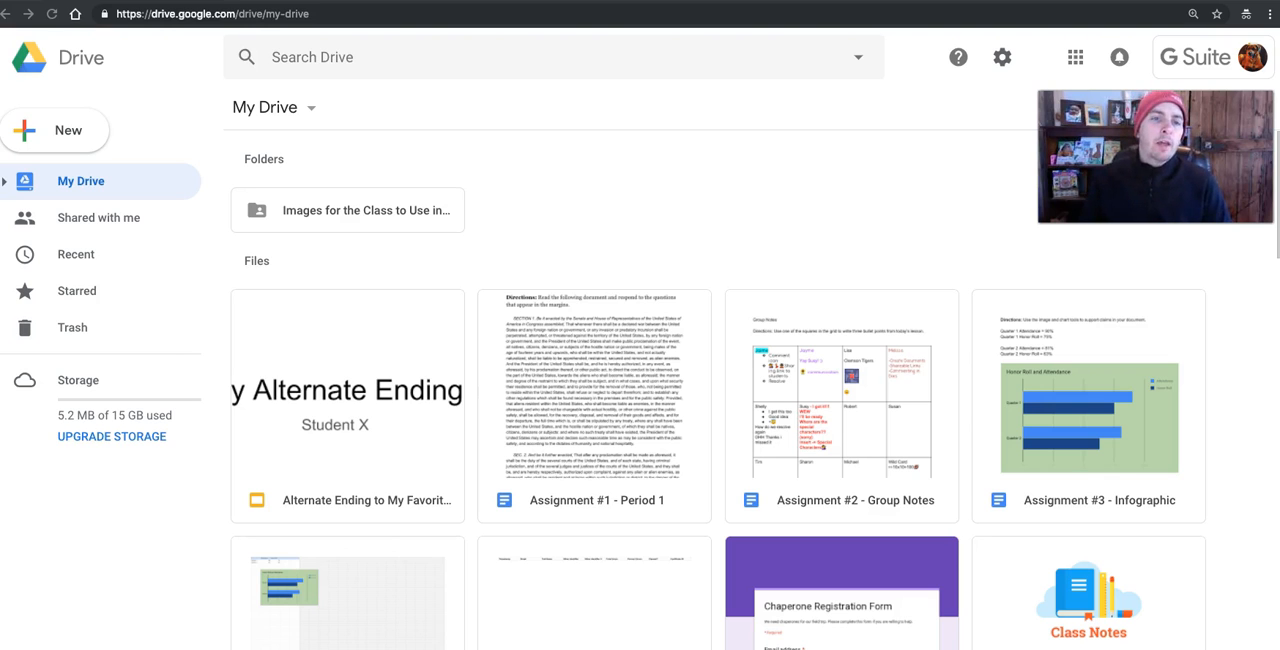
{"action": "mouse_move", "coordinate": [33, 120]}
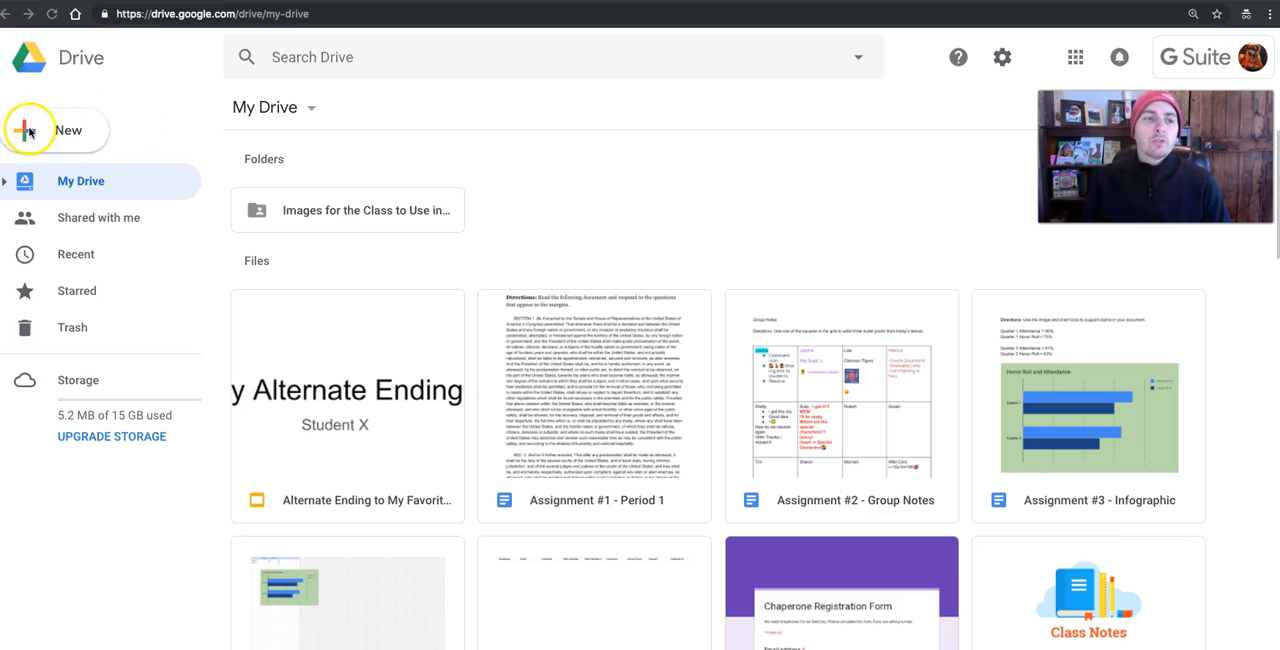
- Start a new Google Sites website from Drive's New menu under More
{"action": "left_click", "coordinate": [28, 130]}
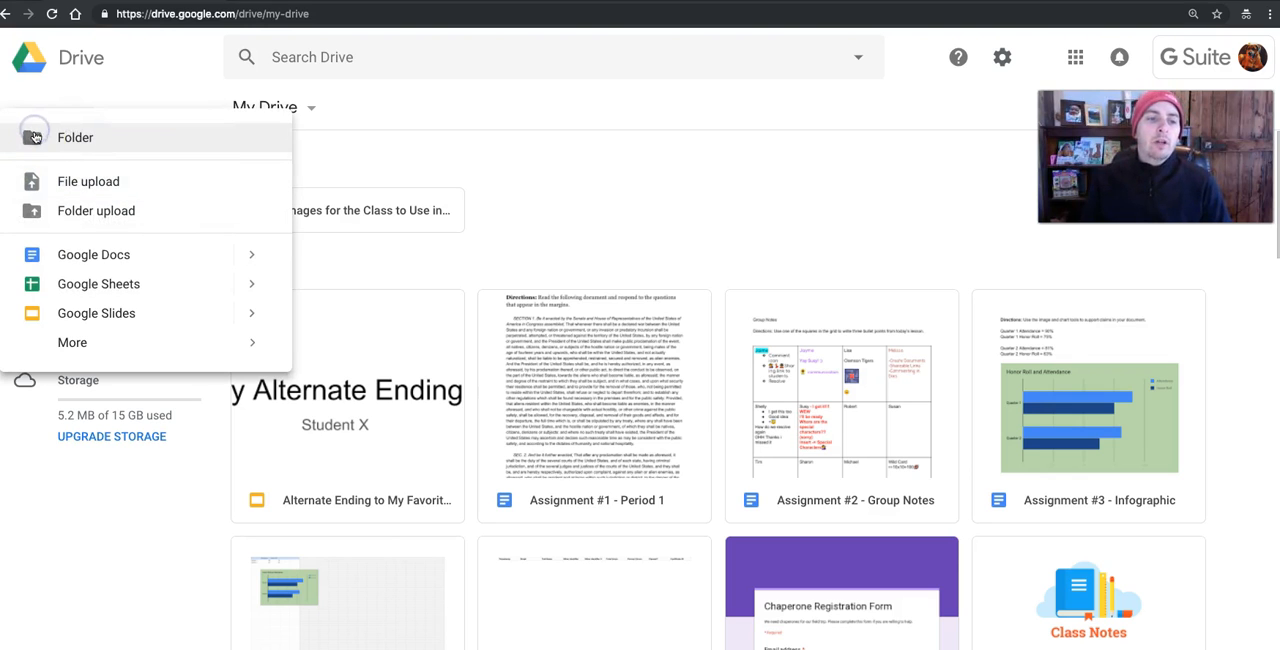
{"action": "left_click", "coordinate": [72, 342]}
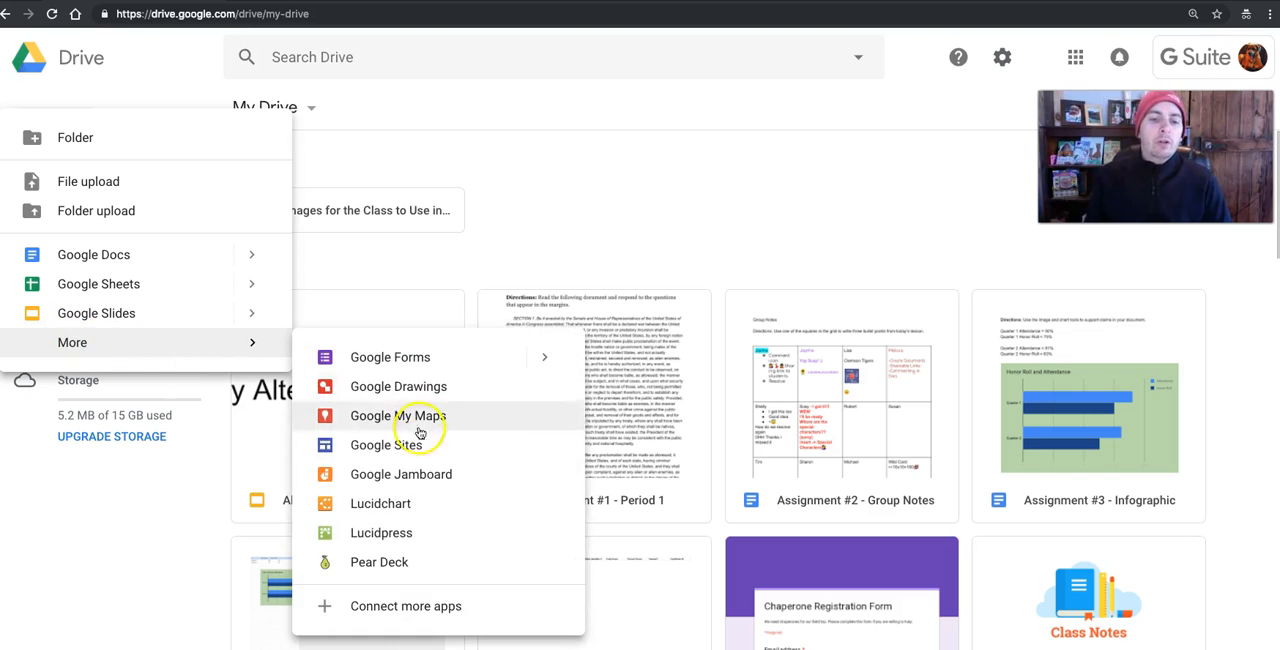
{"action": "mouse_move", "coordinate": [424, 457]}
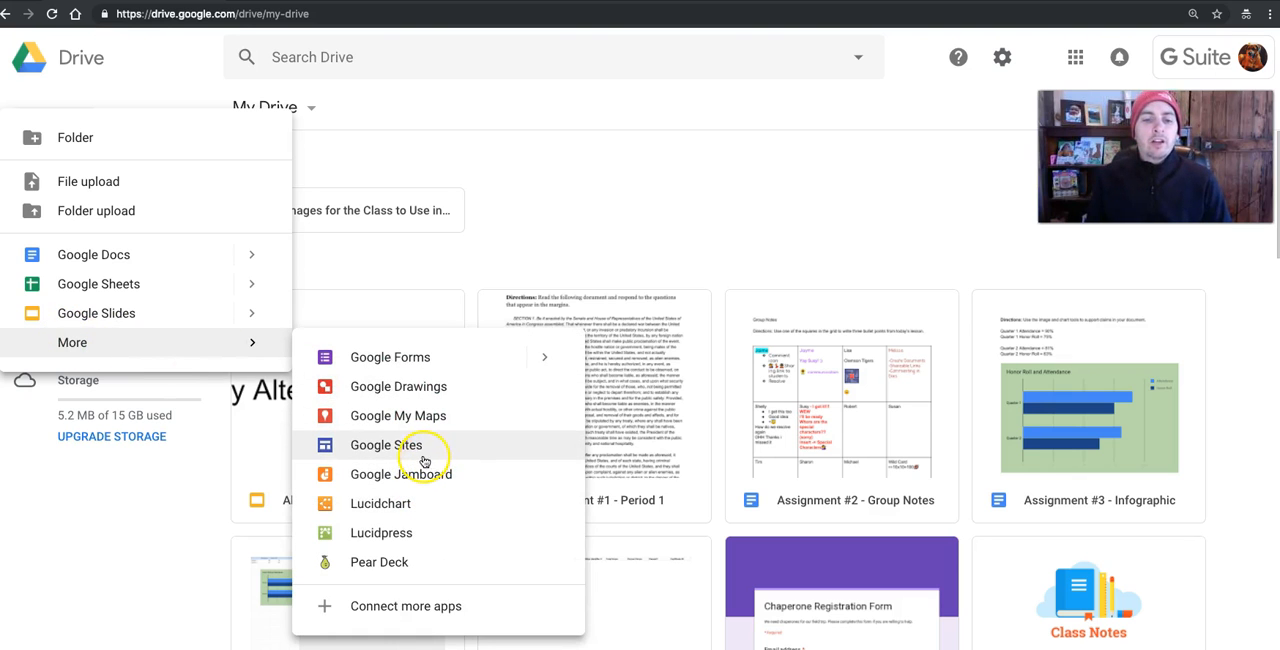
{"action": "left_click", "coordinate": [385, 445]}
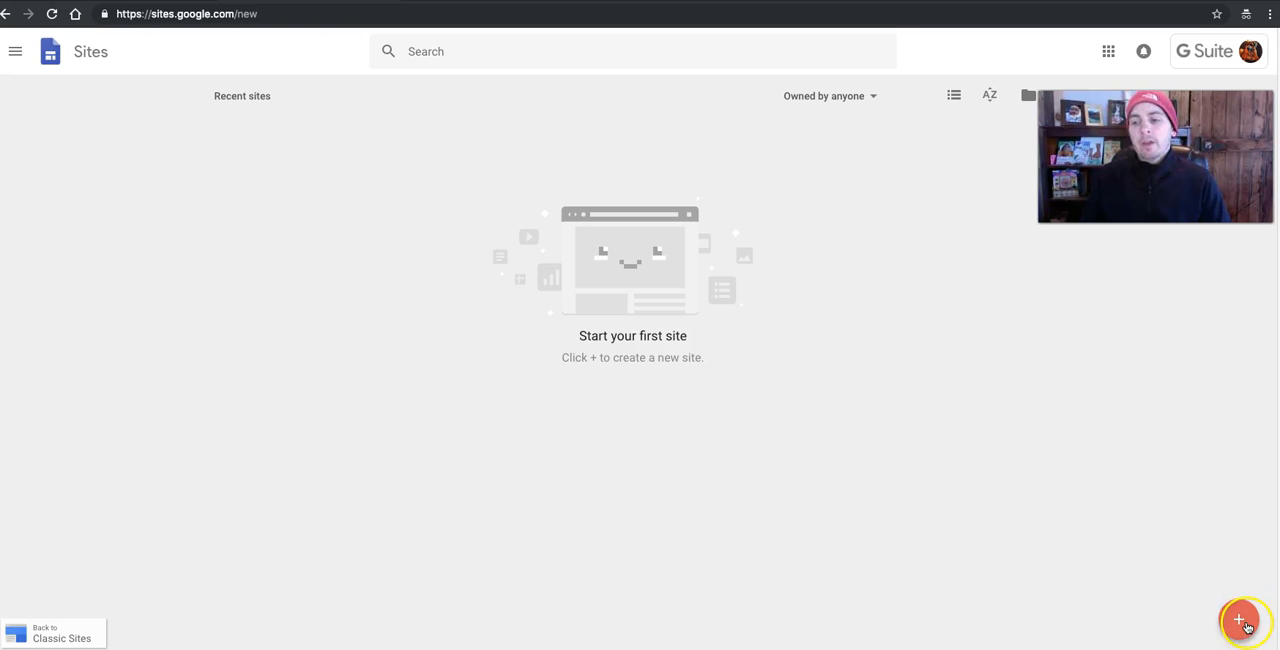
{"action": "mouse_move", "coordinate": [1238, 619]}
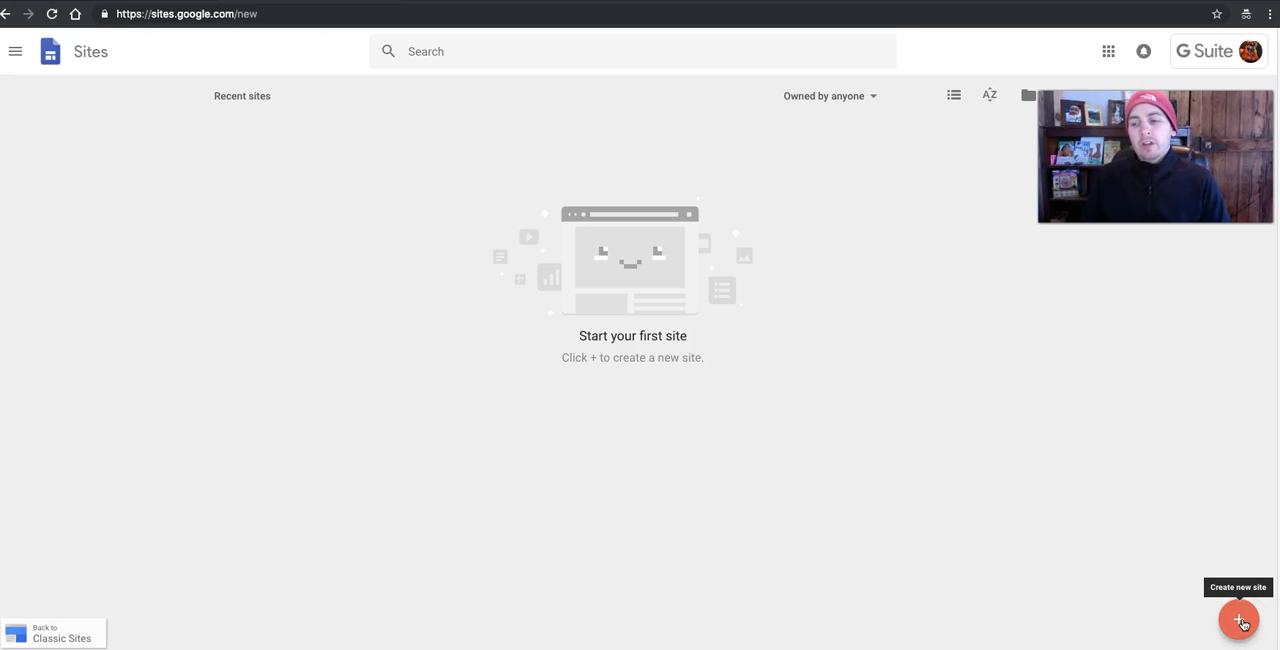
- Create a blank new site and load its editor with the placeholder page title
{"action": "left_click", "coordinate": [1238, 621]}
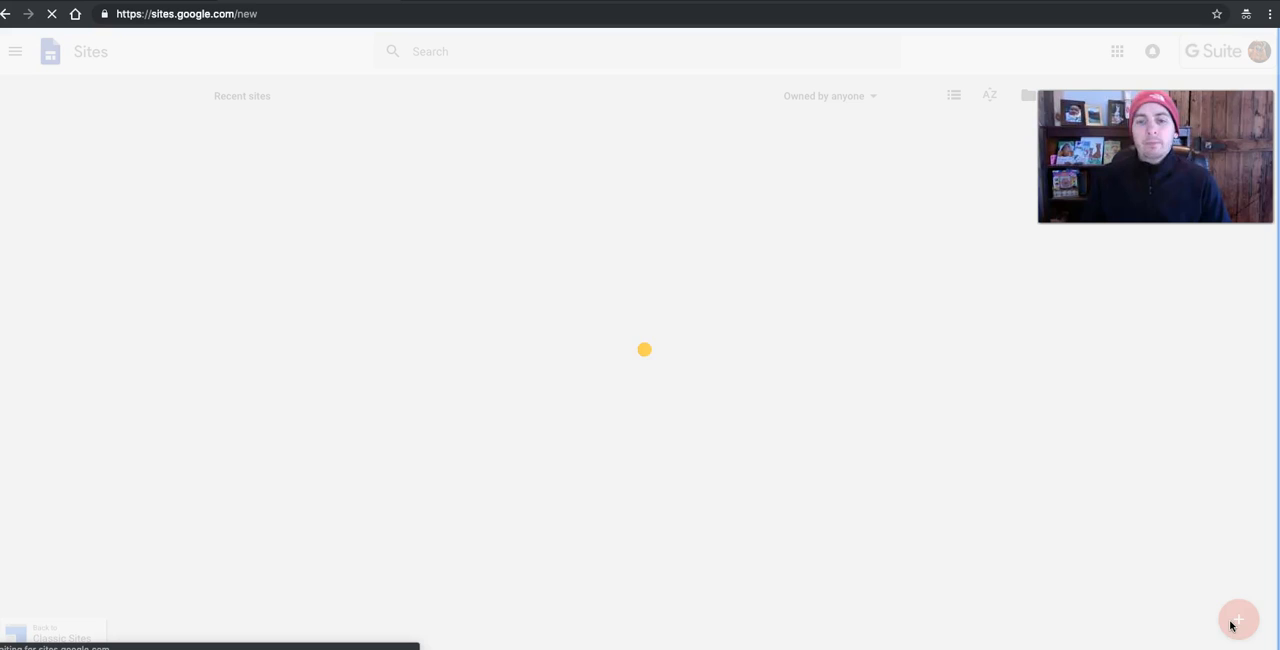
{"action": "mouse_move", "coordinate": [1101, 333]}
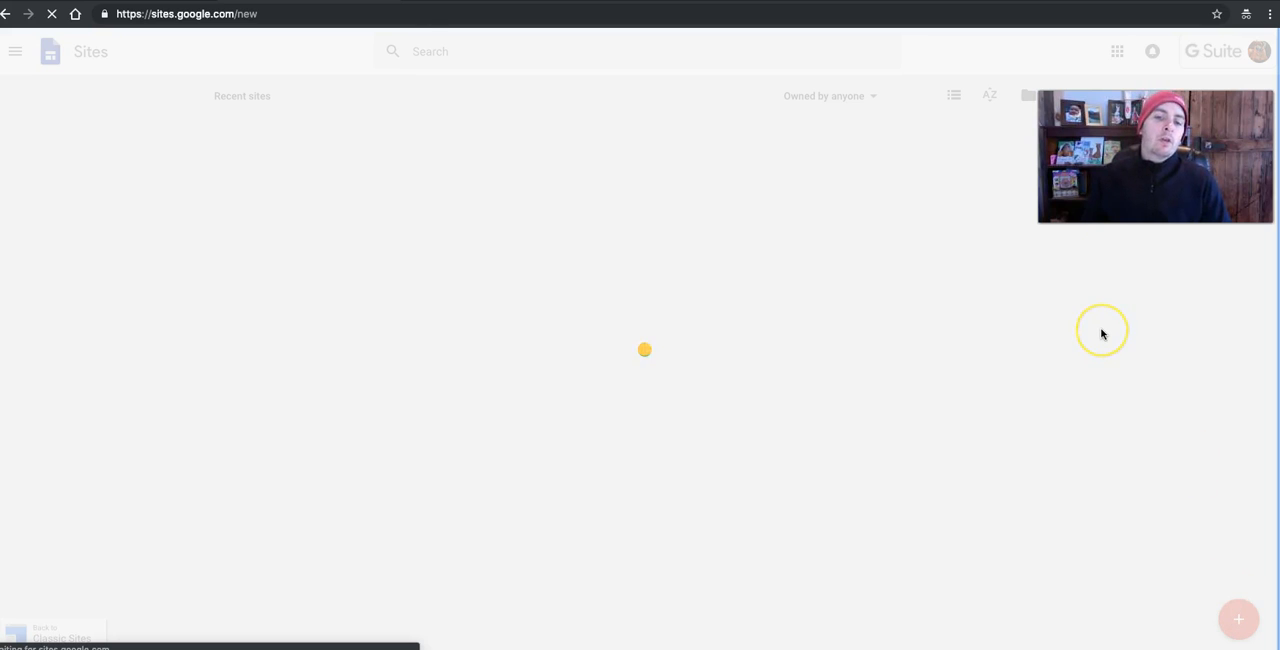
{"action": "left_click", "coordinate": [1238, 618]}
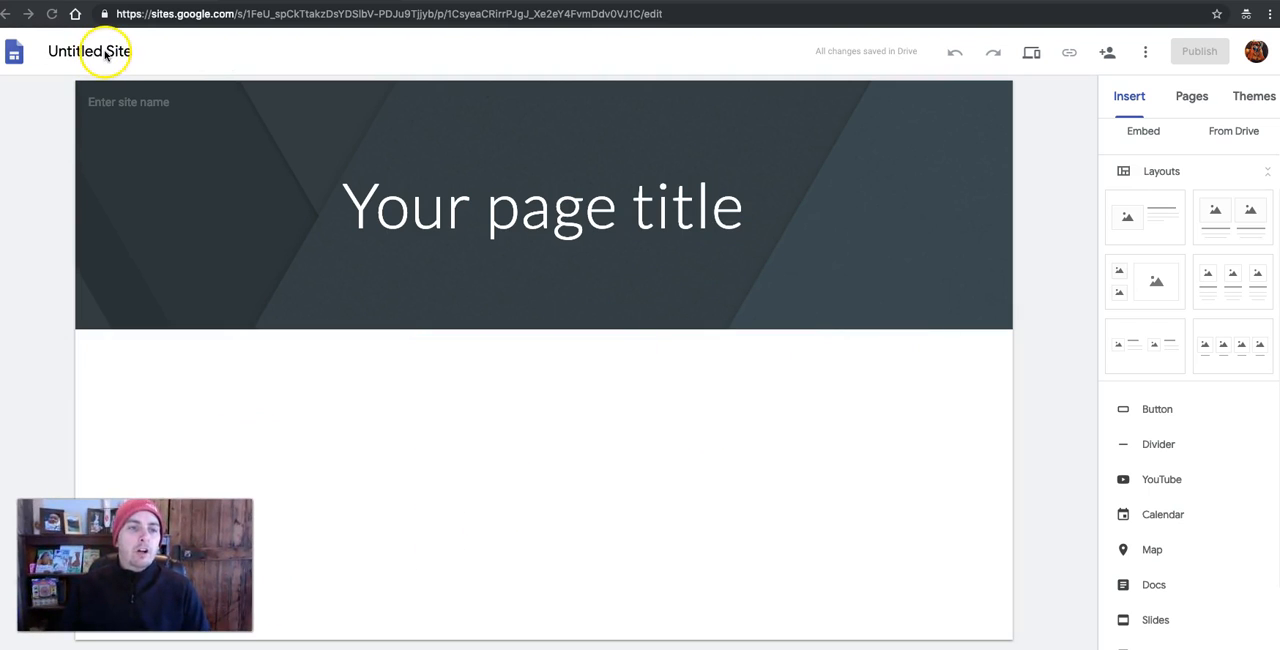
- Name the site 'Mr. Byrne's Classroom Website' and title the page 'History With Mr. Byrne'
{"action": "left_click", "coordinate": [99, 51]}
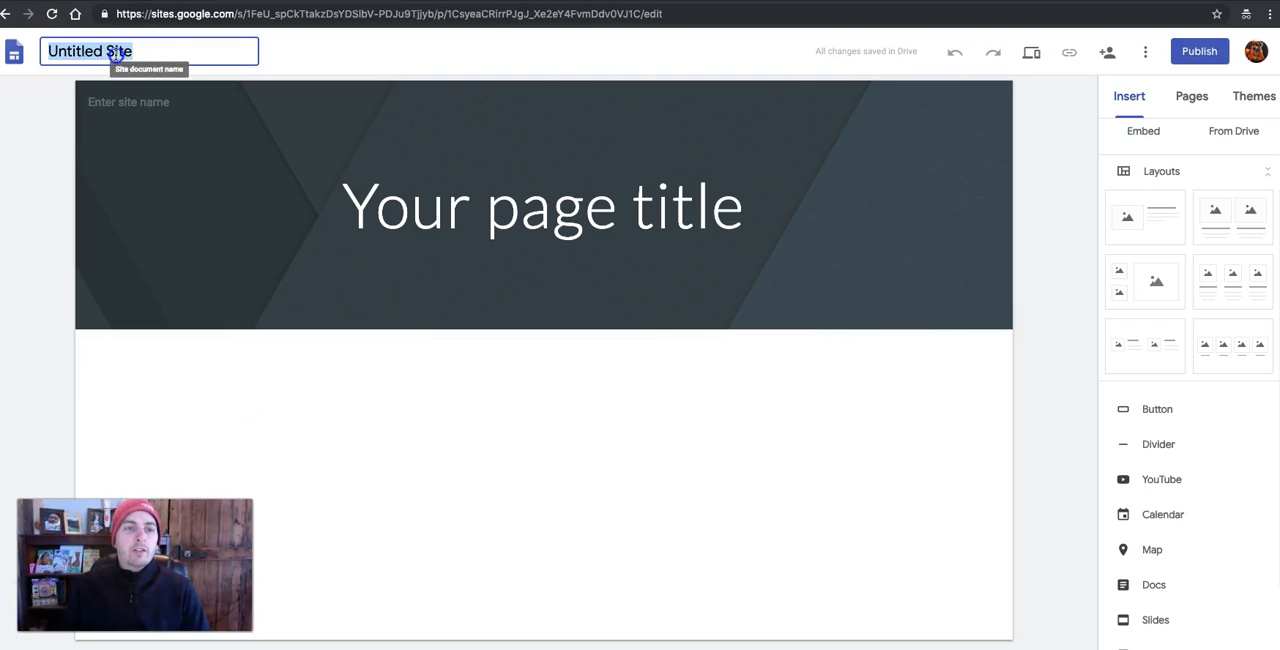
{"action": "type", "text": "Mr. Byrne's Classroom Website"}
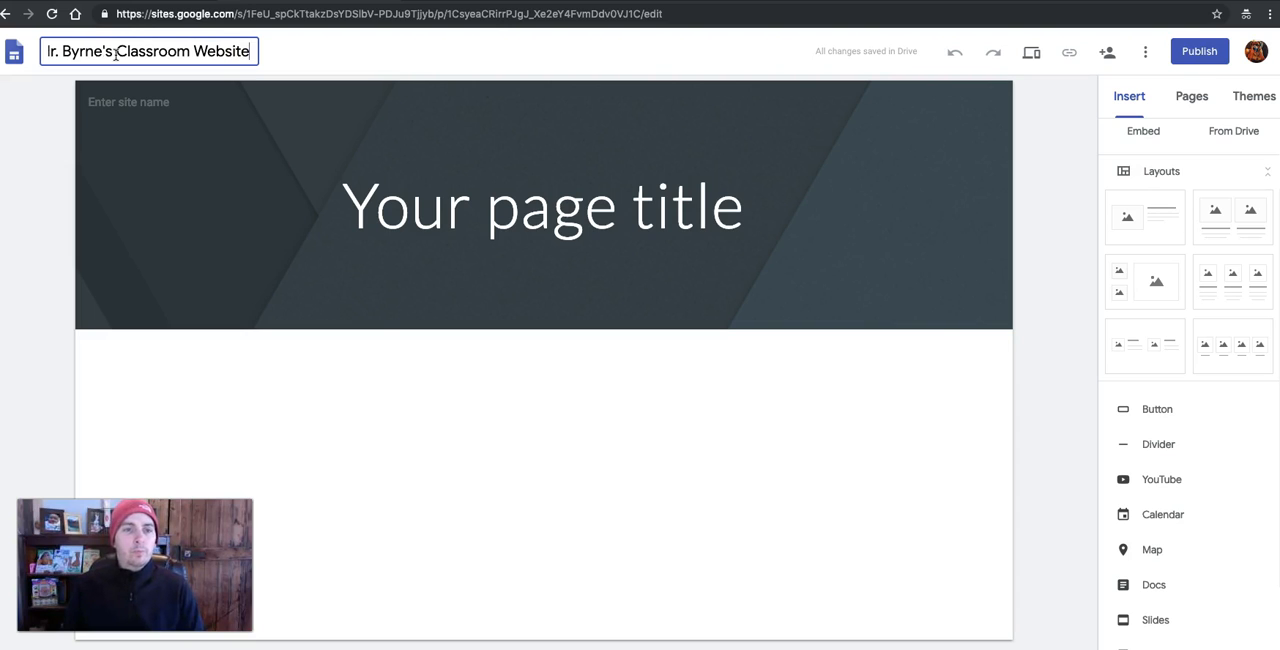
{"action": "left_click", "coordinate": [542, 206]}
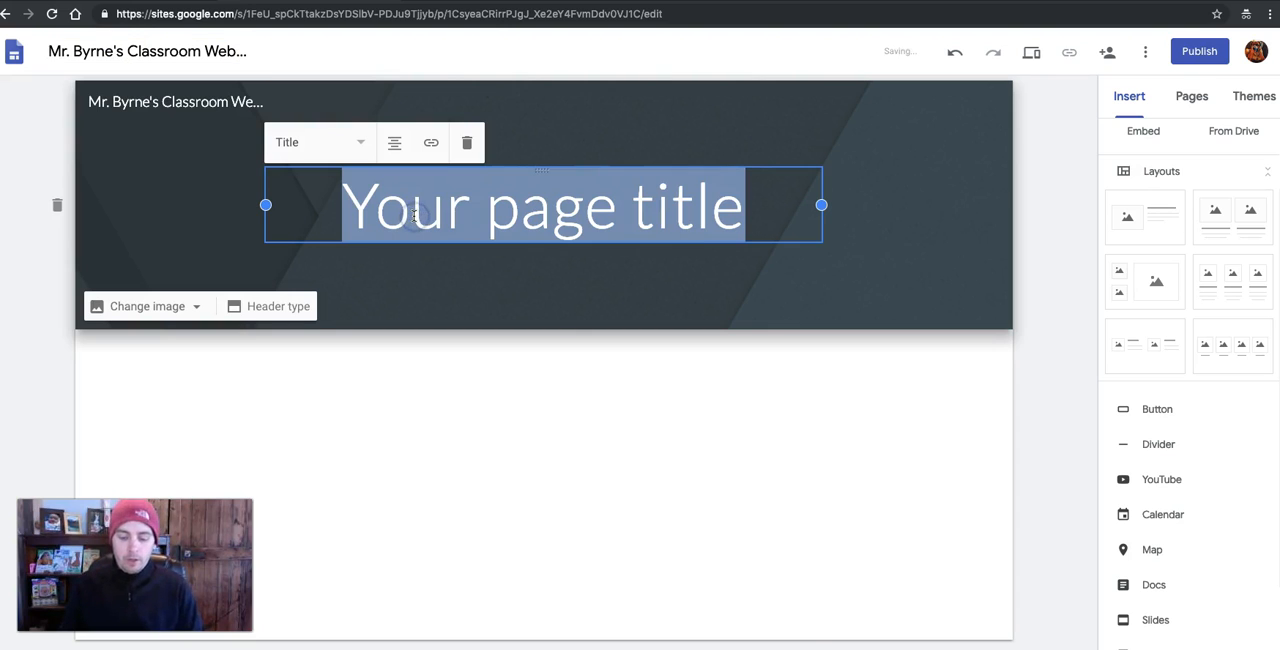
{"action": "type", "text": "History With"}
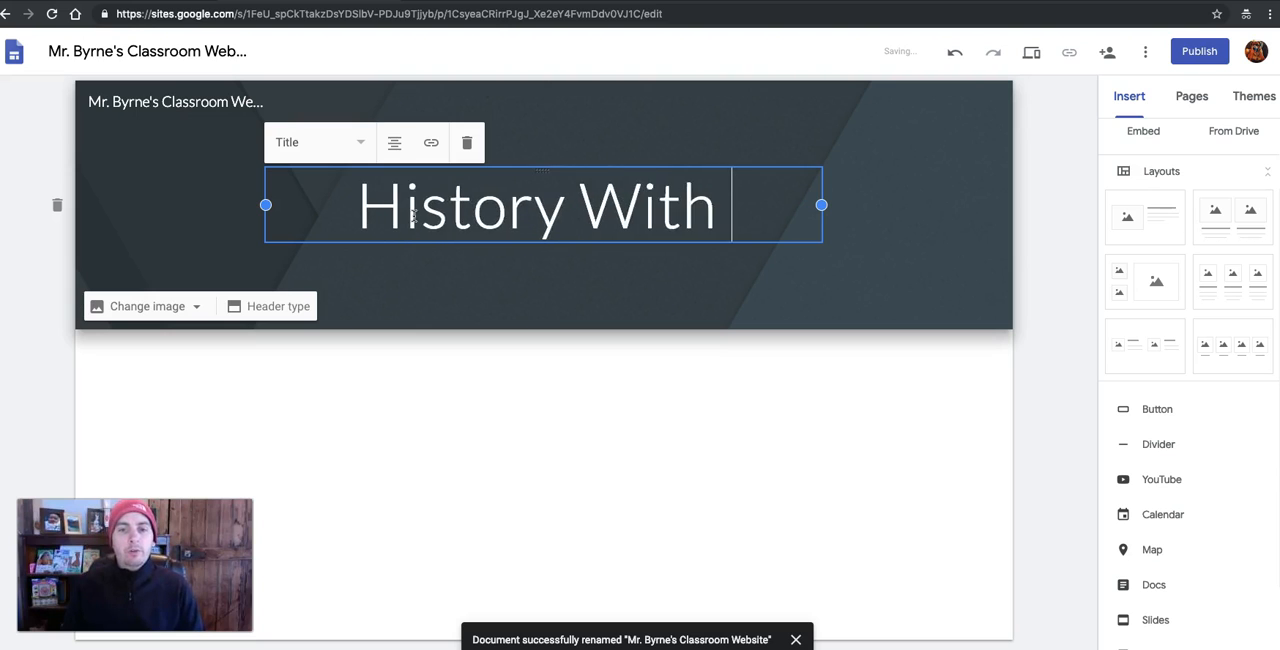
{"action": "type", "text": "Mr. Byrne"}
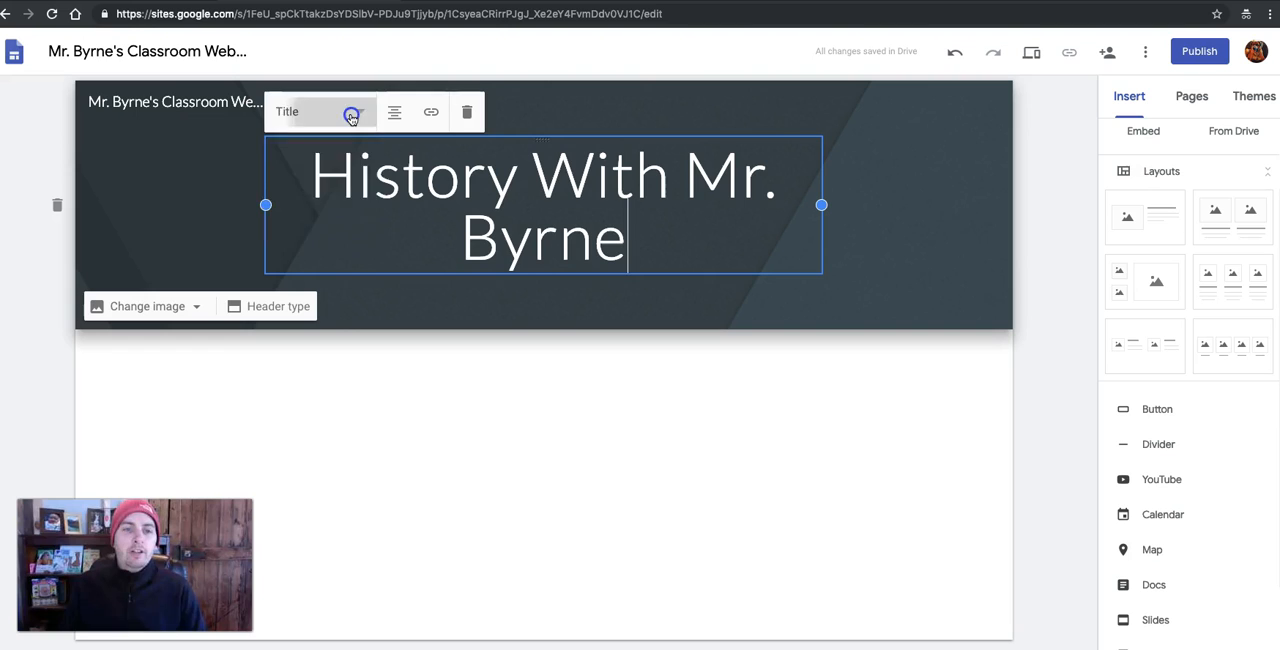
{"action": "left_click", "coordinate": [350, 111]}
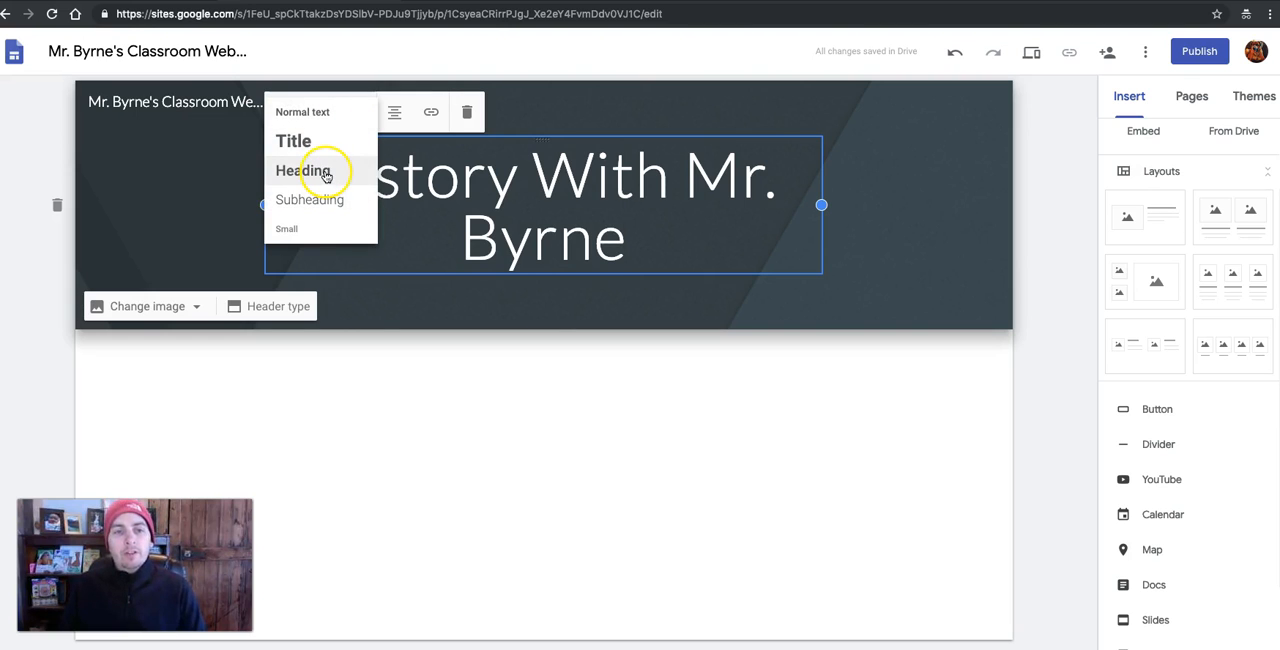
{"action": "left_click", "coordinate": [303, 171]}
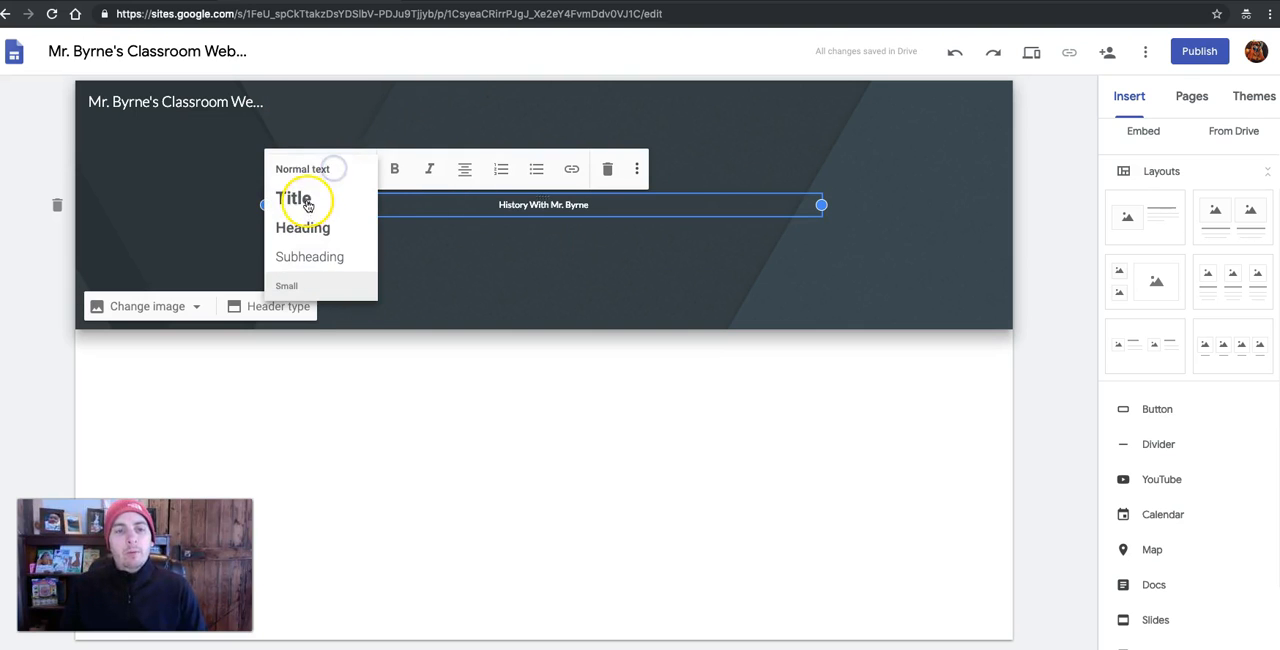
{"action": "left_click", "coordinate": [294, 198]}
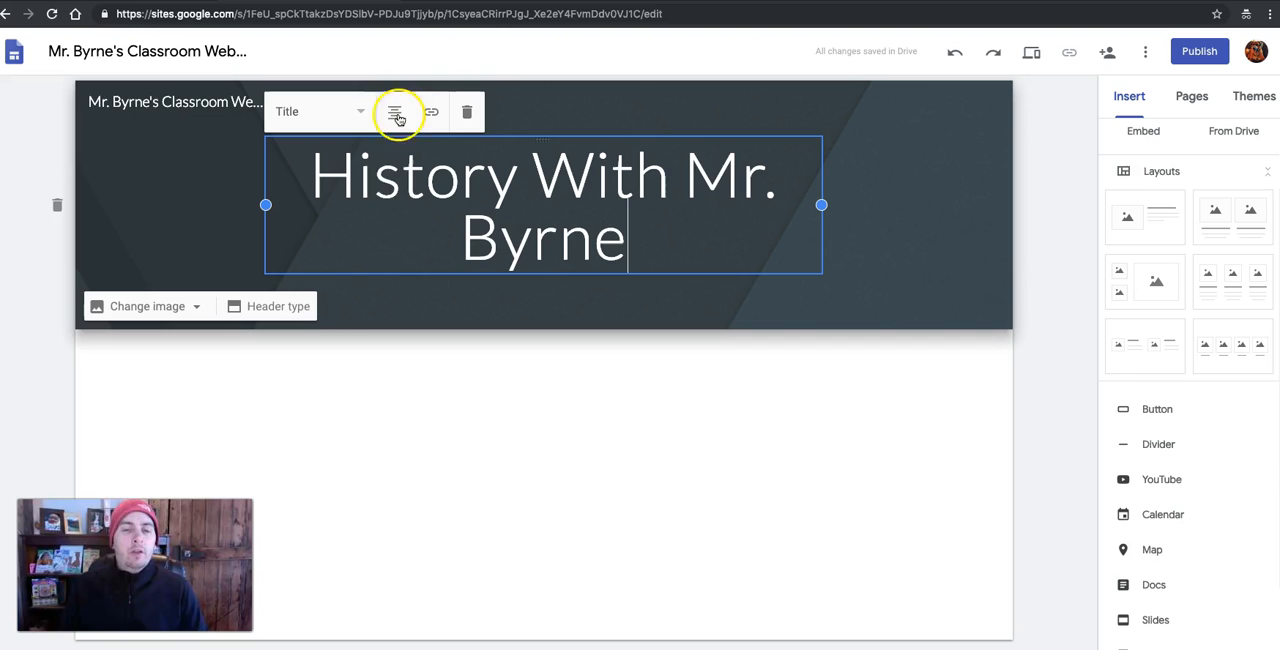
{"action": "left_click", "coordinate": [420, 111]}
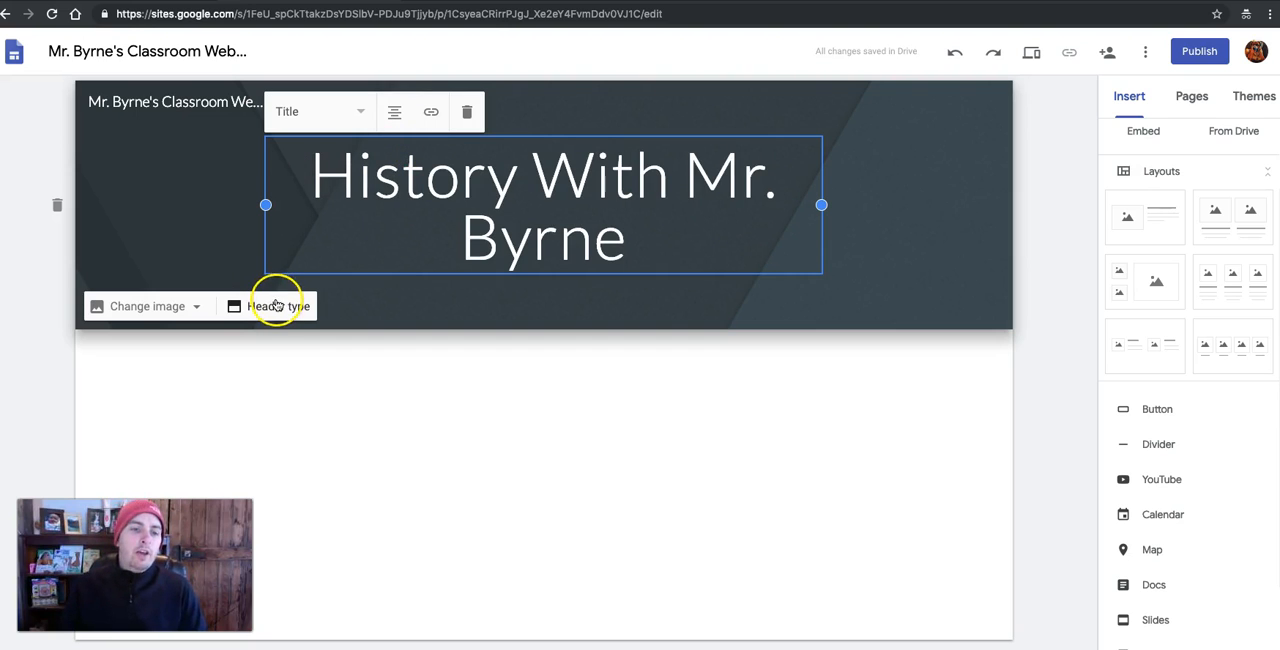
{"action": "left_click", "coordinate": [278, 306]}
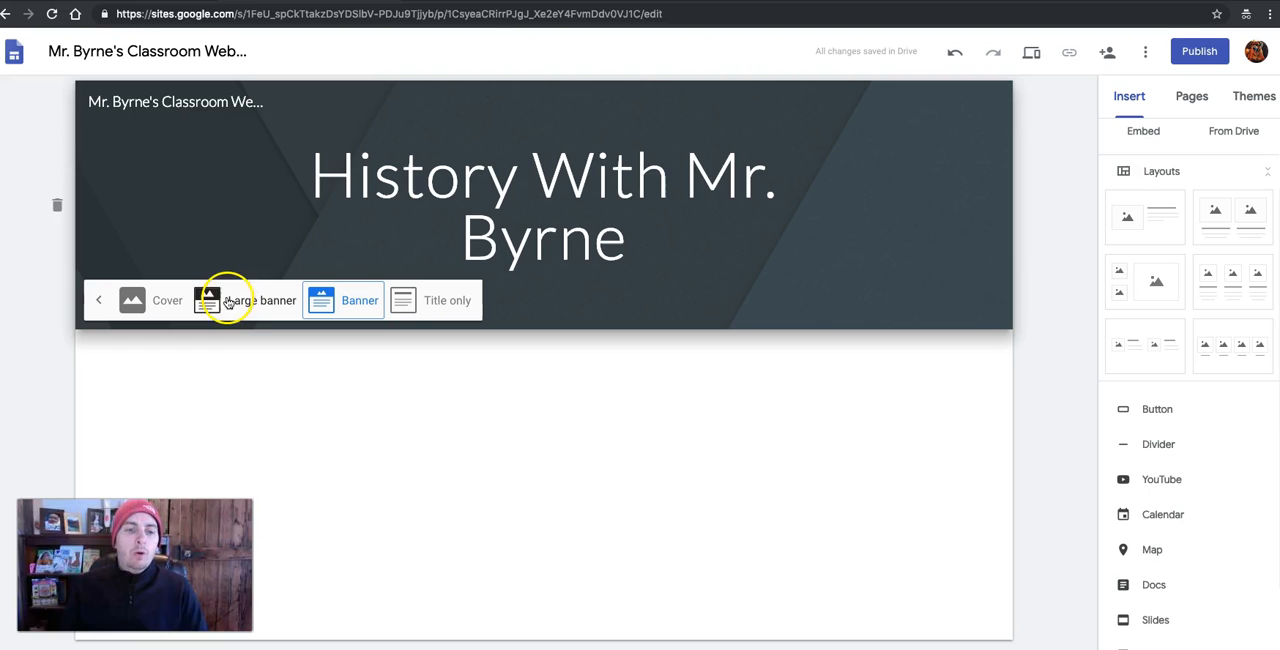
{"action": "left_click", "coordinate": [210, 300]}
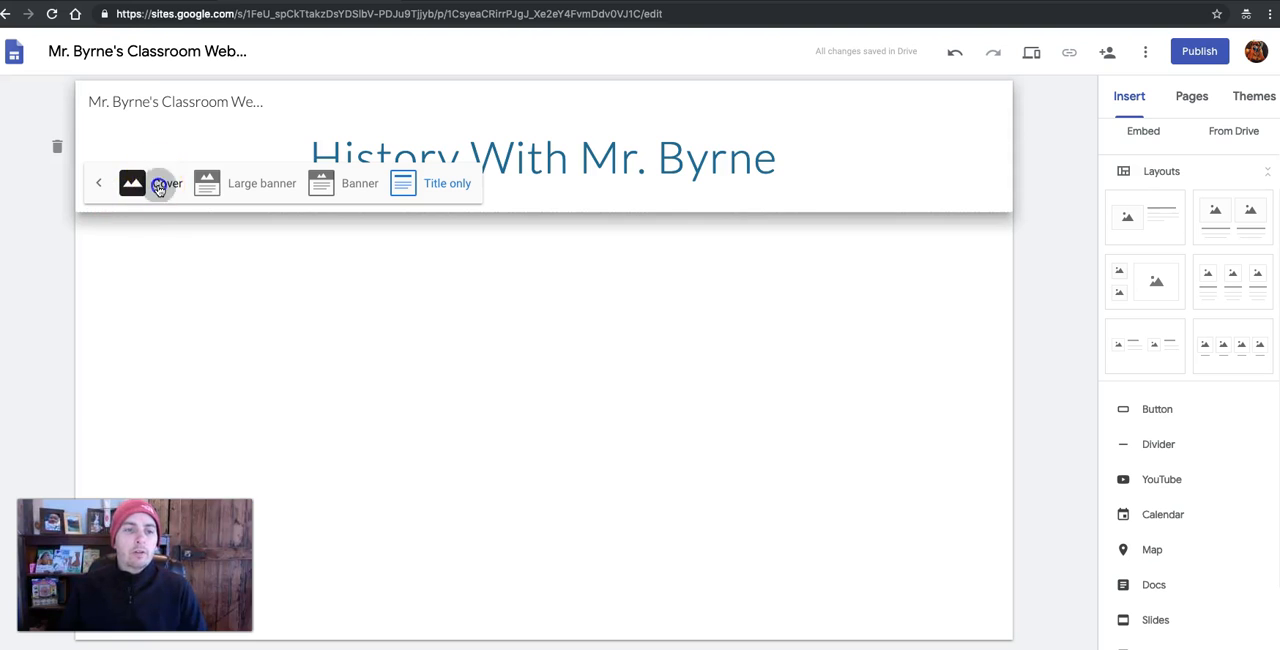
{"action": "left_click", "coordinate": [158, 183]}
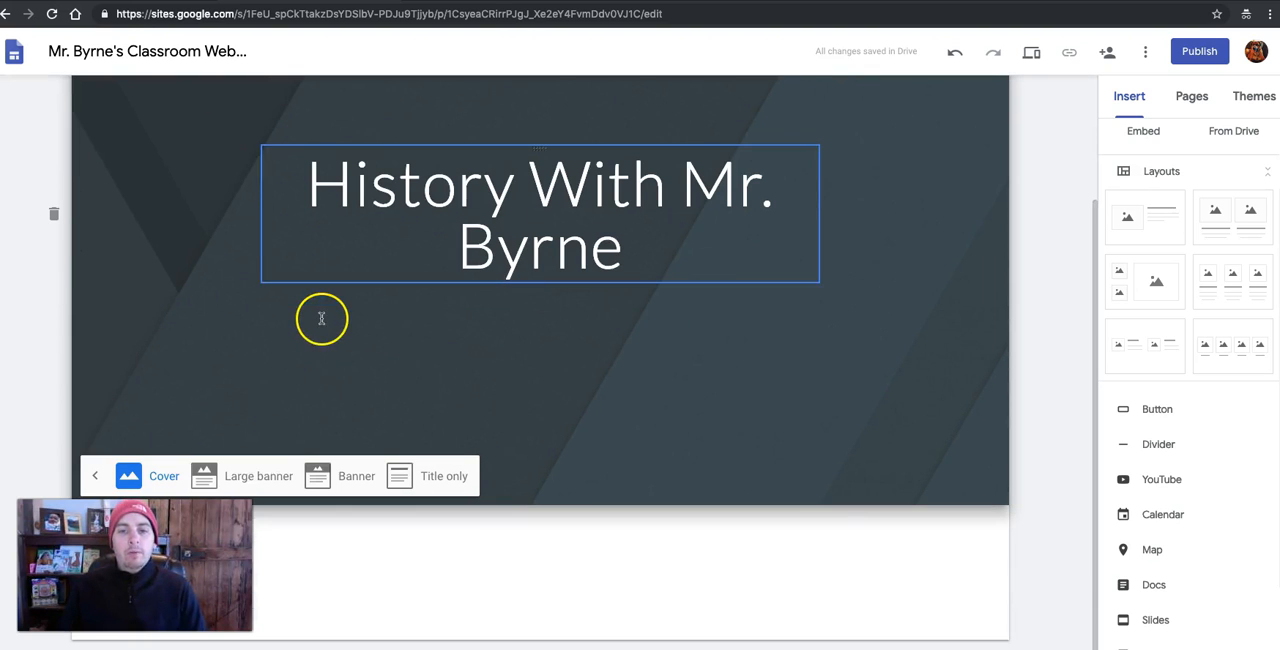
{"action": "left_click", "coordinate": [356, 475]}
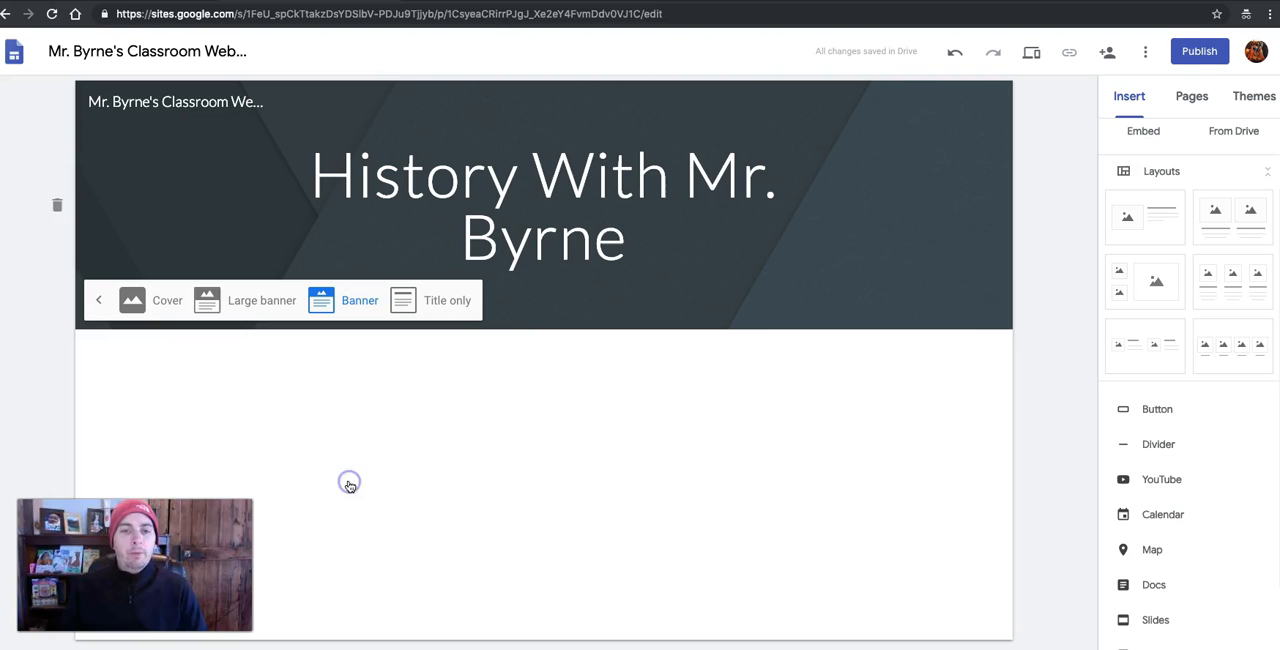
{"action": "mouse_move", "coordinate": [998, 210]}
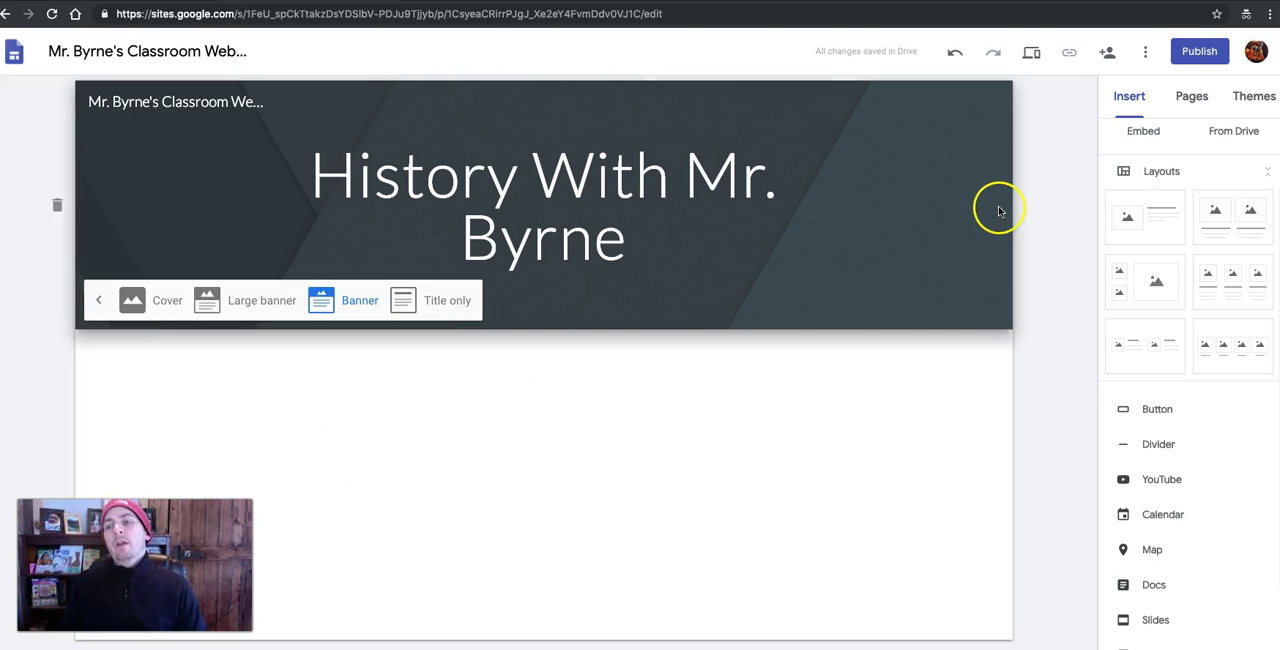
{"action": "left_click", "coordinate": [669, 203]}
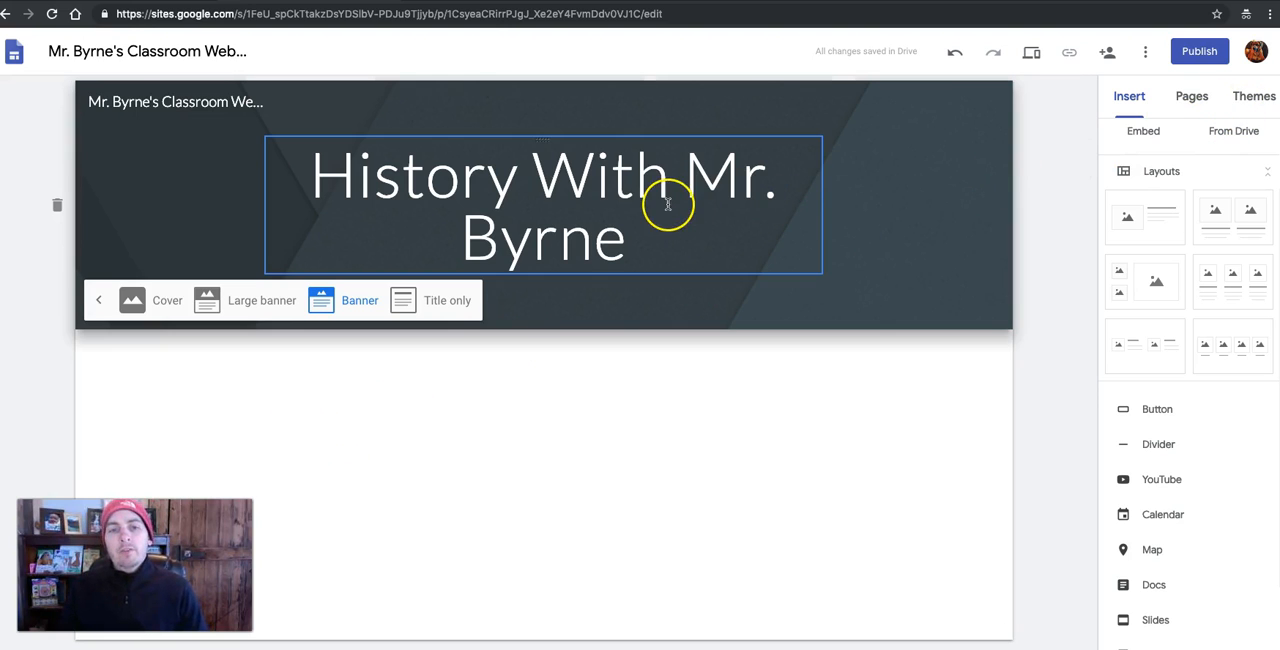
{"action": "mouse_move", "coordinate": [703, 145]}
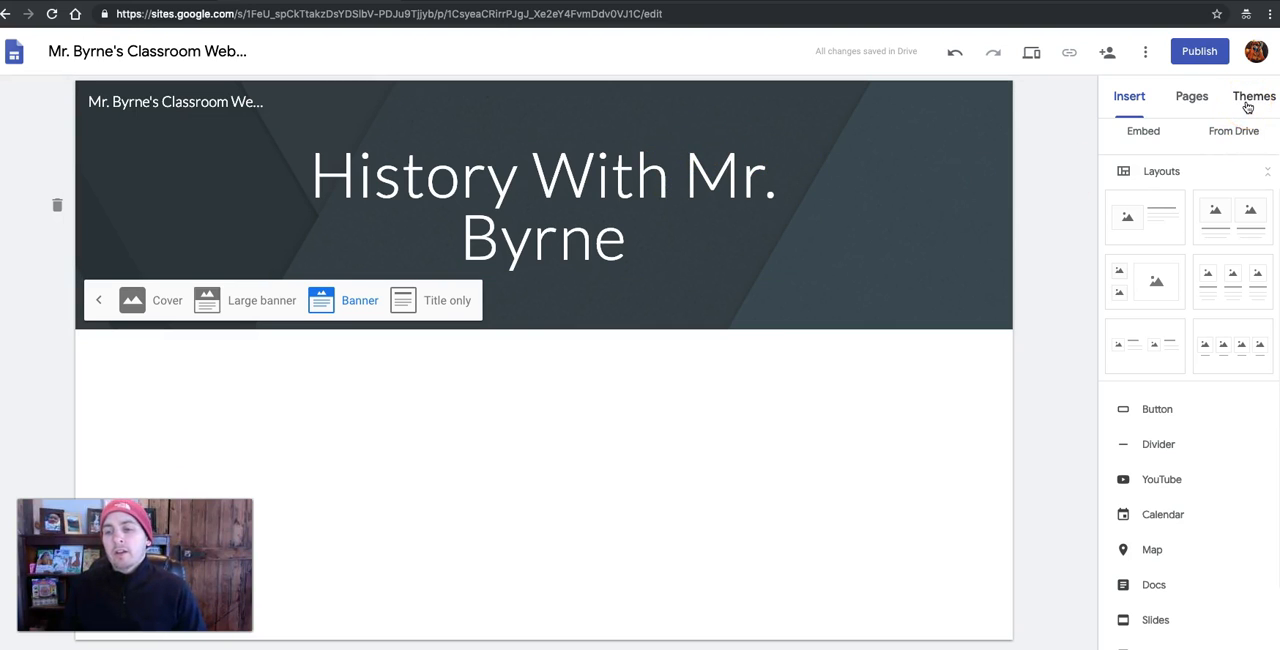
- Give the Simple theme a purple colour and the Heavy font style
{"action": "left_click", "coordinate": [1267, 96]}
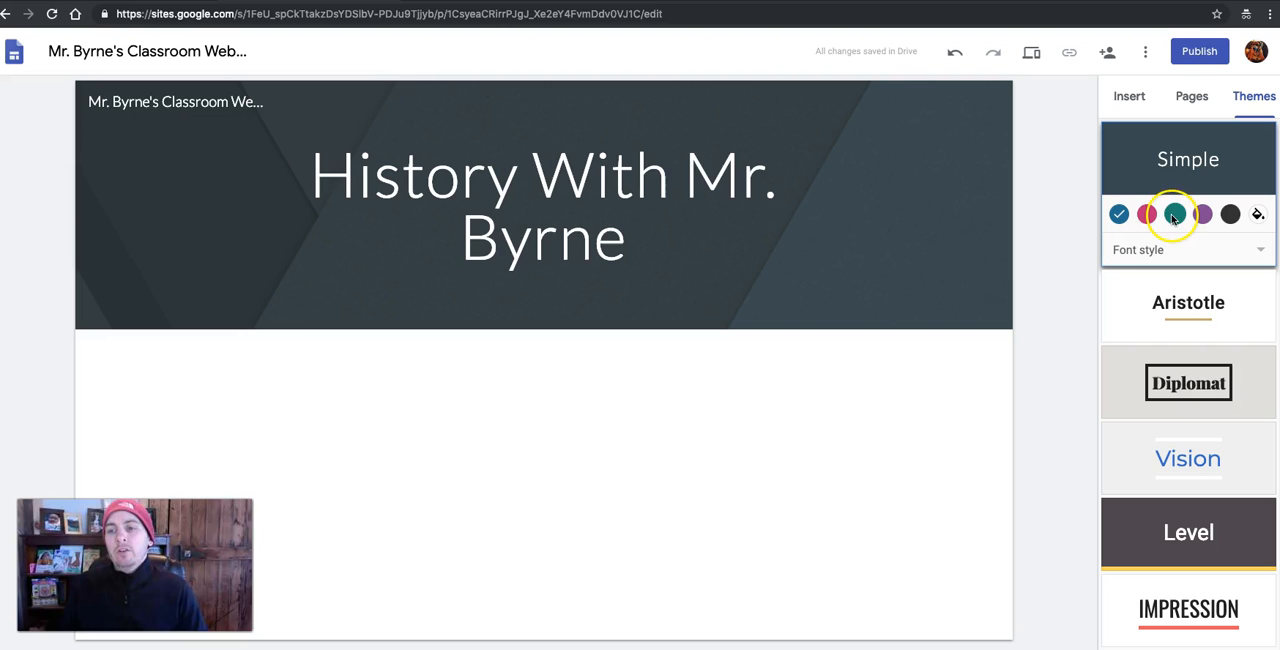
{"action": "left_click", "coordinate": [1169, 214]}
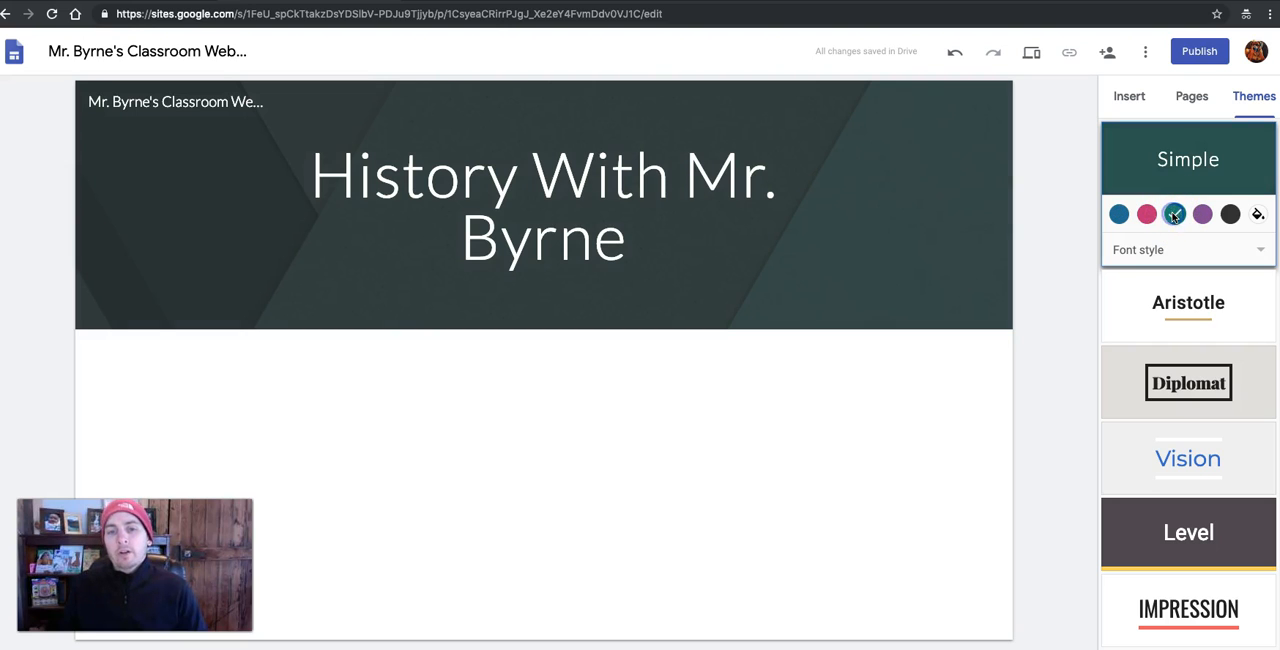
{"action": "left_click", "coordinate": [1202, 214]}
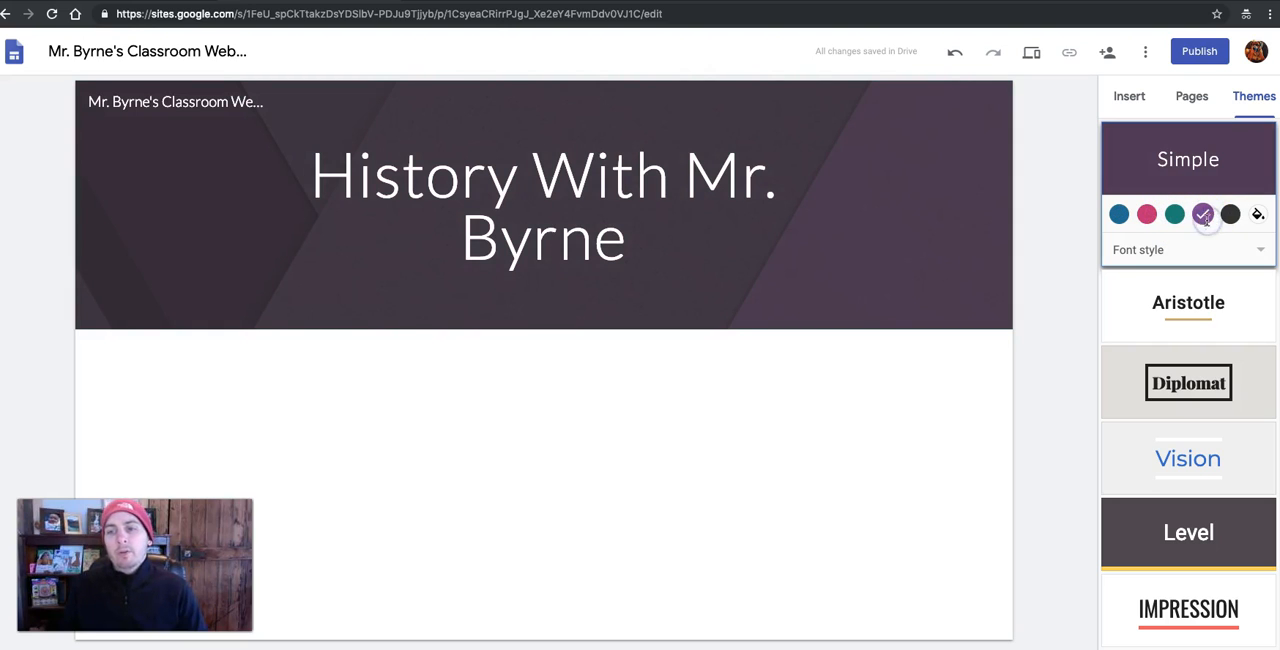
{"action": "left_click", "coordinate": [1187, 249]}
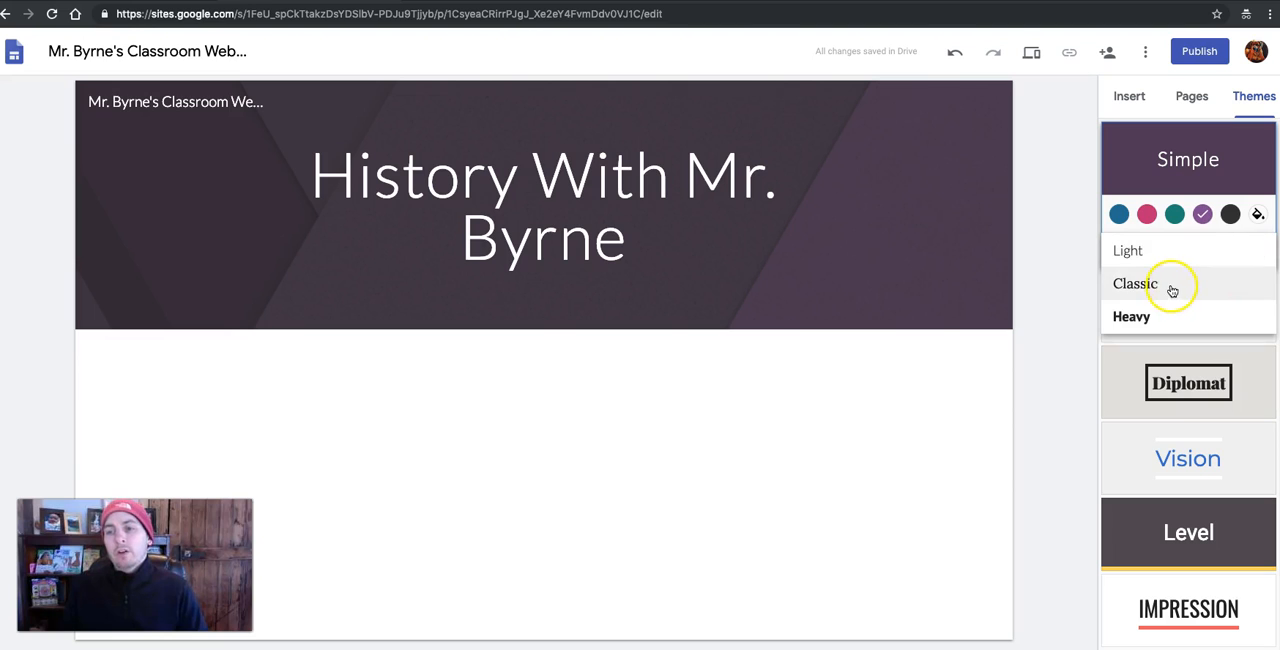
{"action": "left_click", "coordinate": [1134, 283]}
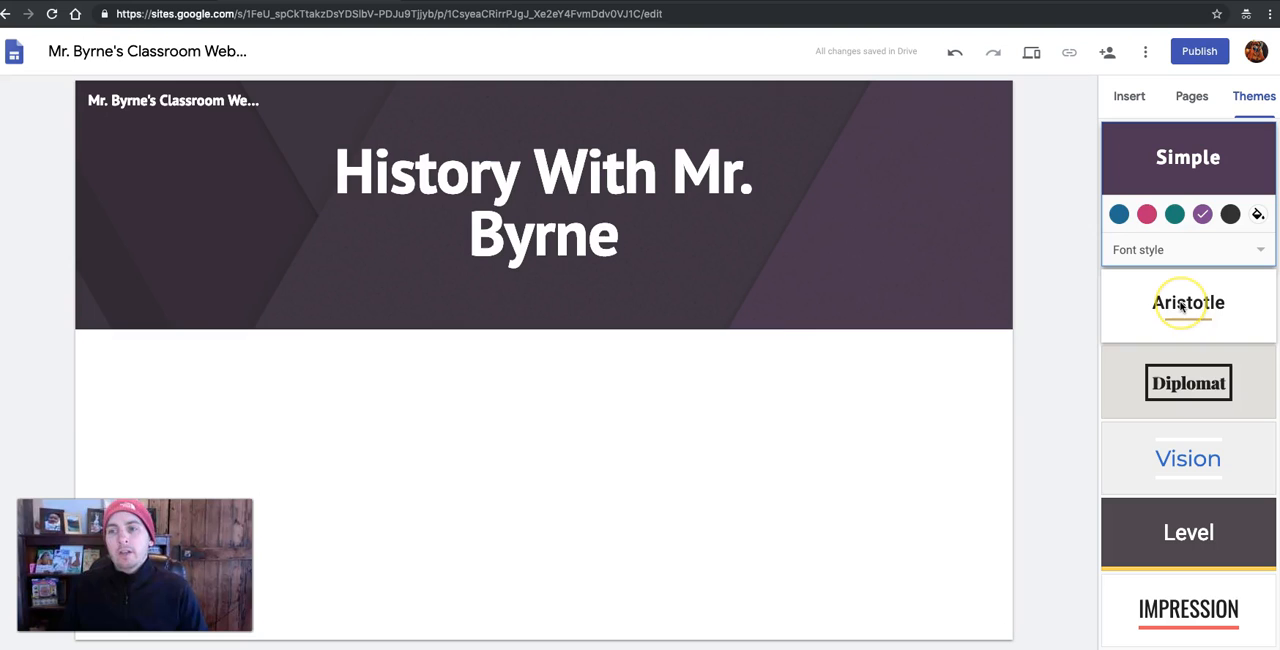
- Apply the Aristotle theme with a green accent and the Modern font style
{"action": "left_click", "coordinate": [1188, 302]}
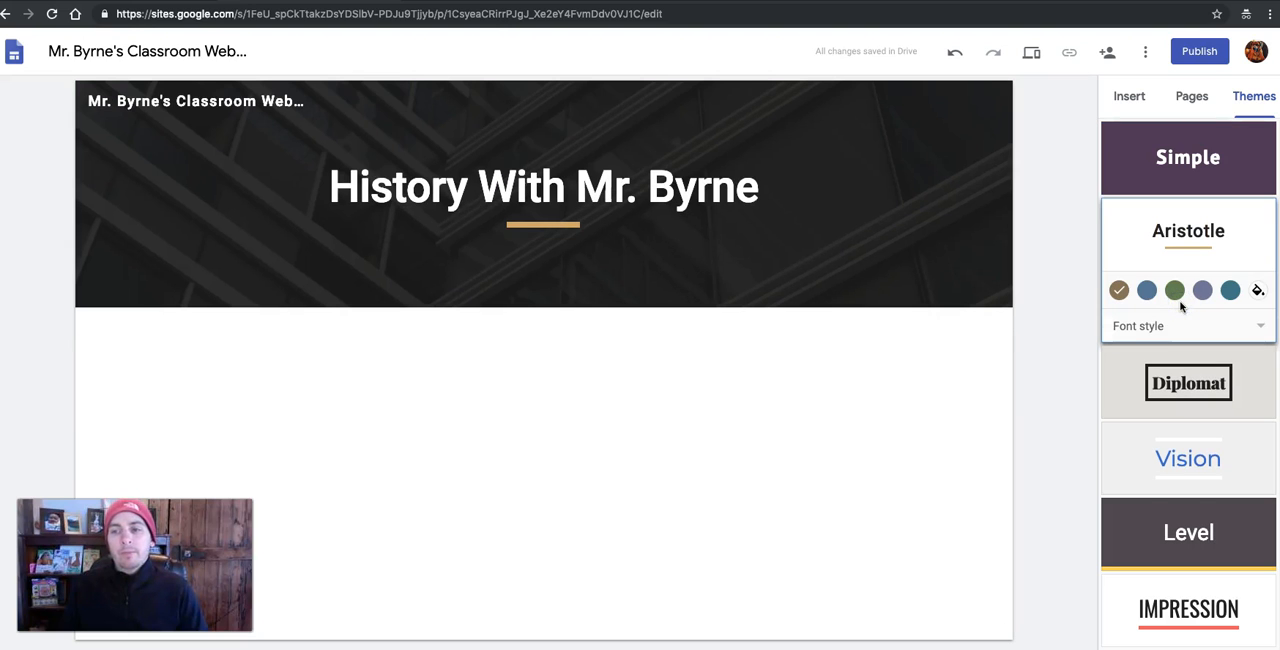
{"action": "left_click", "coordinate": [1175, 290]}
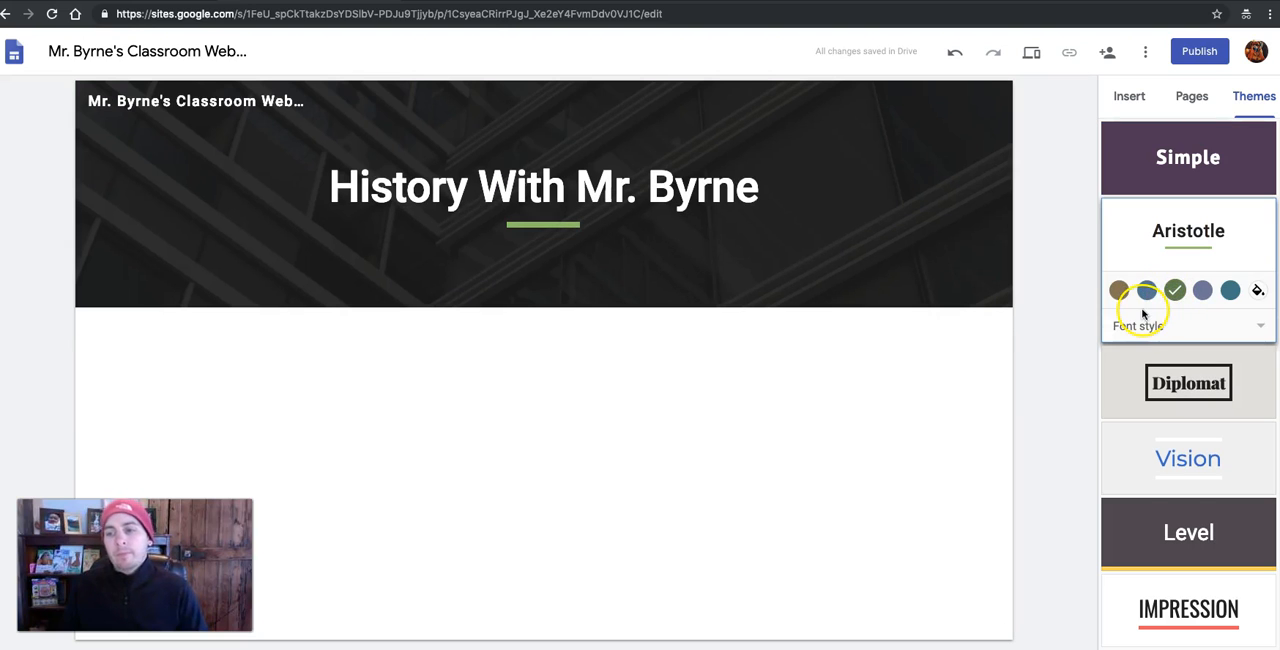
{"action": "left_click", "coordinate": [1258, 290]}
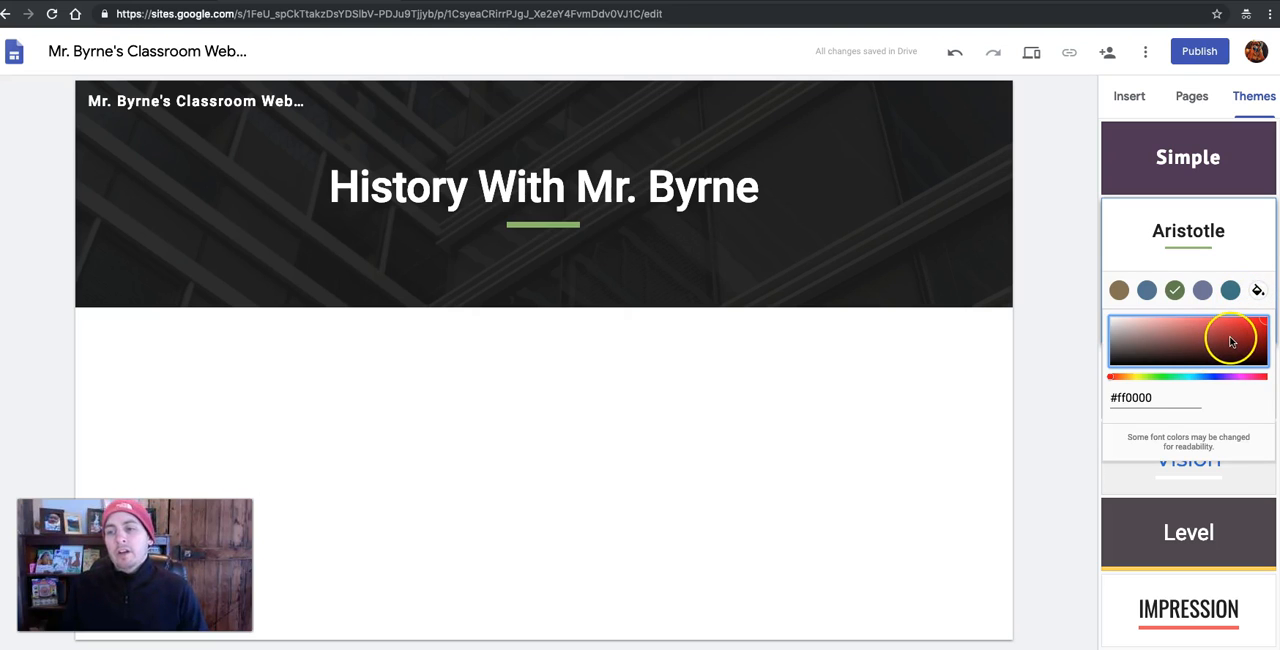
{"action": "left_click", "coordinate": [1201, 326]}
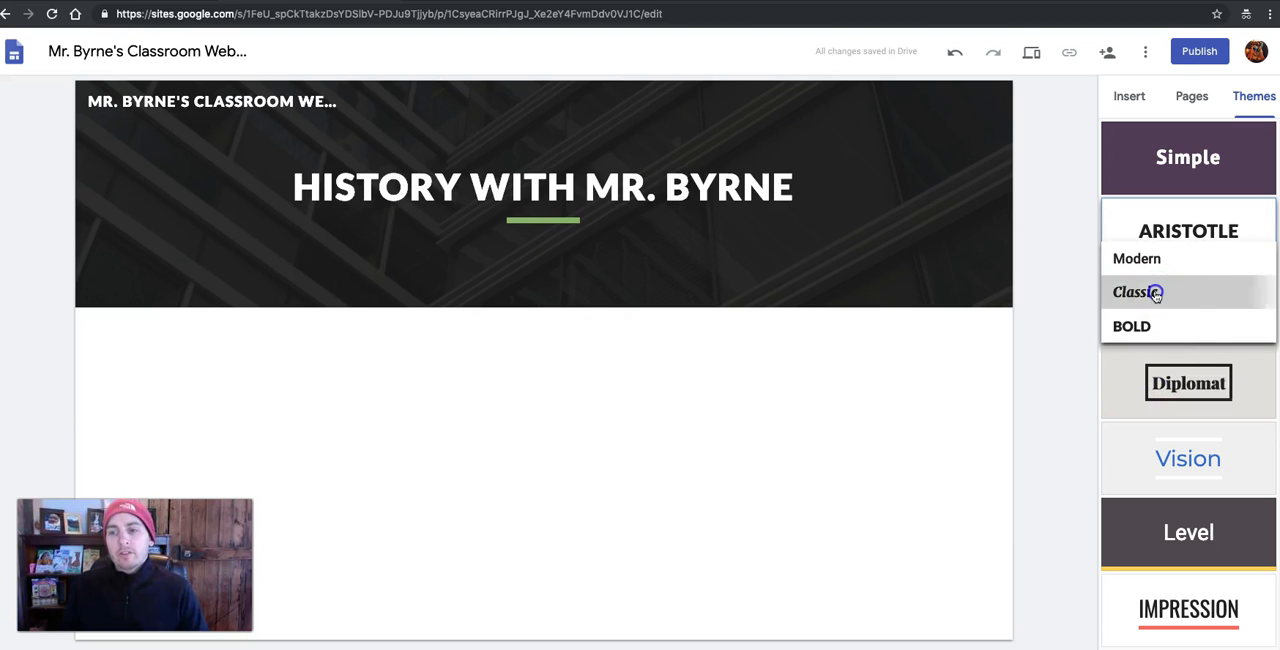
{"action": "left_click", "coordinate": [1156, 291]}
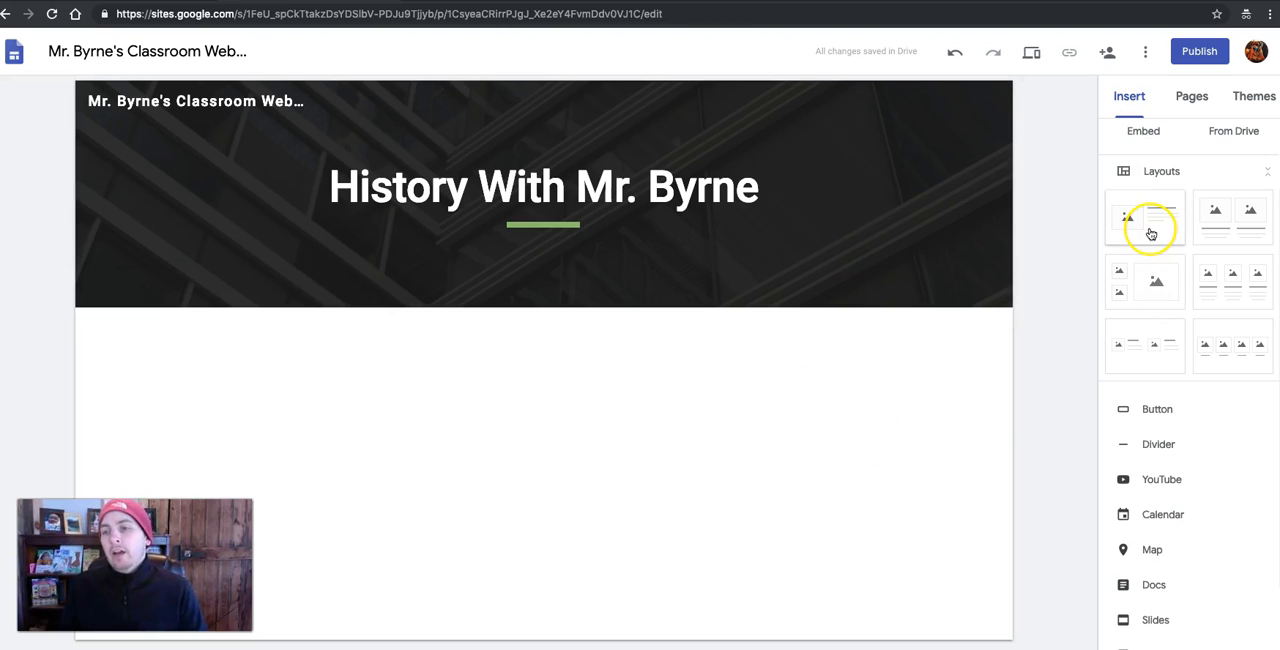
{"action": "mouse_move", "coordinate": [1200, 345]}
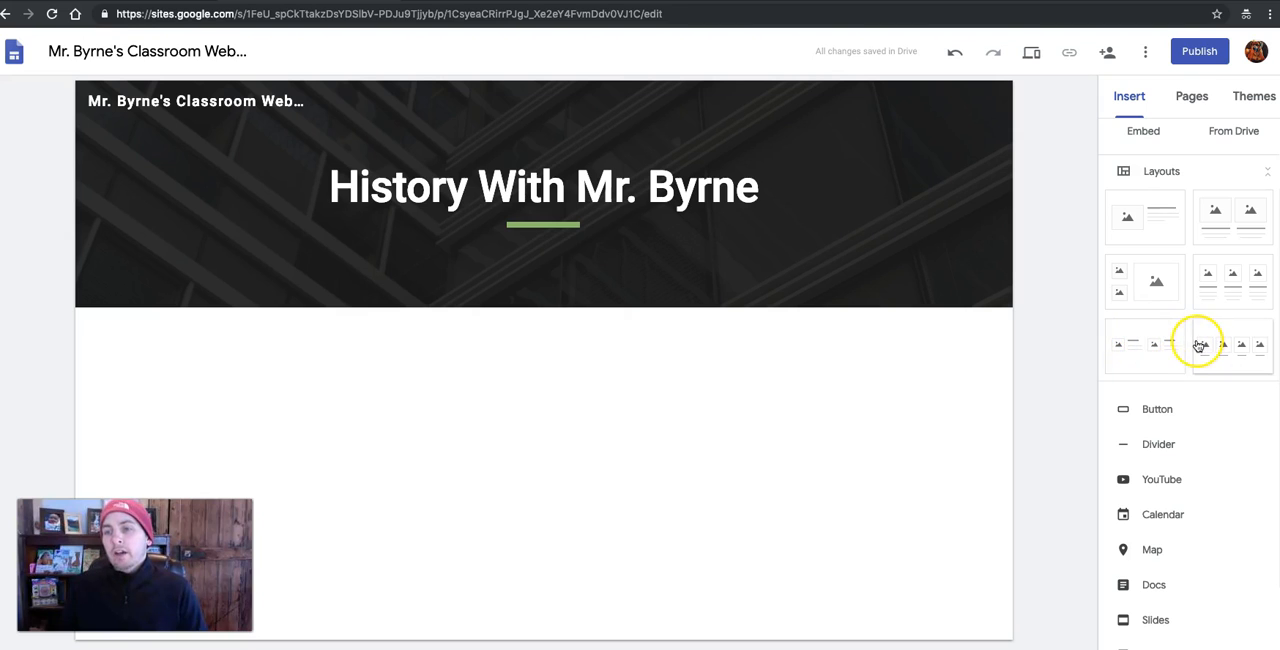
{"action": "mouse_move", "coordinate": [1165, 221]}
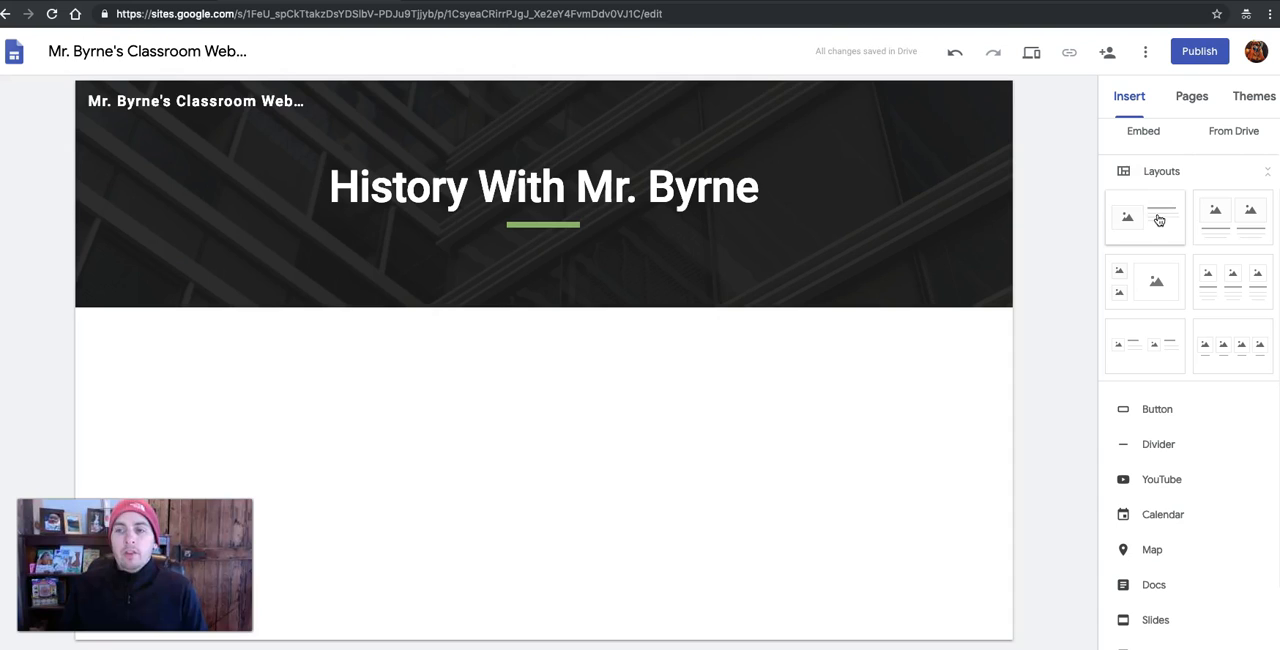
- Insert the image-beside-text layout and browse the image placeholder's source options
{"action": "left_click", "coordinate": [1145, 217]}
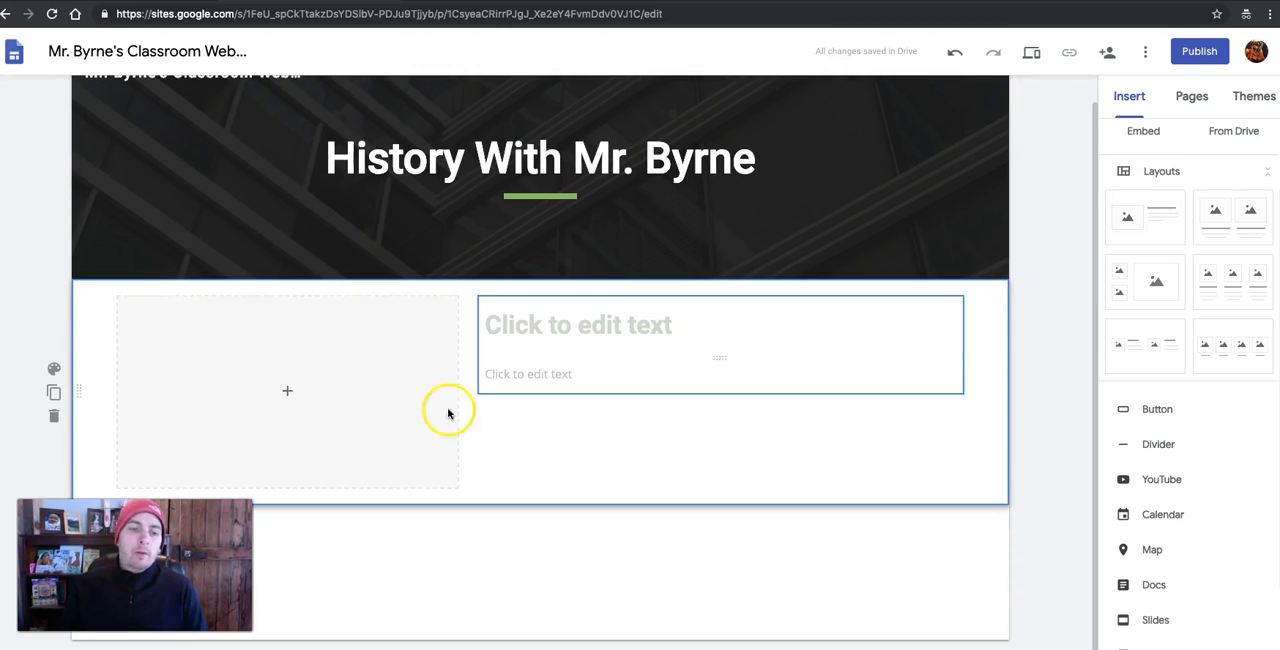
{"action": "left_click", "coordinate": [287, 391]}
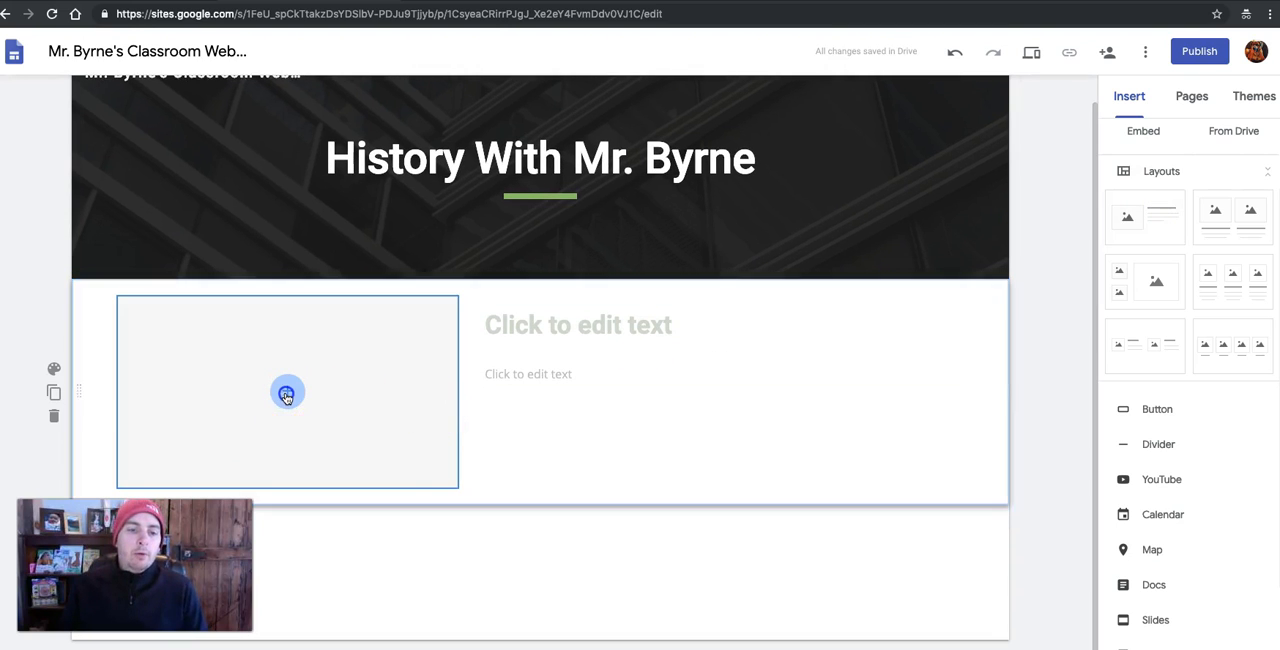
{"action": "left_click", "coordinate": [287, 391]}
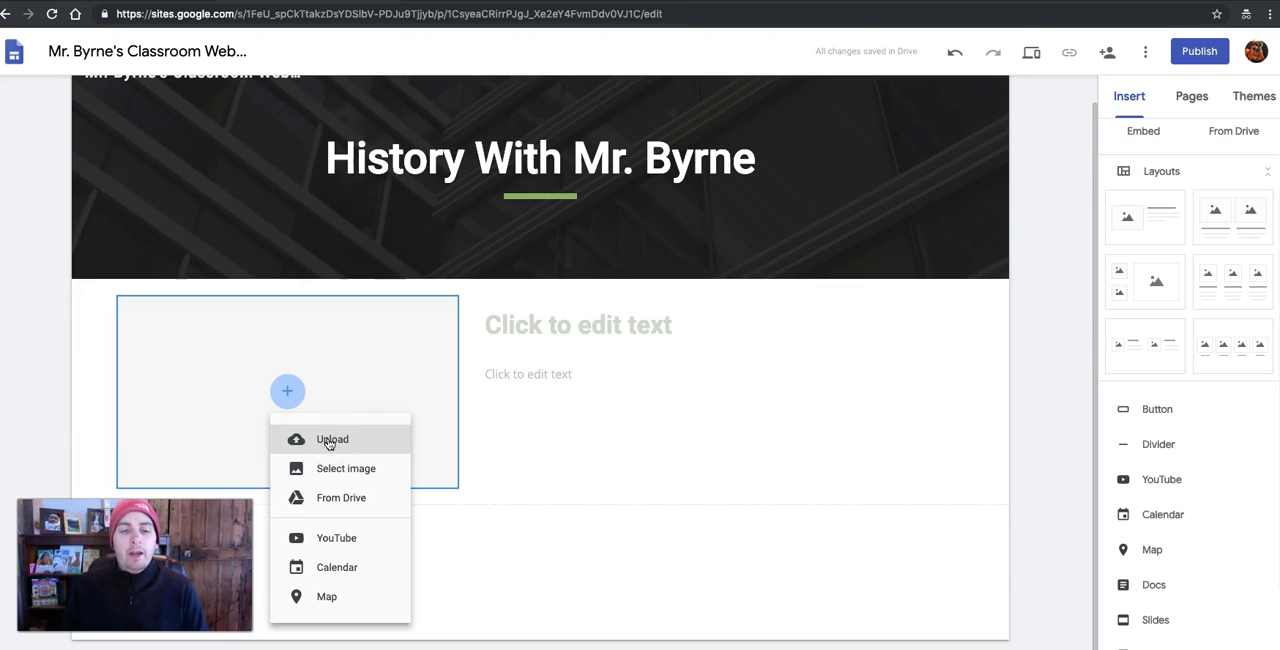
{"action": "mouse_move", "coordinate": [345, 471]}
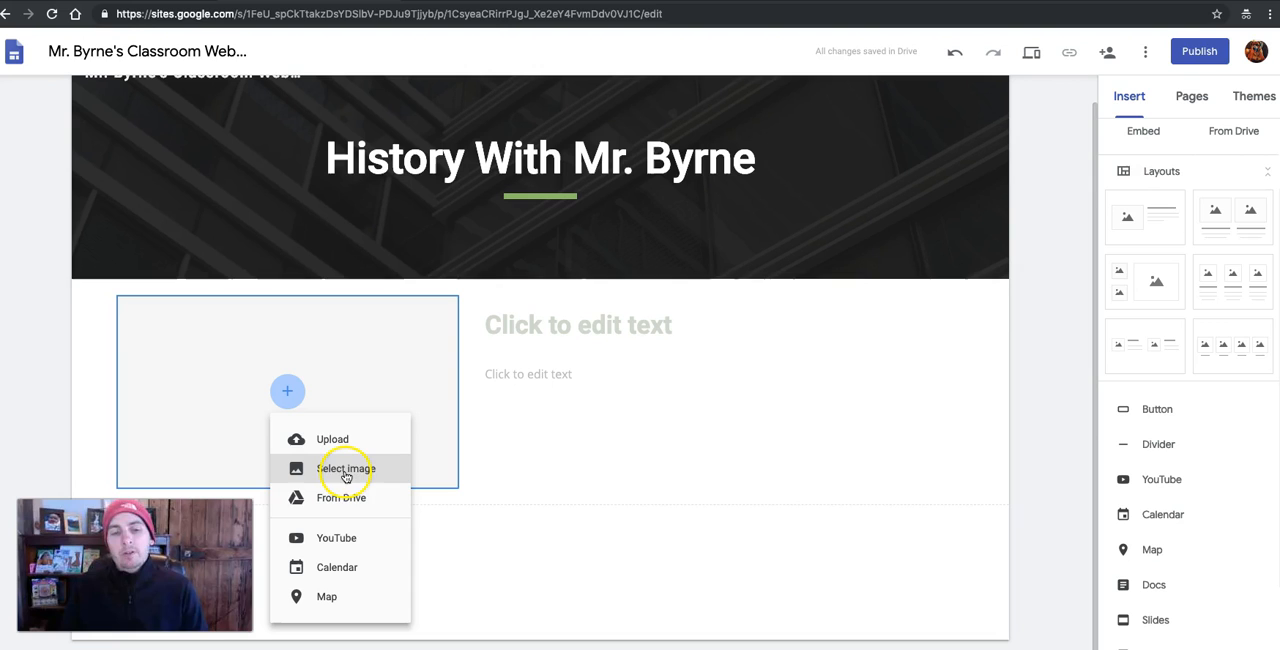
{"action": "left_click", "coordinate": [345, 468]}
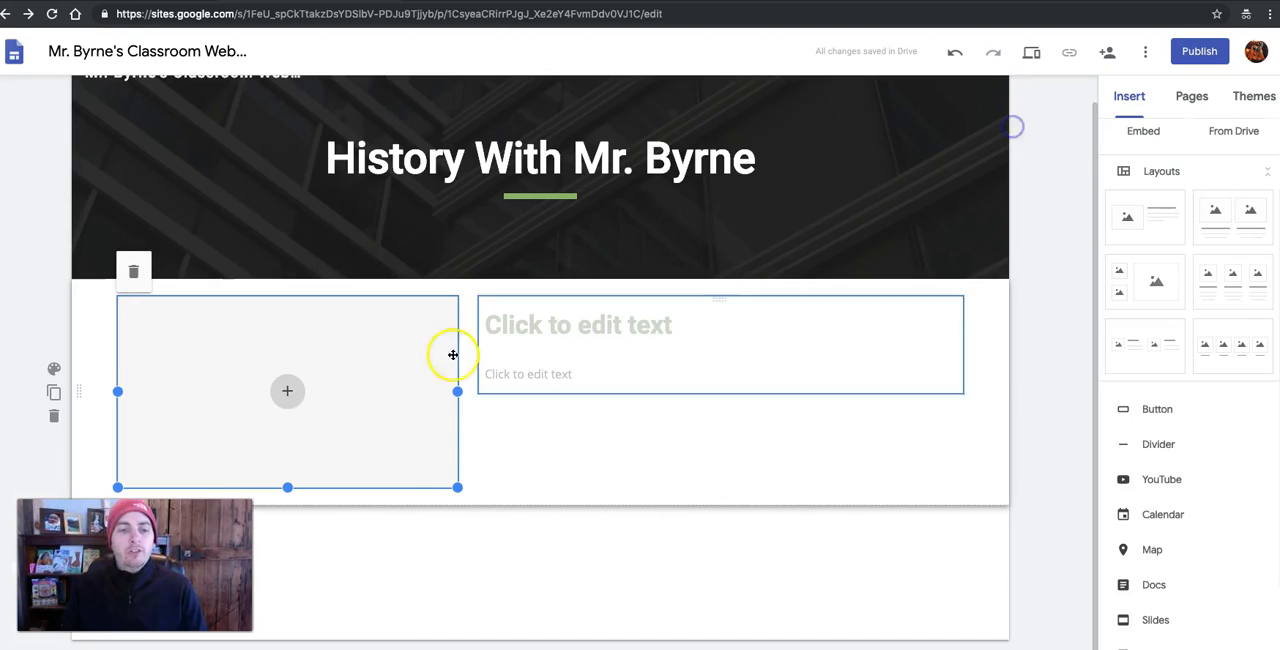
{"action": "left_click", "coordinate": [287, 391]}
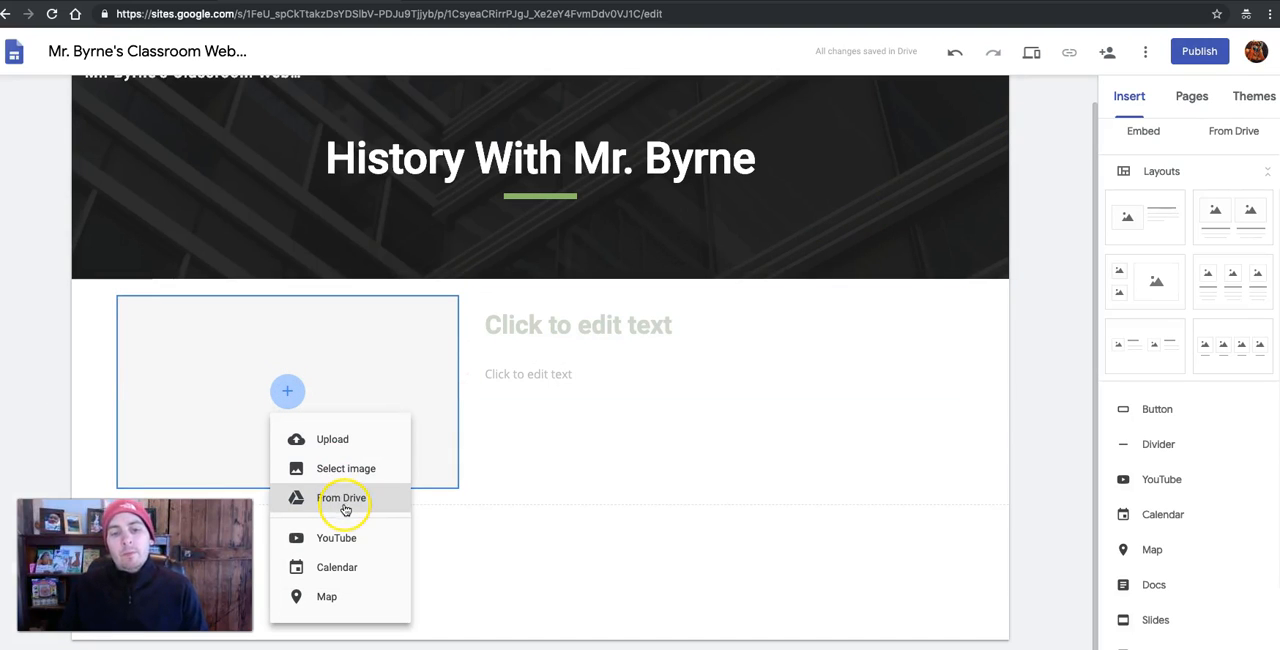
{"action": "mouse_move", "coordinate": [345, 567]}
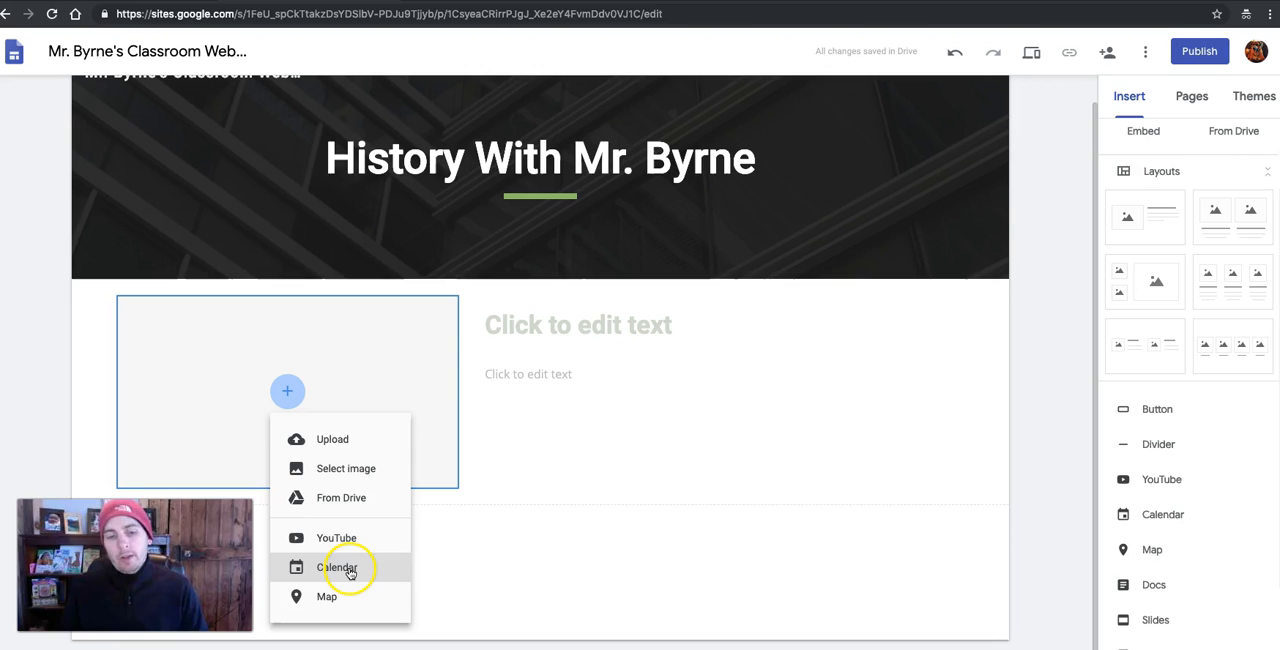
{"action": "mouse_move", "coordinate": [313, 379]}
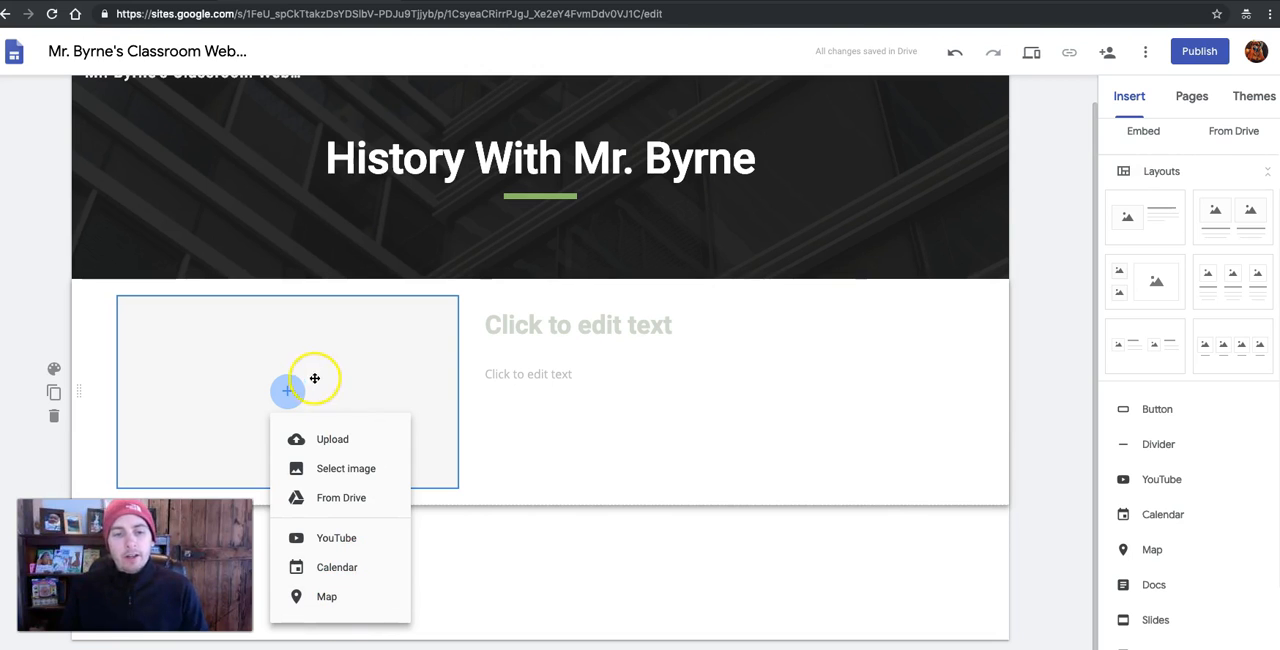
{"action": "left_click", "coordinate": [288, 392]}
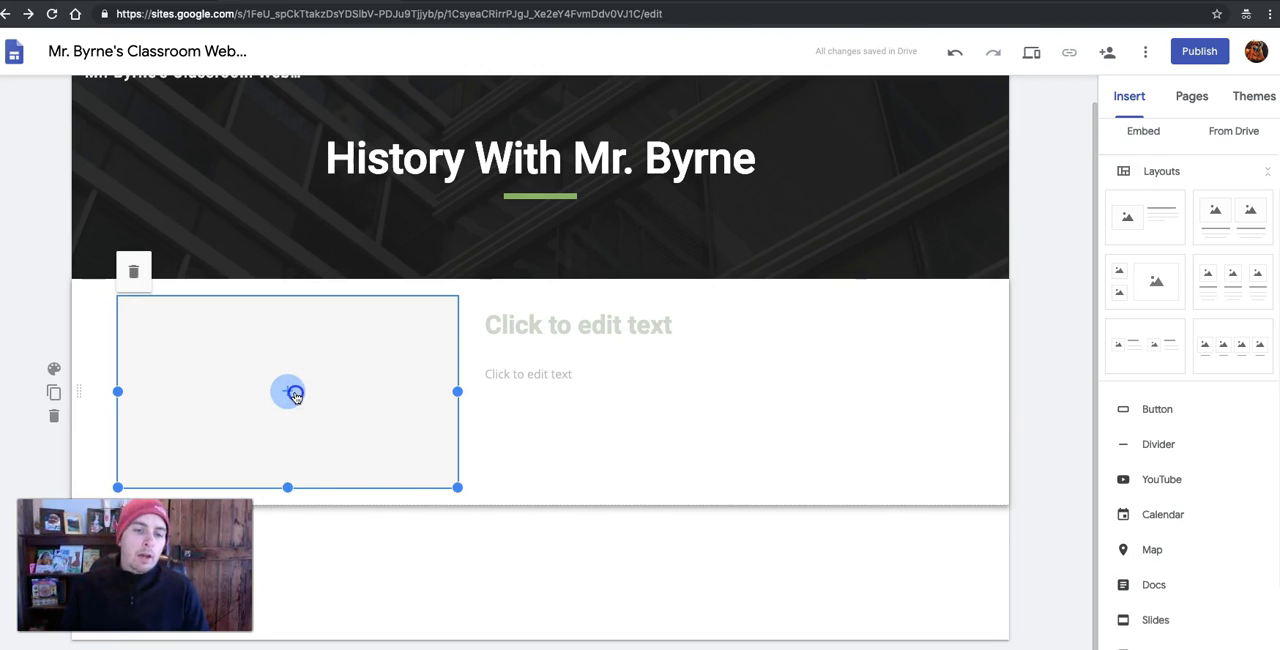
- Upload the outdoor portrait photo from the Personal images and videos folder
{"action": "left_click", "coordinate": [288, 392]}
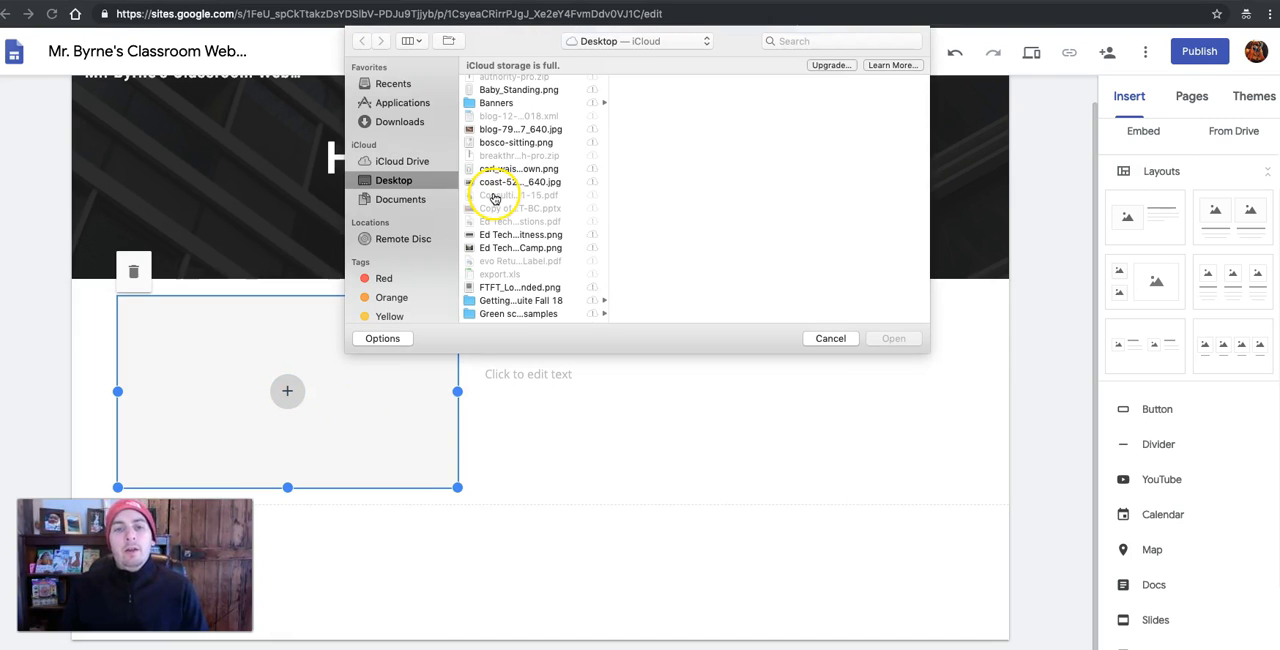
{"action": "scroll", "scroll_direction": "down", "scroll_amount": 3}
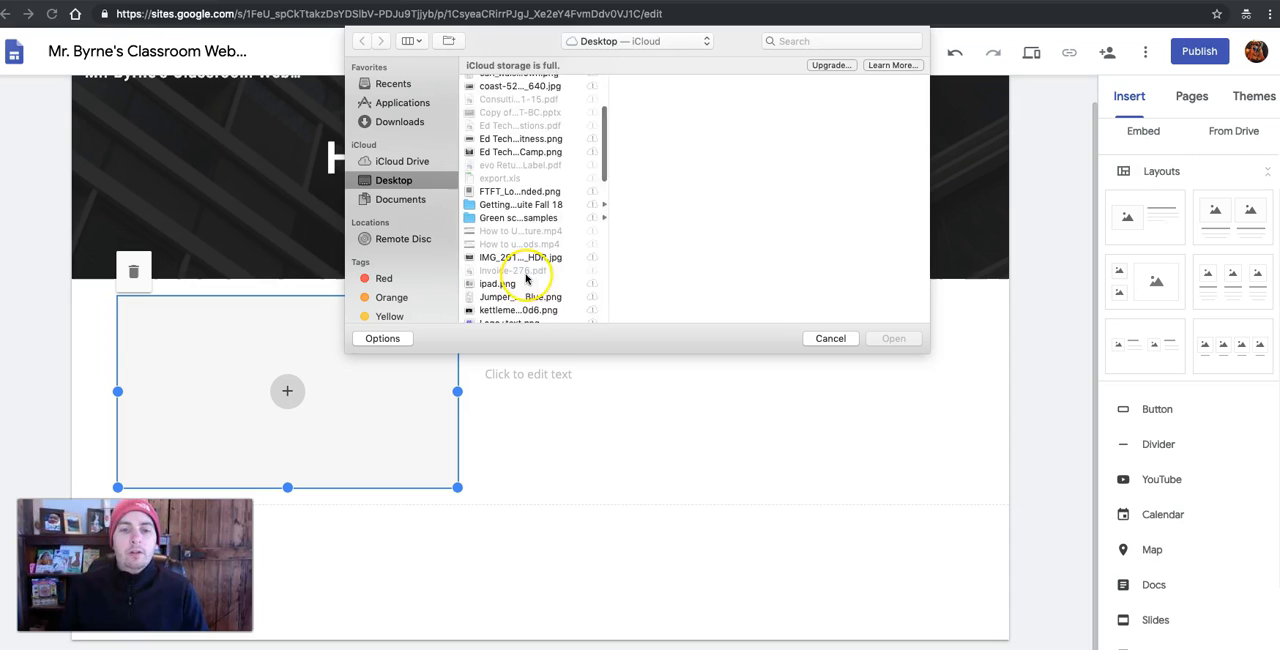
{"action": "scroll", "scroll_direction": "down", "scroll_amount": 3}
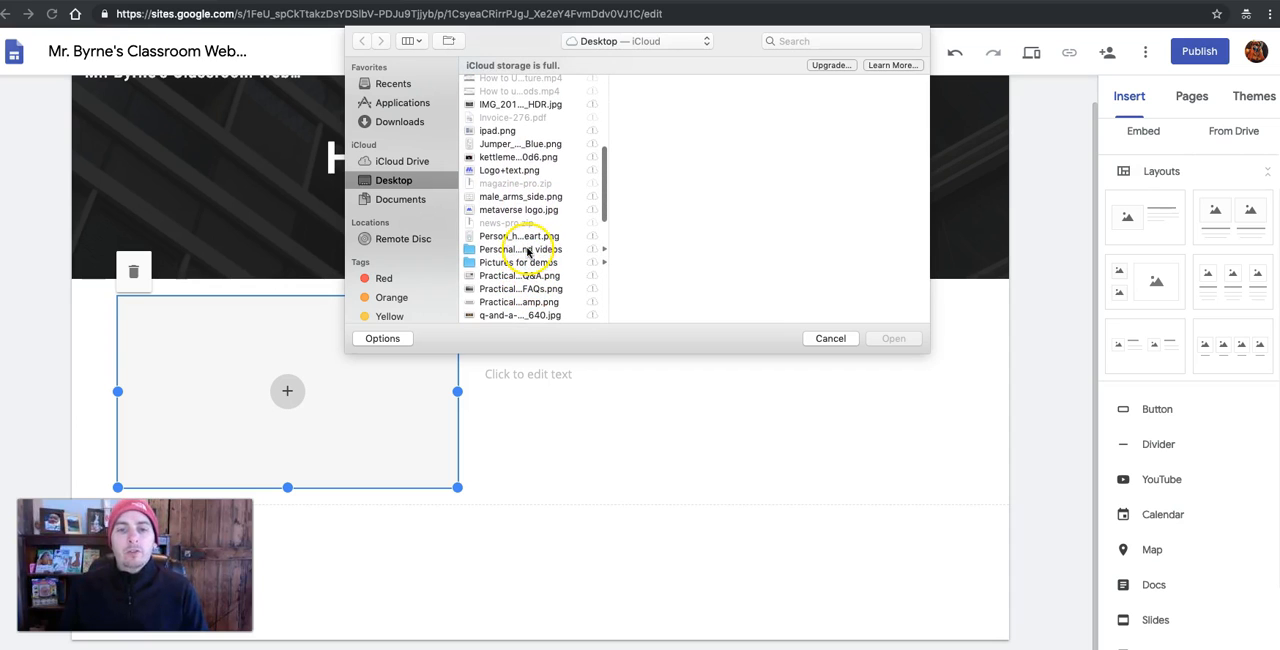
{"action": "double_click", "coordinate": [519, 249]}
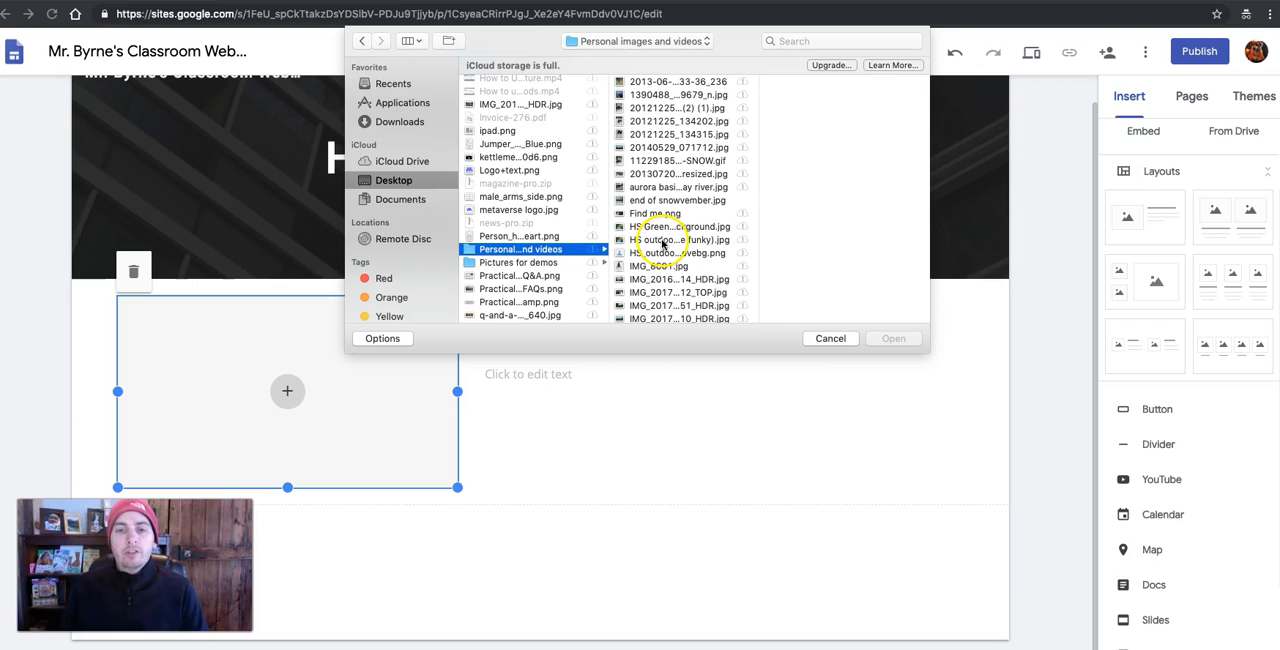
{"action": "left_click", "coordinate": [830, 338]}
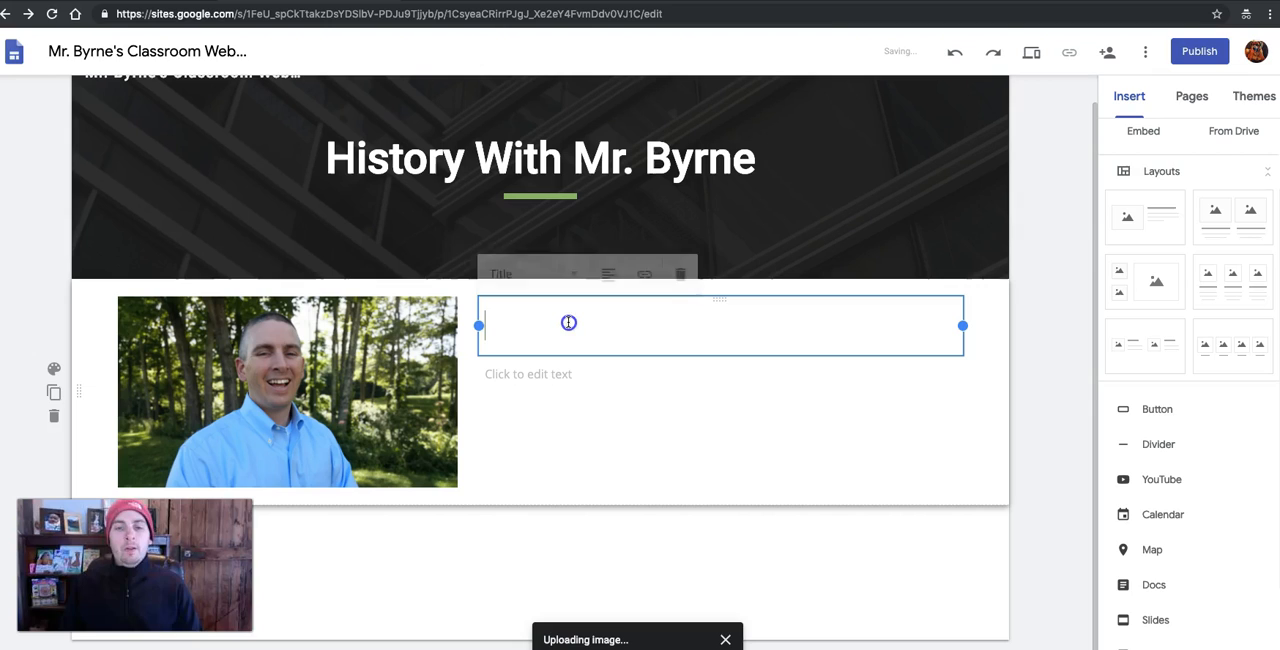
- Write the welcome heading and a line saying this is the place to find class information
{"action": "type", "text": "Welcome to"}
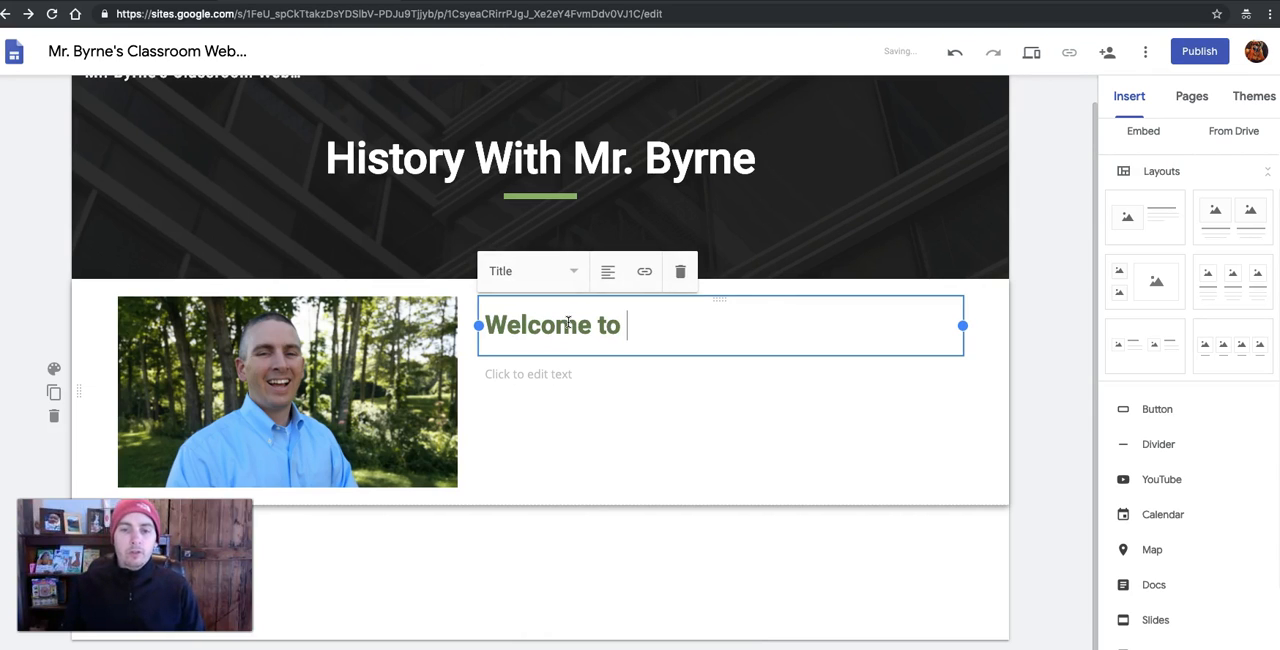
{"action": "type", "text": "the classroom homep"}
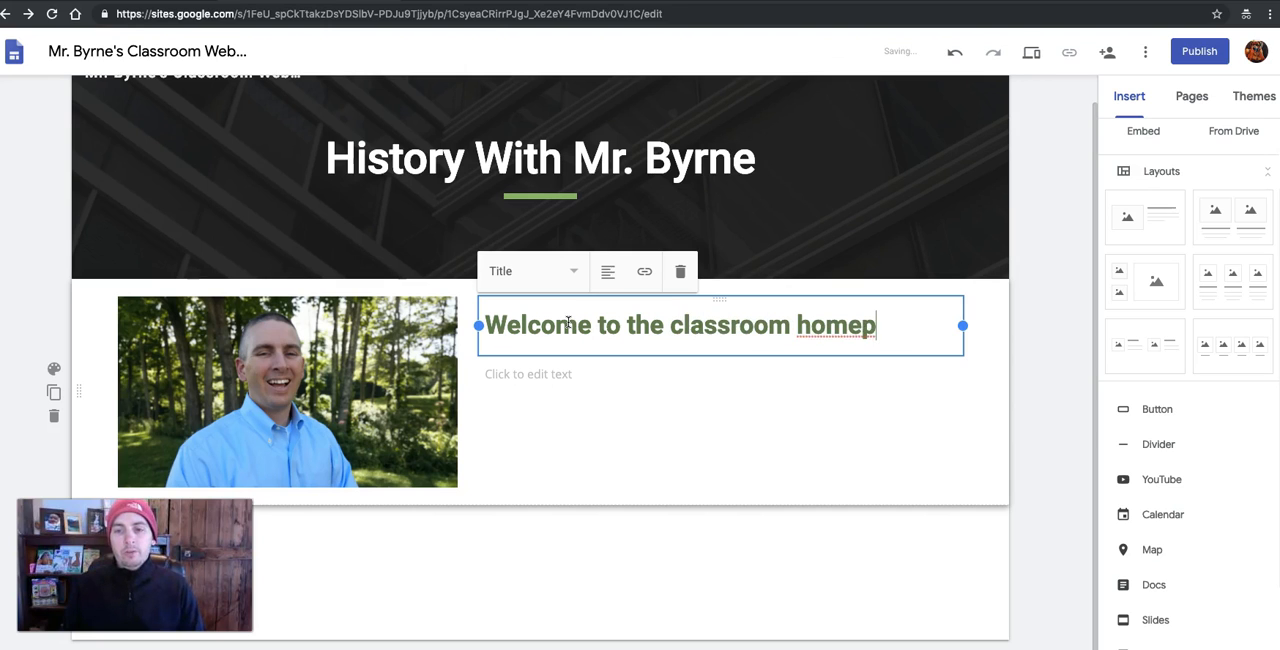
{"action": "left_click", "coordinate": [570, 375]}
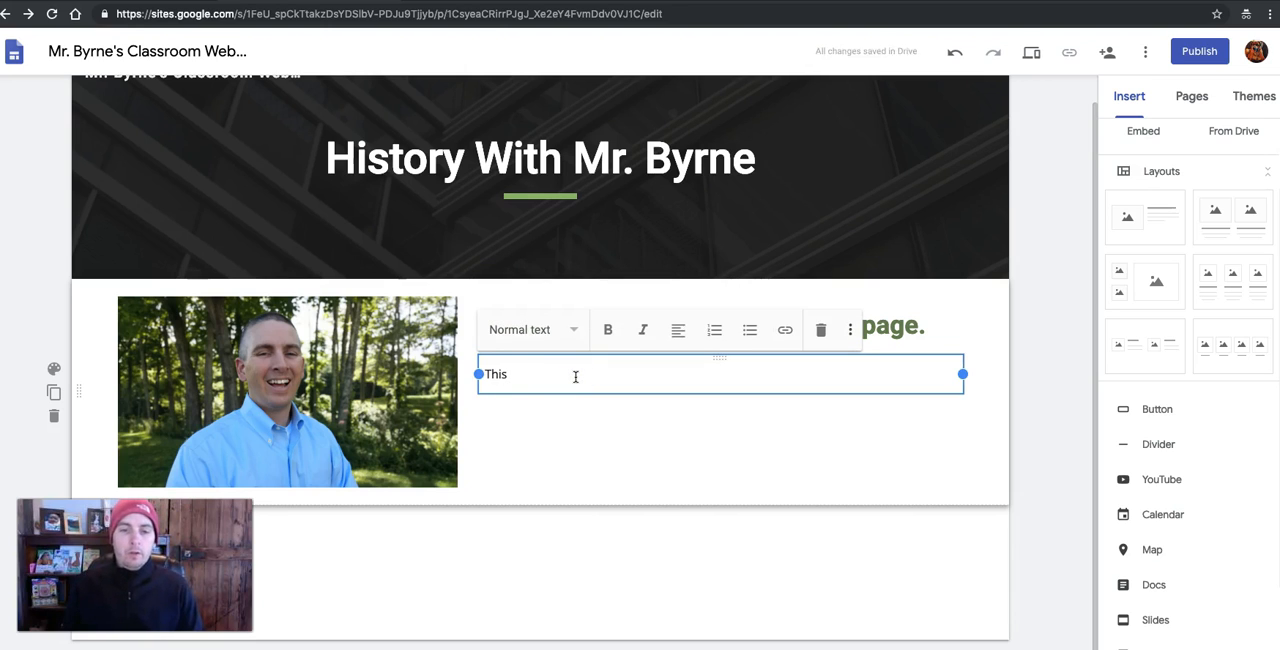
{"action": "type", "text": "is the"}
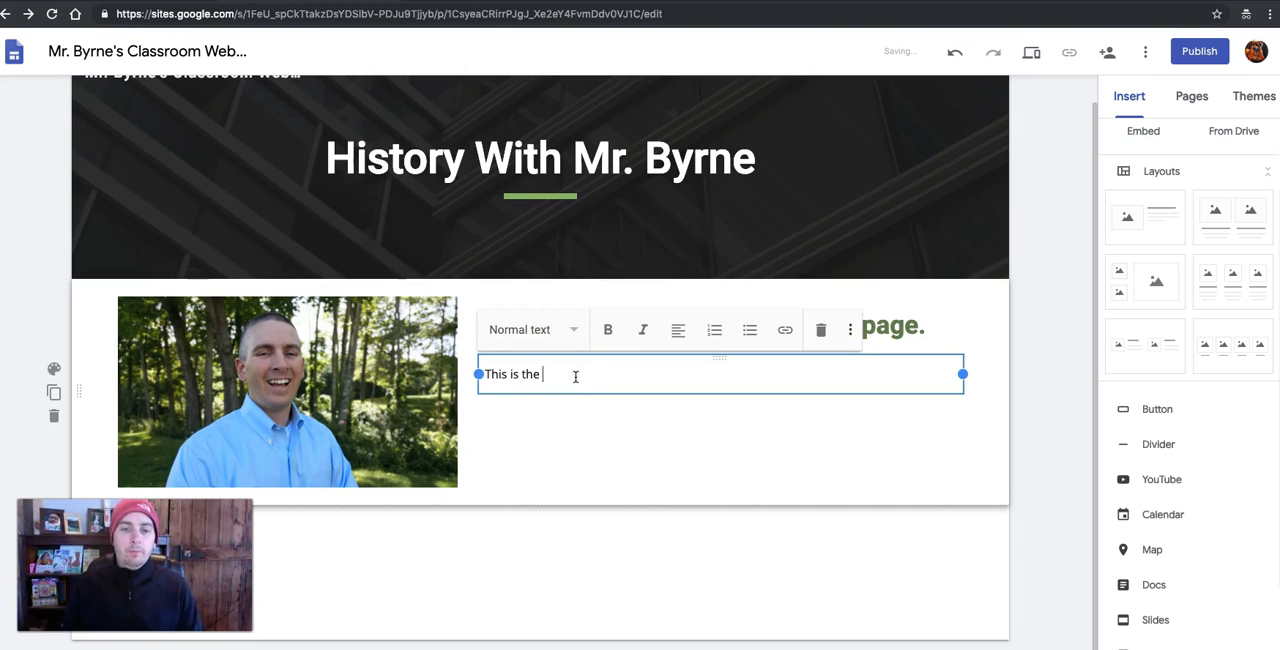
{"action": "type", "text": "place to find important i"}
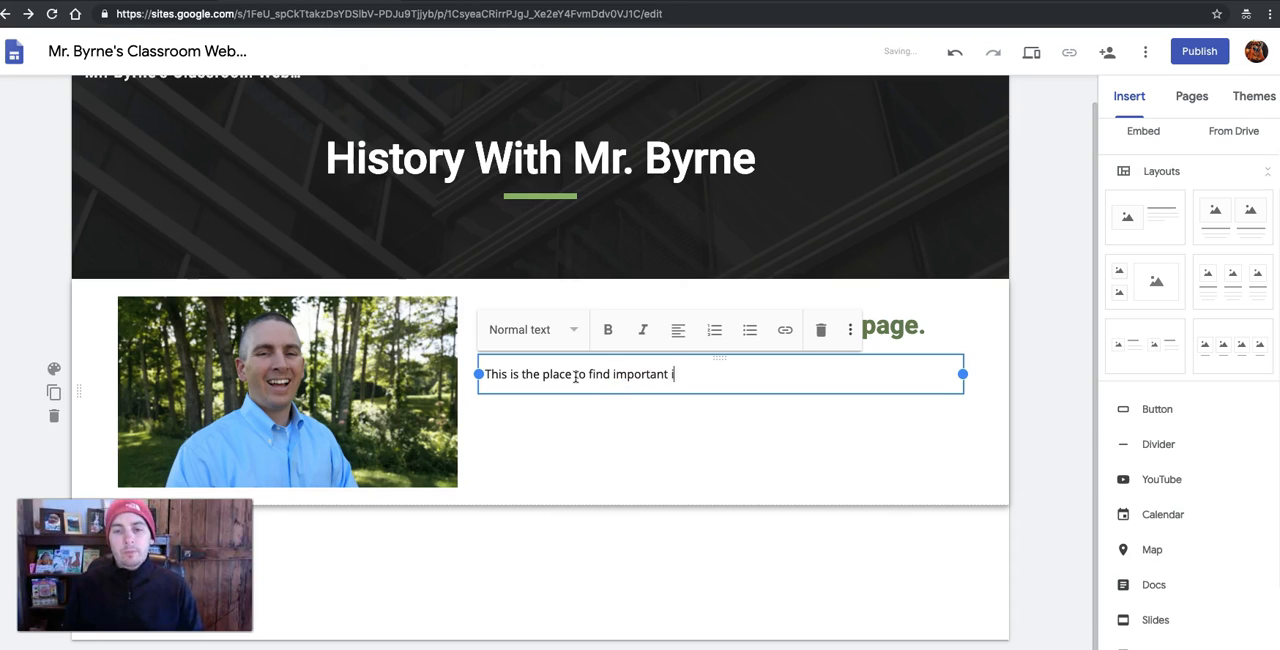
{"action": "type", "text": "nformation about"}
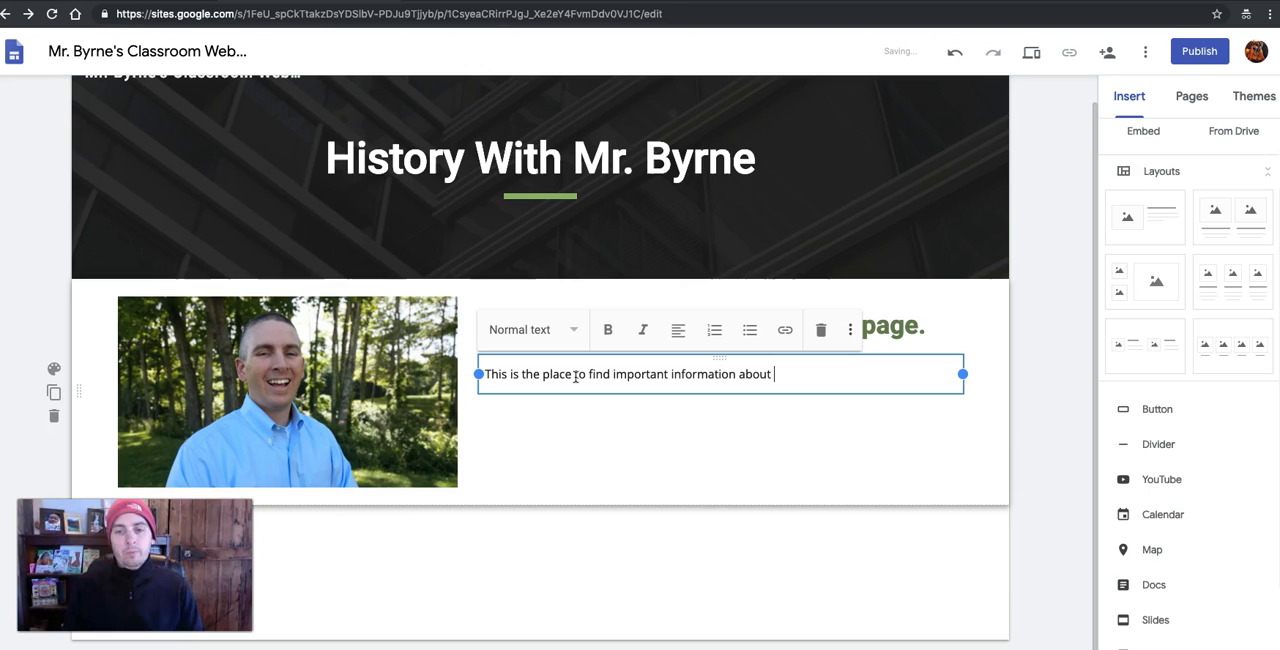
{"action": "type", "text": "the class."}
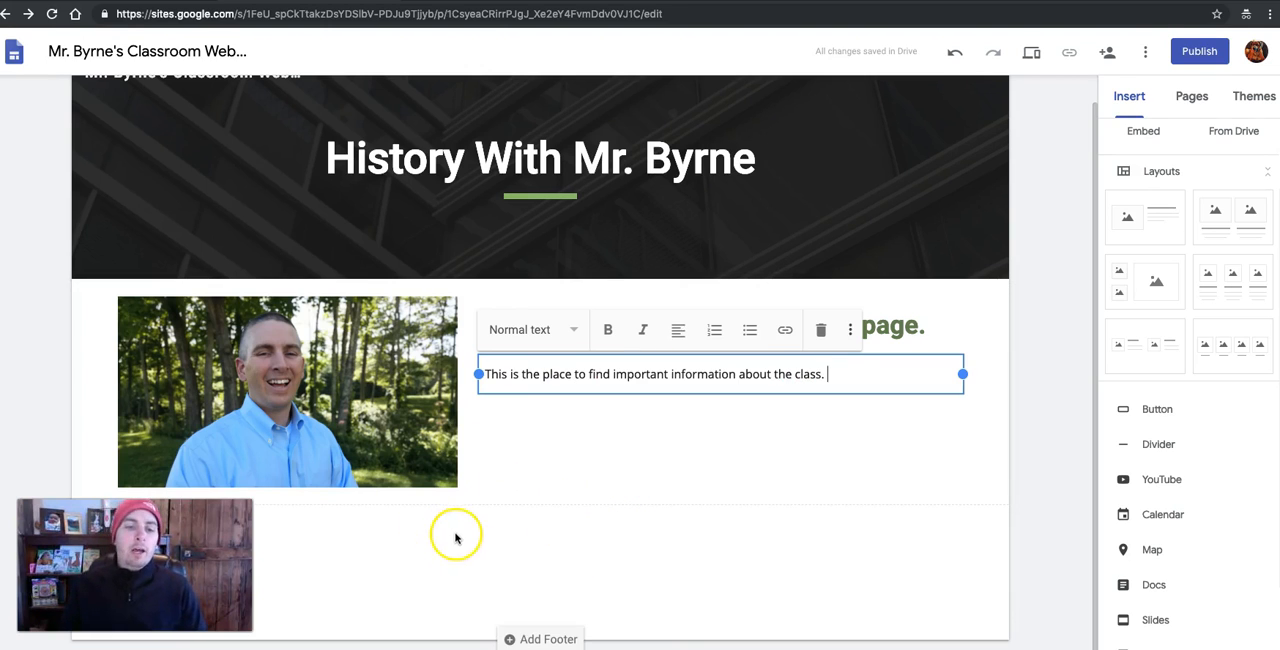
{"action": "mouse_move", "coordinate": [1152, 458]}
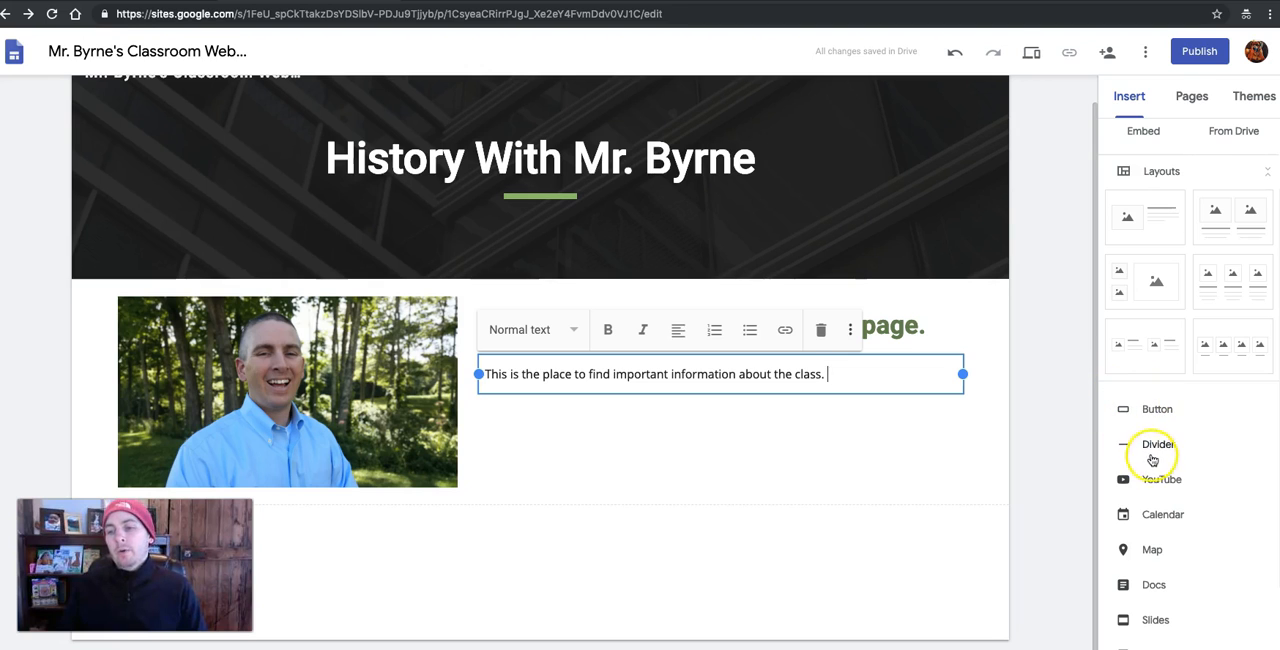
- Bring up the list of embeddable calendars from the Insert panel's Calendar option
{"action": "scroll", "scroll_direction": "down", "scroll_amount": 3}
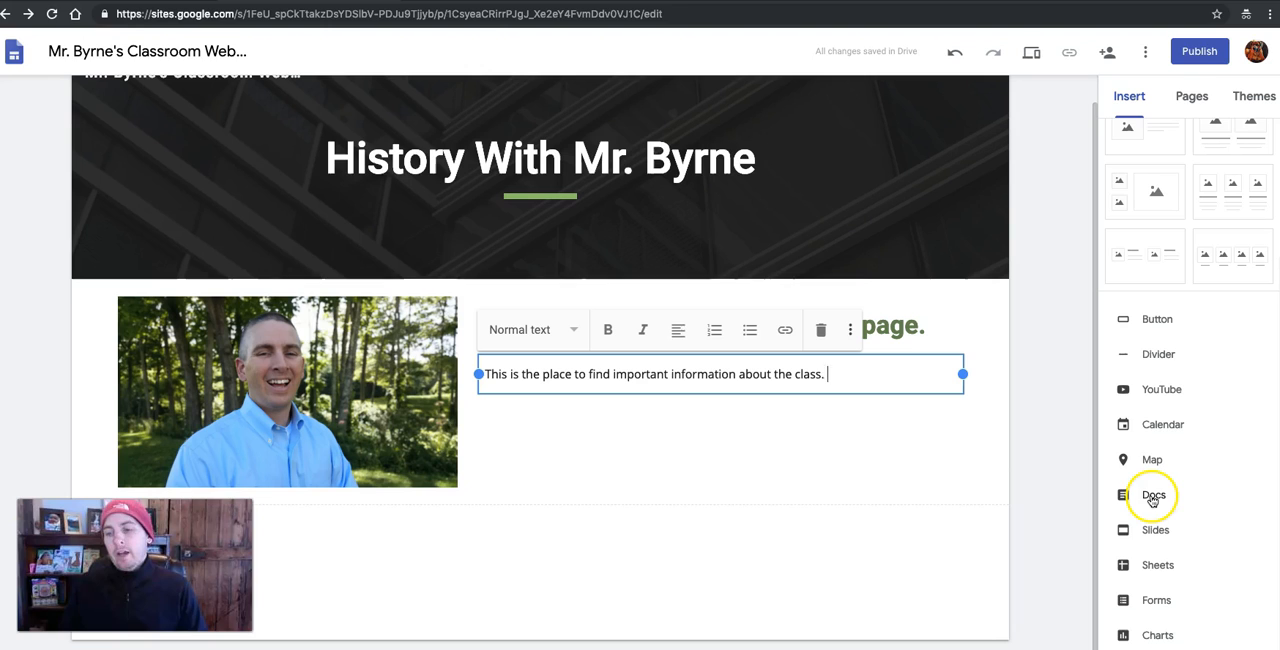
{"action": "mouse_move", "coordinate": [1154, 426]}
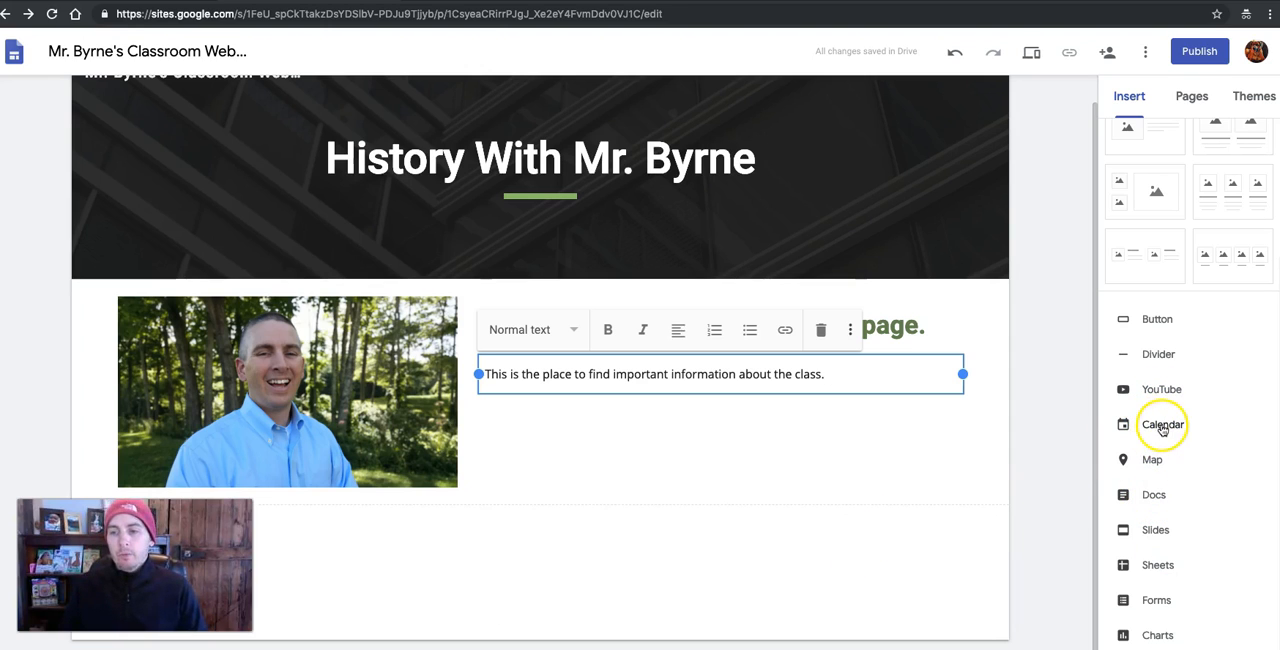
{"action": "left_click", "coordinate": [1159, 424]}
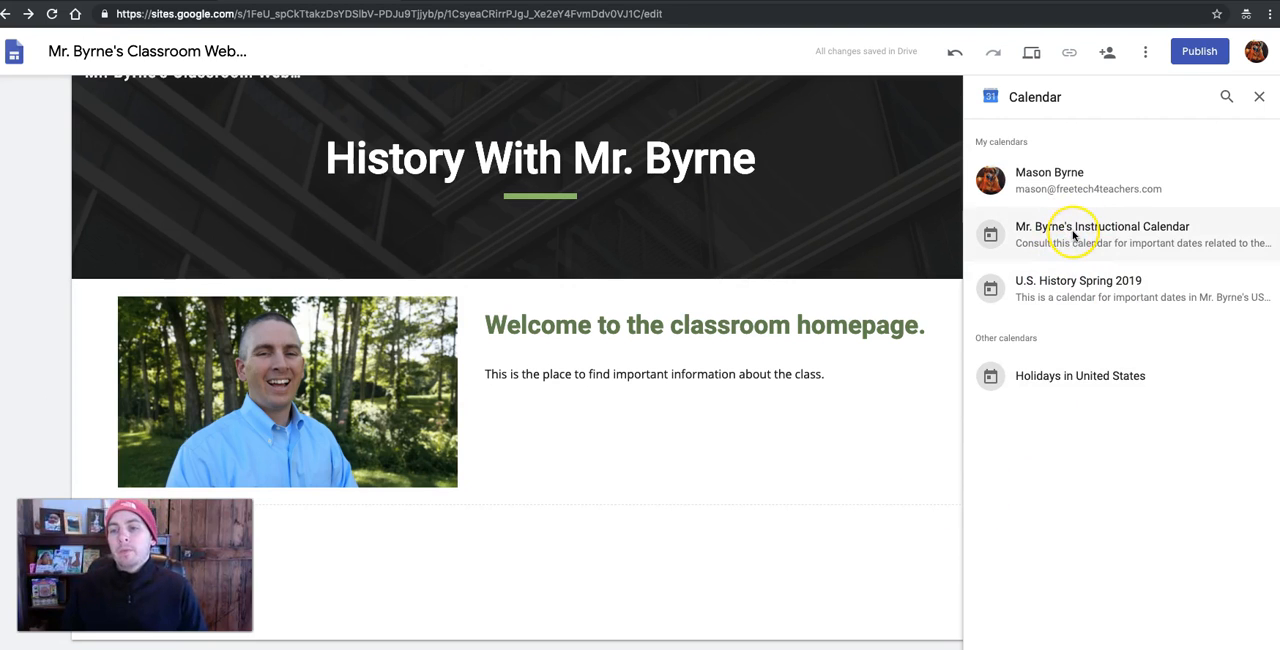
- Embed Mr. Byrne's Instructional Calendar and drag its corner handle to enlarge it
{"action": "left_click", "coordinate": [1080, 234]}
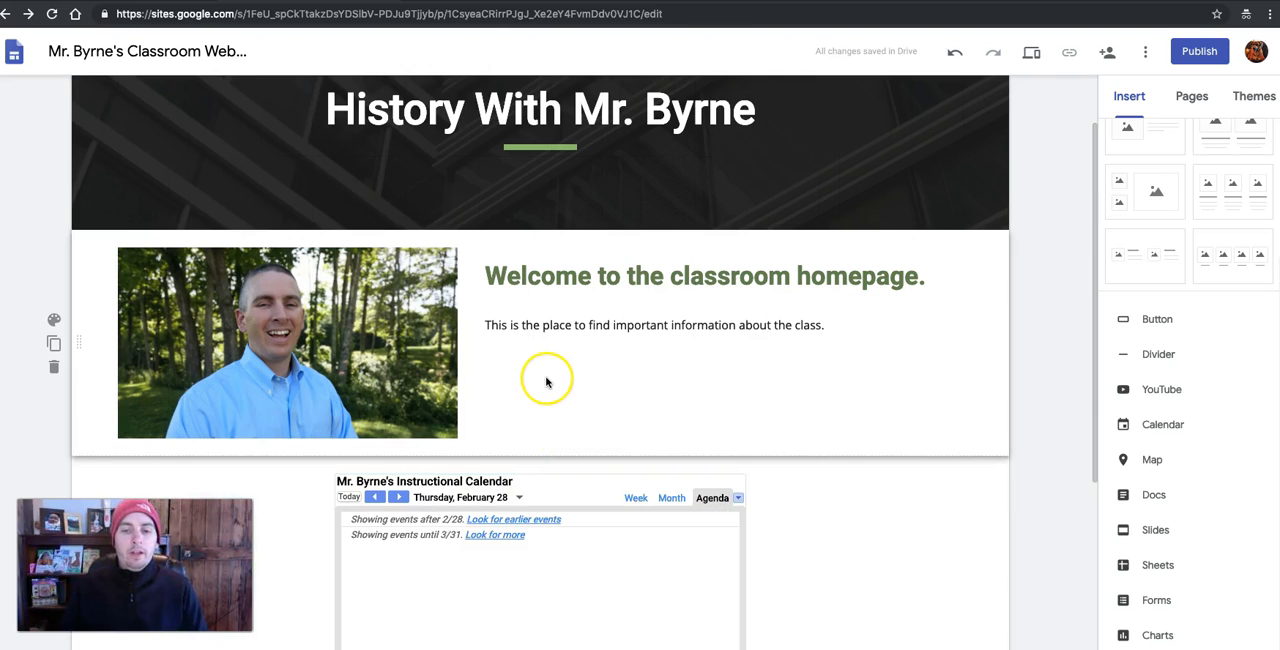
{"action": "scroll", "scroll_direction": "down", "scroll_amount": 3}
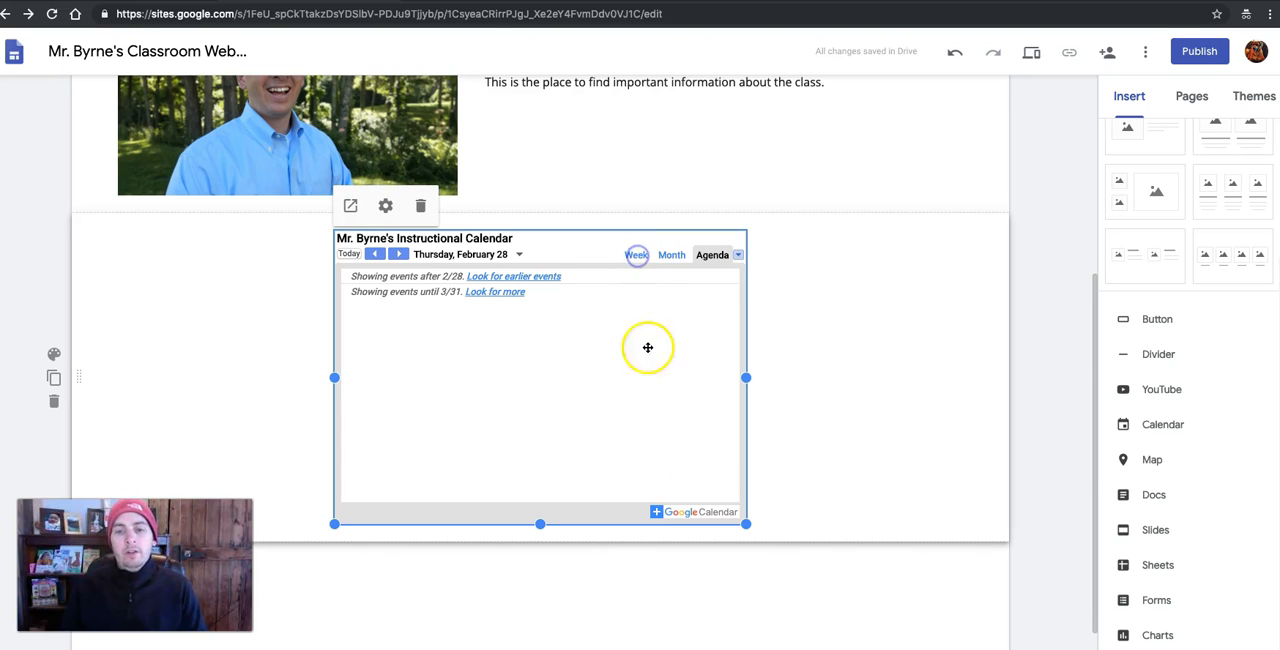
{"action": "left_click_drag", "start_coordinate": [745, 524], "coordinate": [845, 590]}
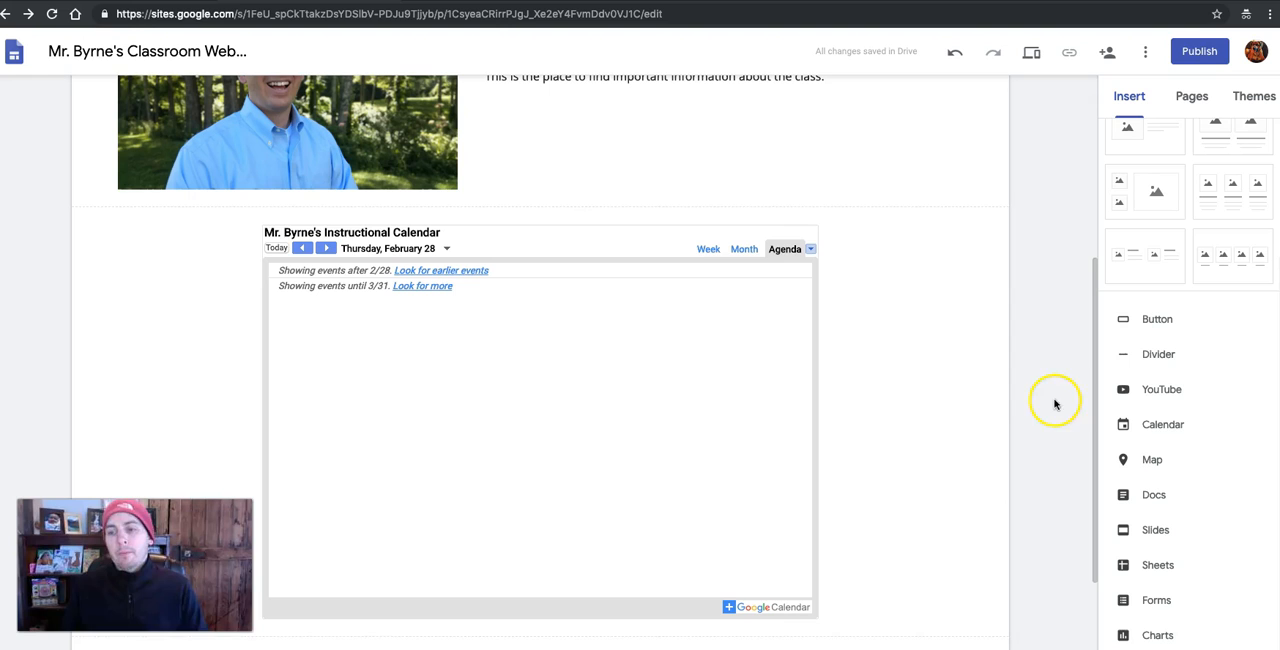
{"action": "scroll", "scroll_direction": "up", "scroll_amount": 3}
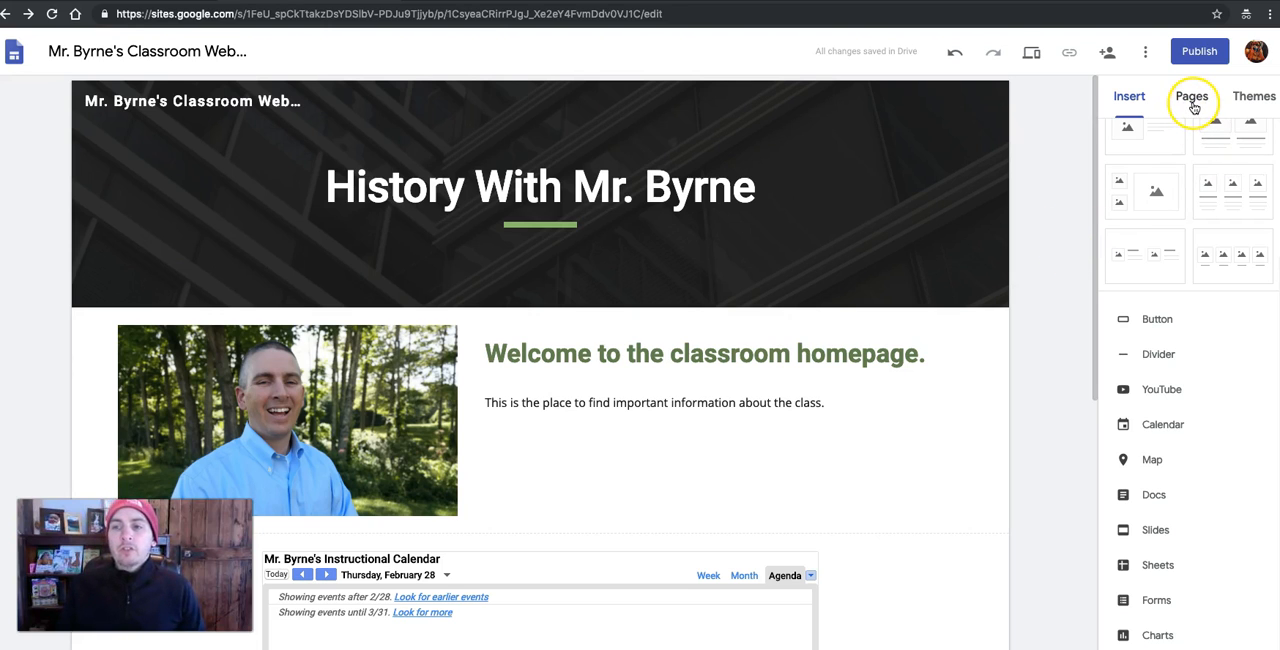
- Add a new site page titled 'Important Handouts for Parents'
{"action": "left_click", "coordinate": [1194, 96]}
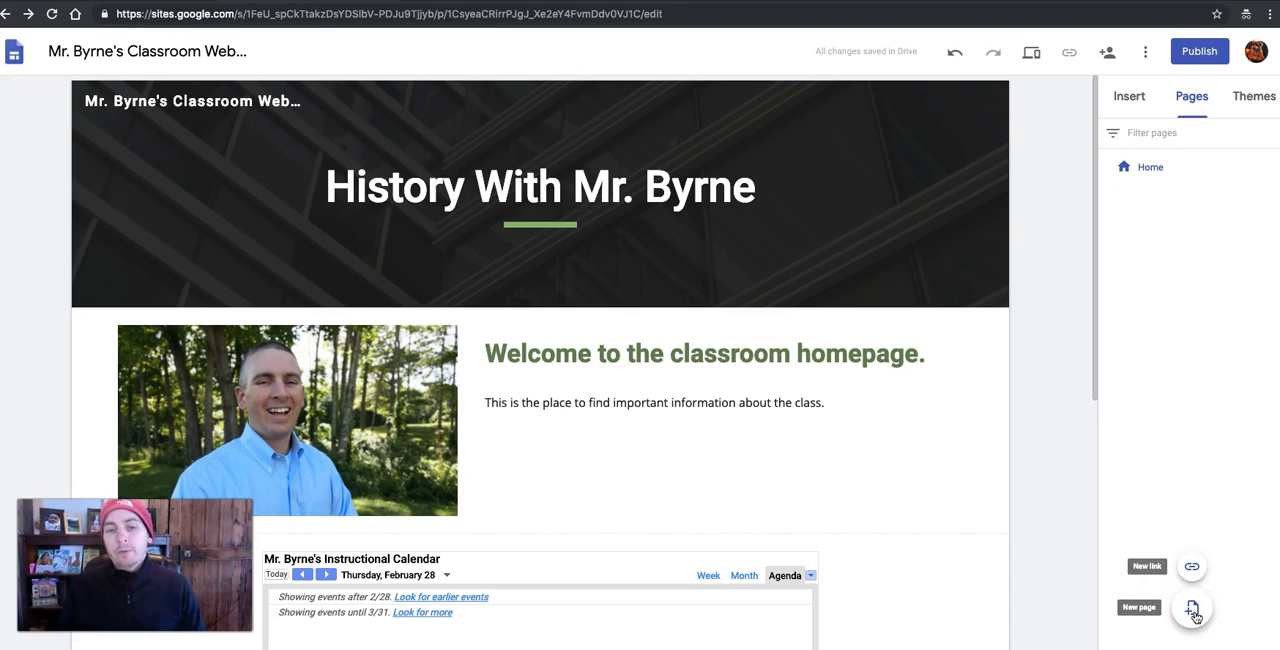
{"action": "left_click", "coordinate": [1192, 615]}
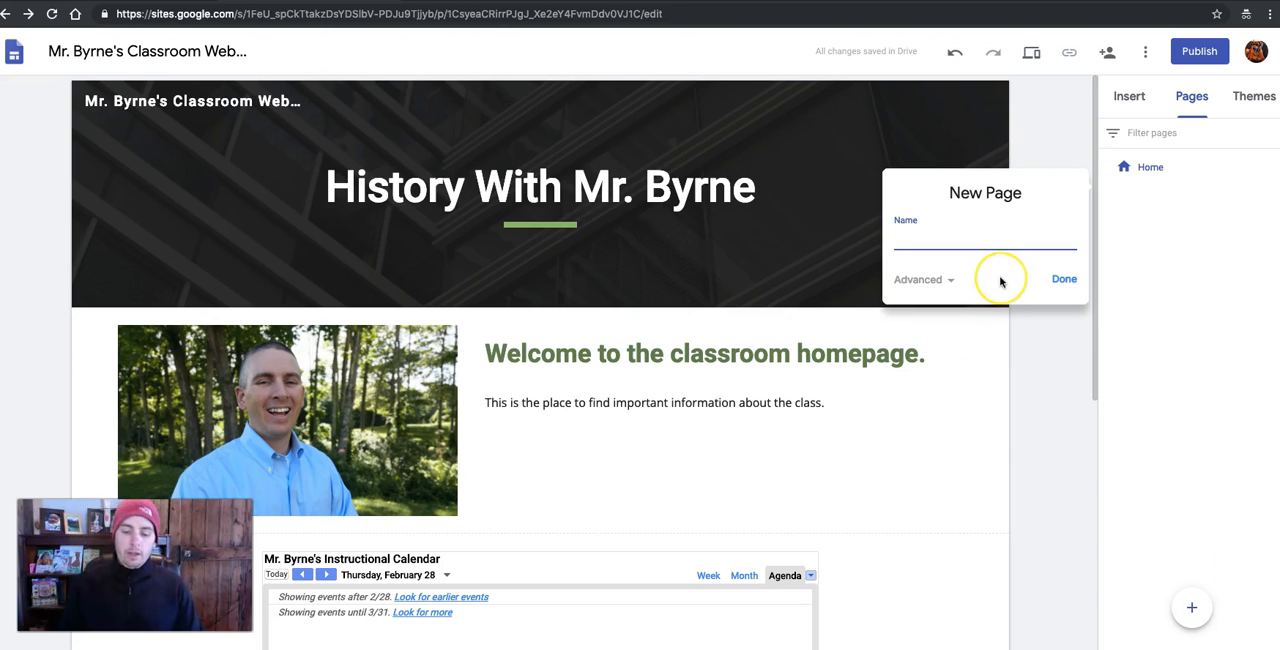
{"action": "type", "text": "Important Handtou"}
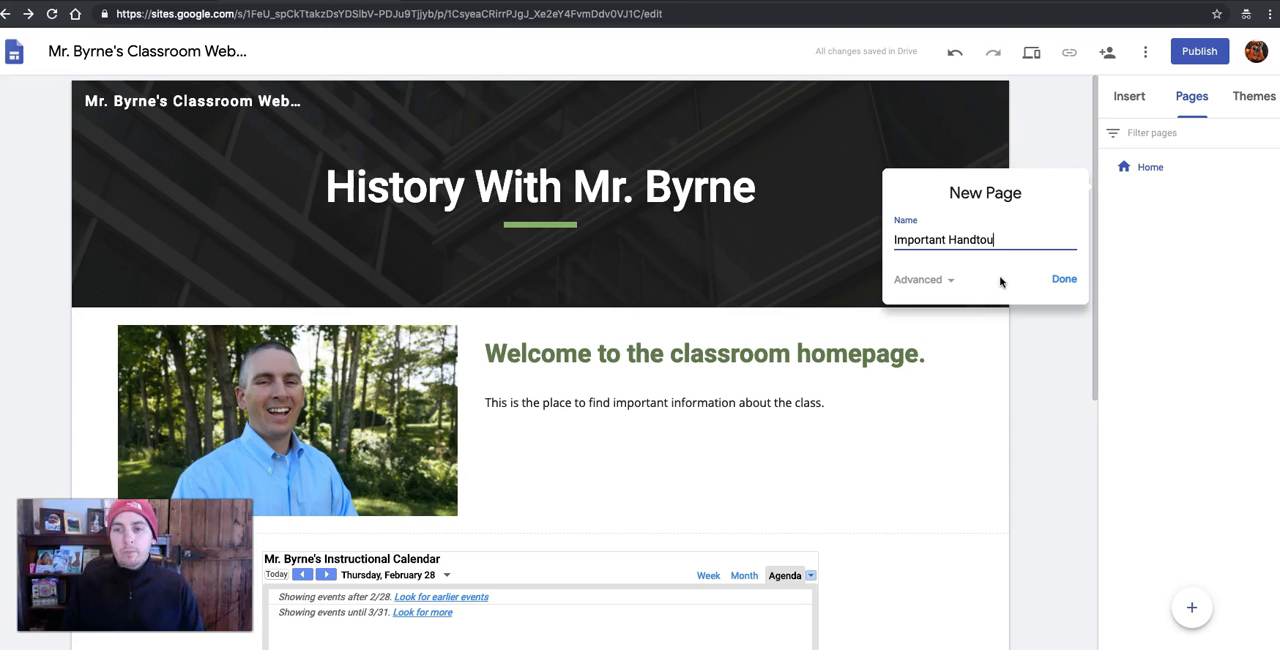
{"action": "type", "text": "ts for Parents"}
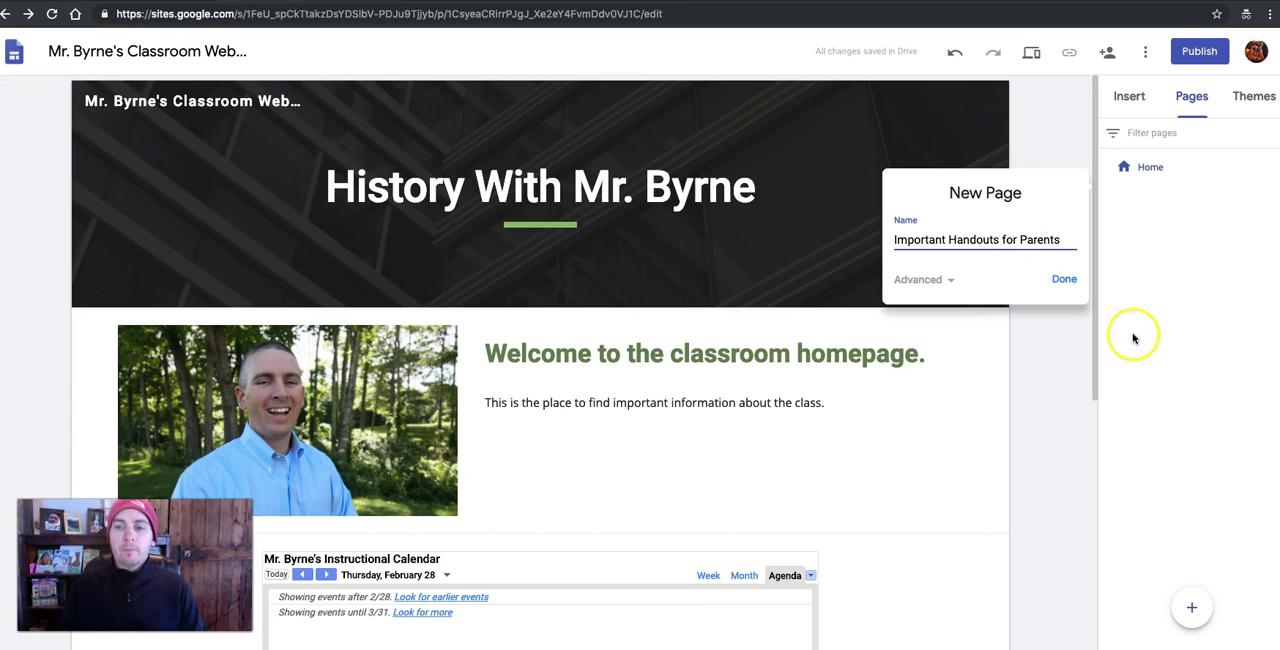
{"action": "left_click", "coordinate": [1063, 279]}
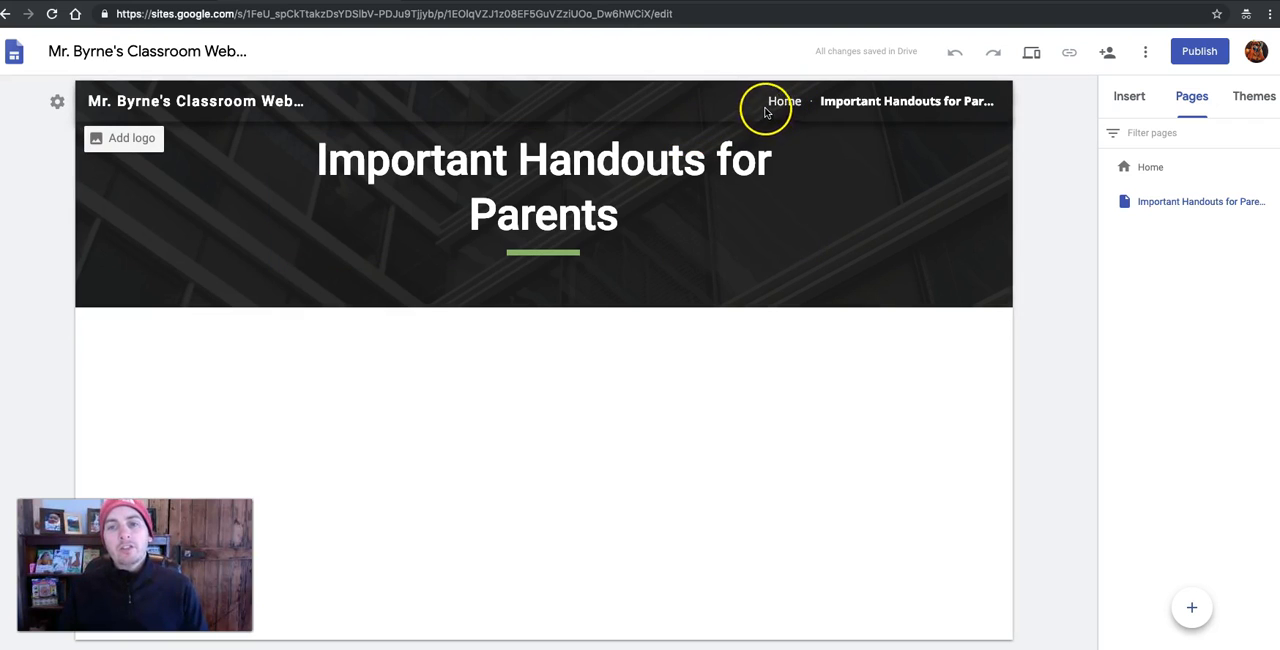
{"action": "mouse_move", "coordinate": [863, 101]}
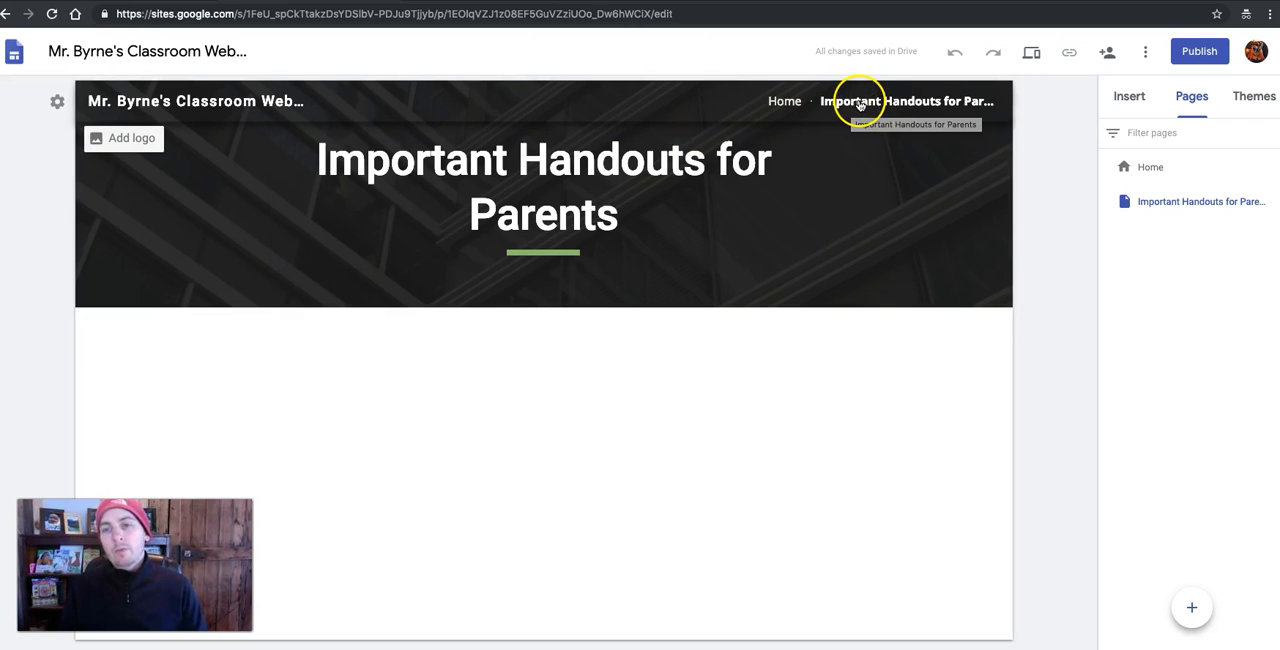
{"action": "mouse_move", "coordinate": [441, 417]}
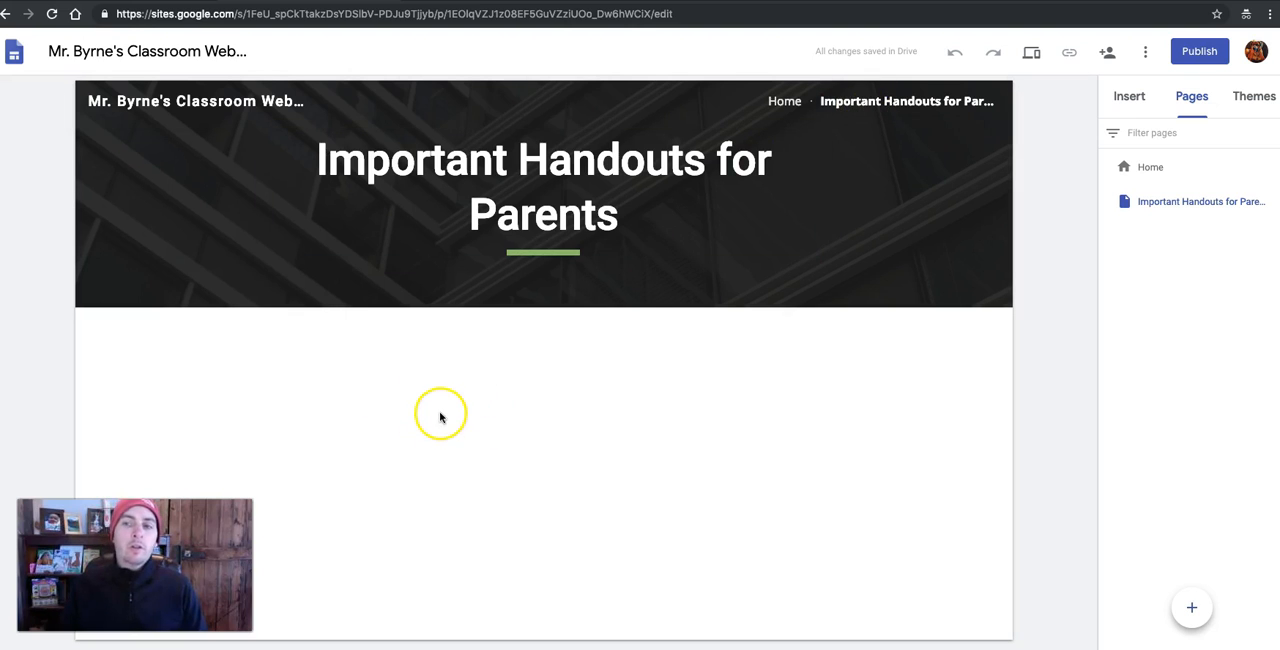
- Switch the sidebar to the Insert options for the handouts page
{"action": "left_click", "coordinate": [1129, 96]}
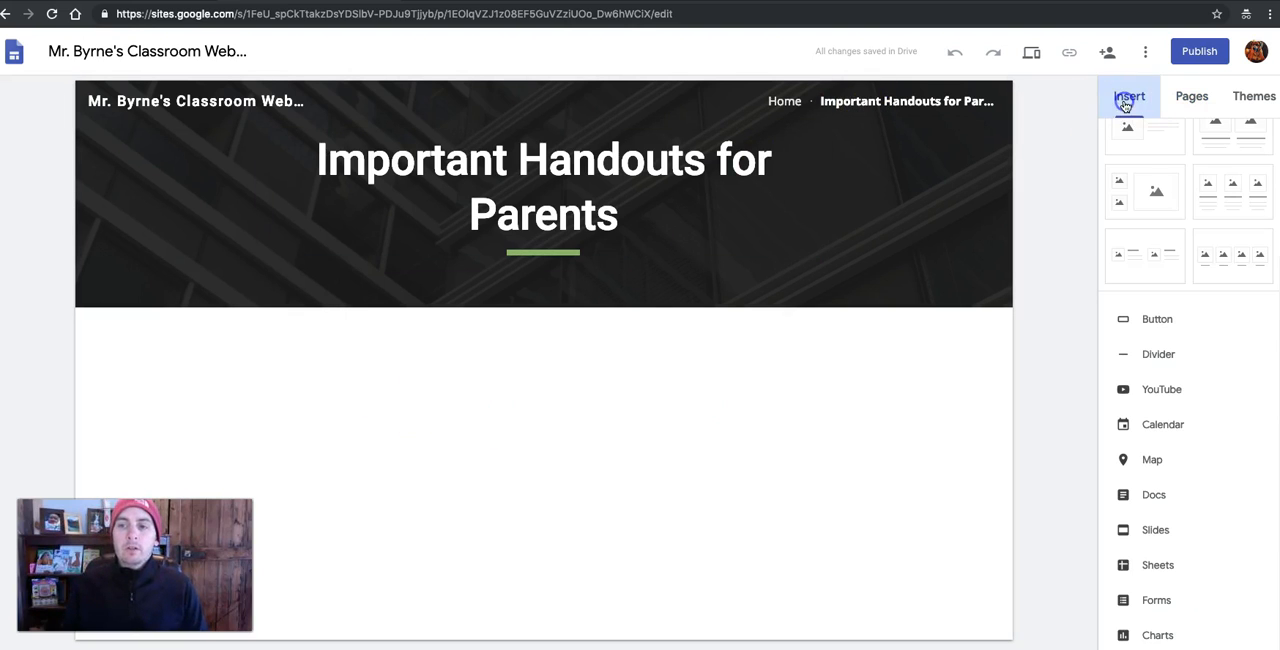
{"action": "mouse_move", "coordinate": [1131, 495]}
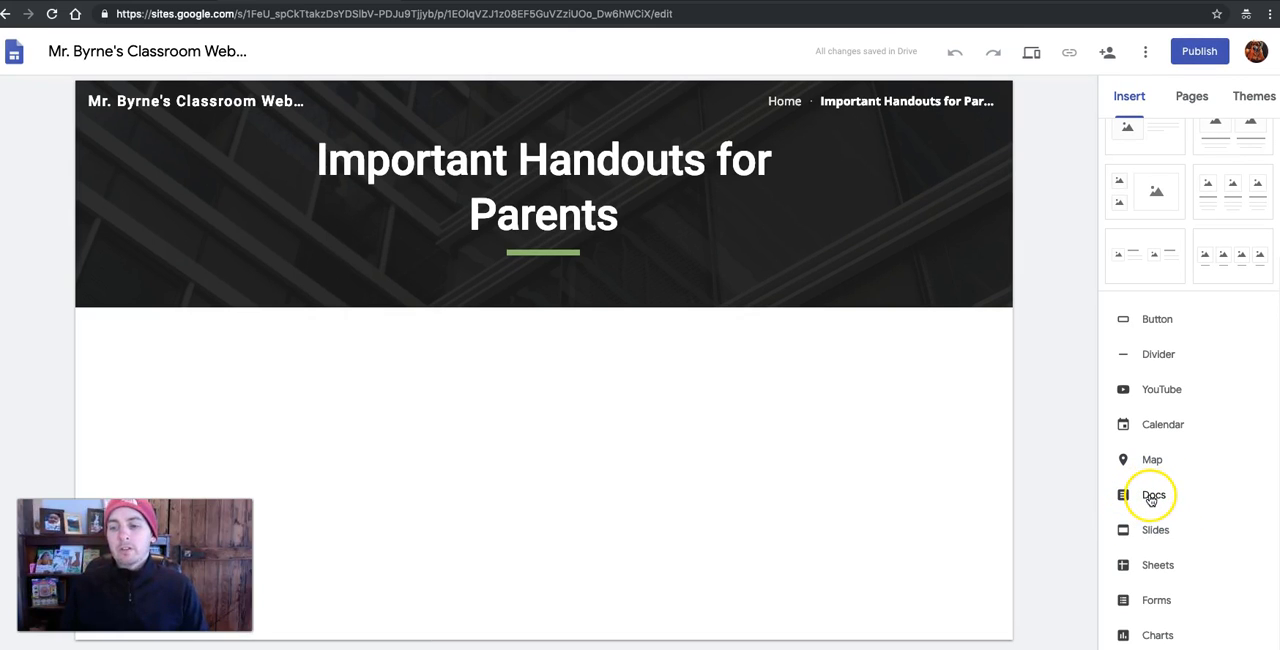
{"action": "left_click", "coordinate": [1152, 495]}
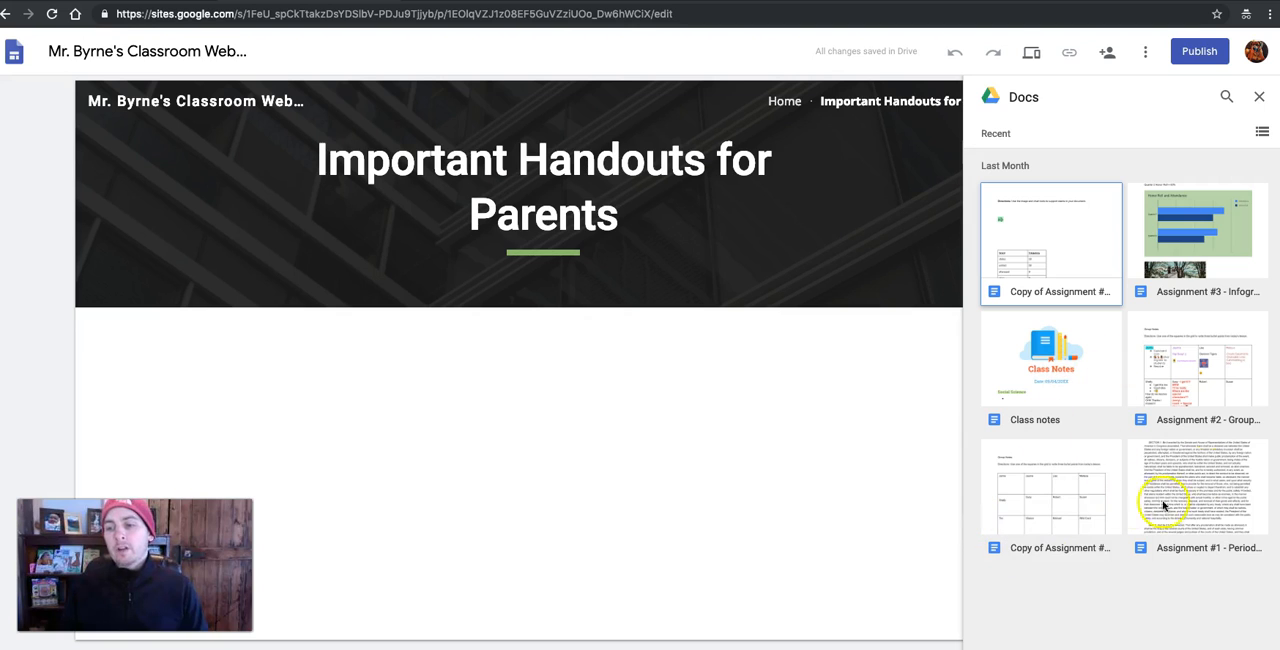
{"action": "left_click", "coordinate": [1199, 502]}
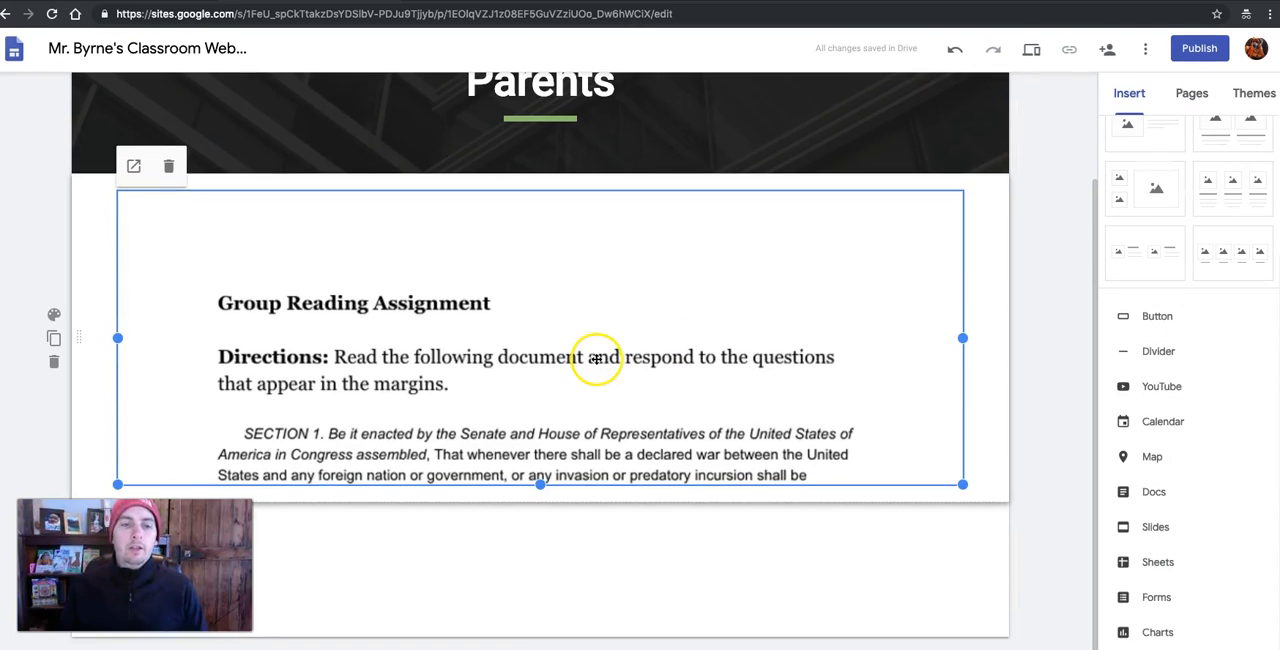
{"action": "mouse_move", "coordinate": [169, 167]}
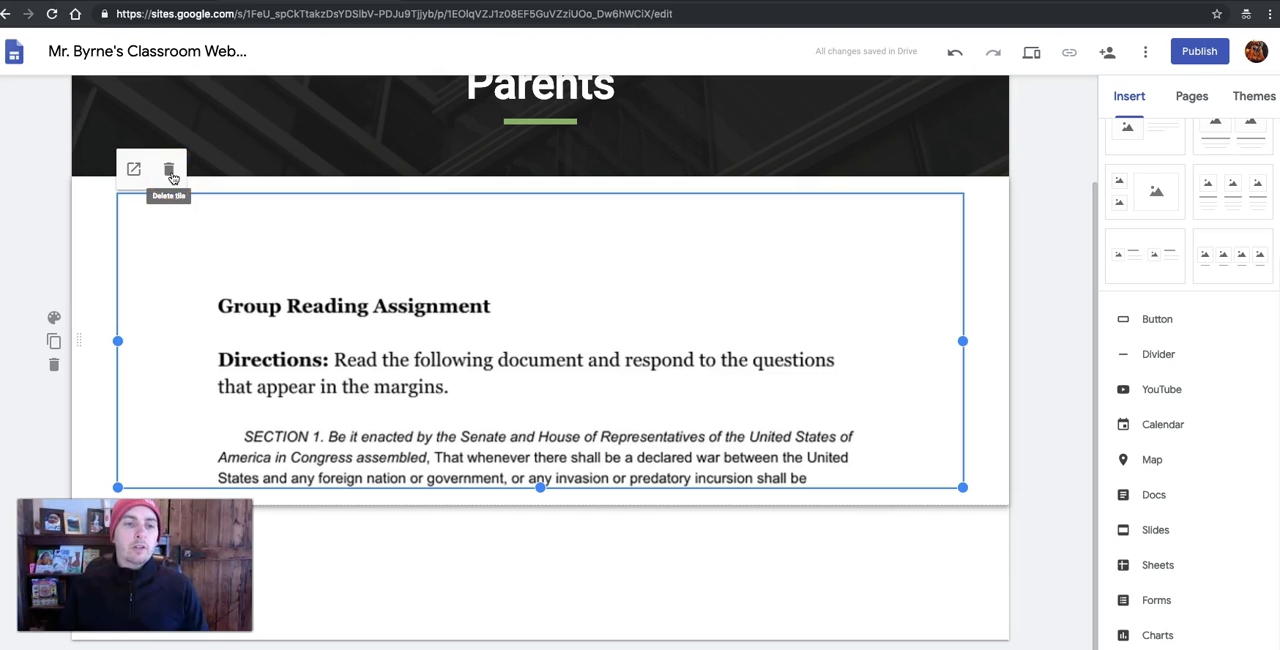
{"action": "left_click", "coordinate": [172, 169]}
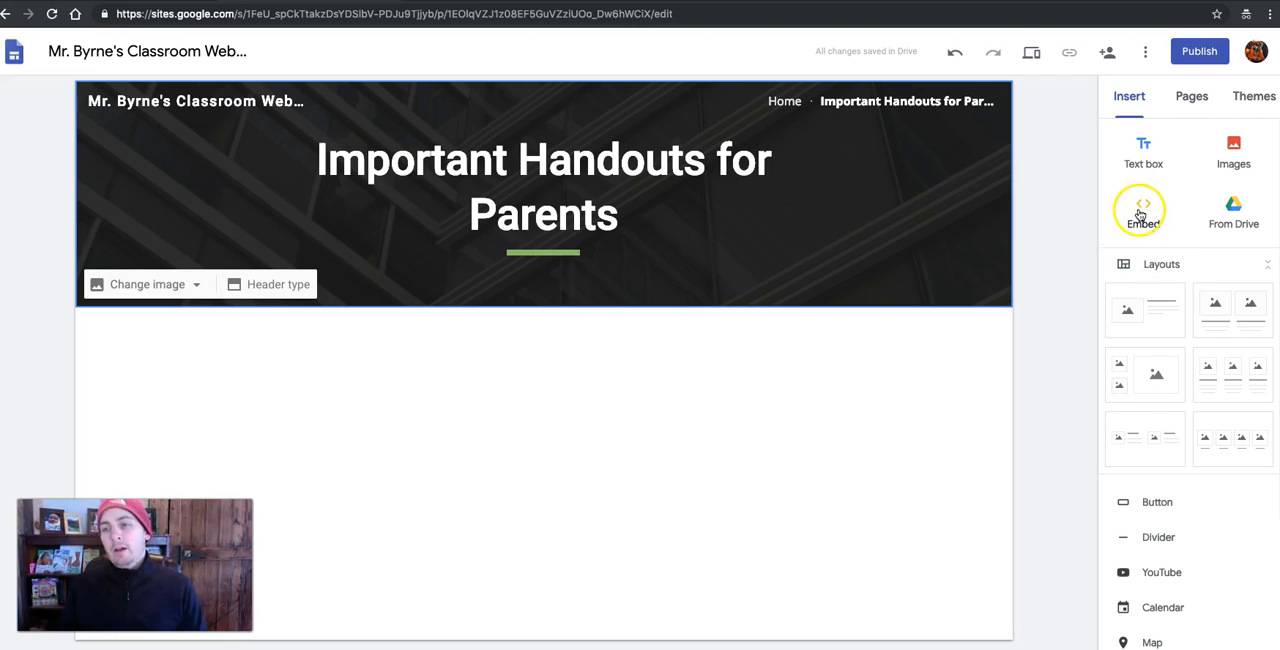
{"action": "left_click", "coordinate": [1141, 210]}
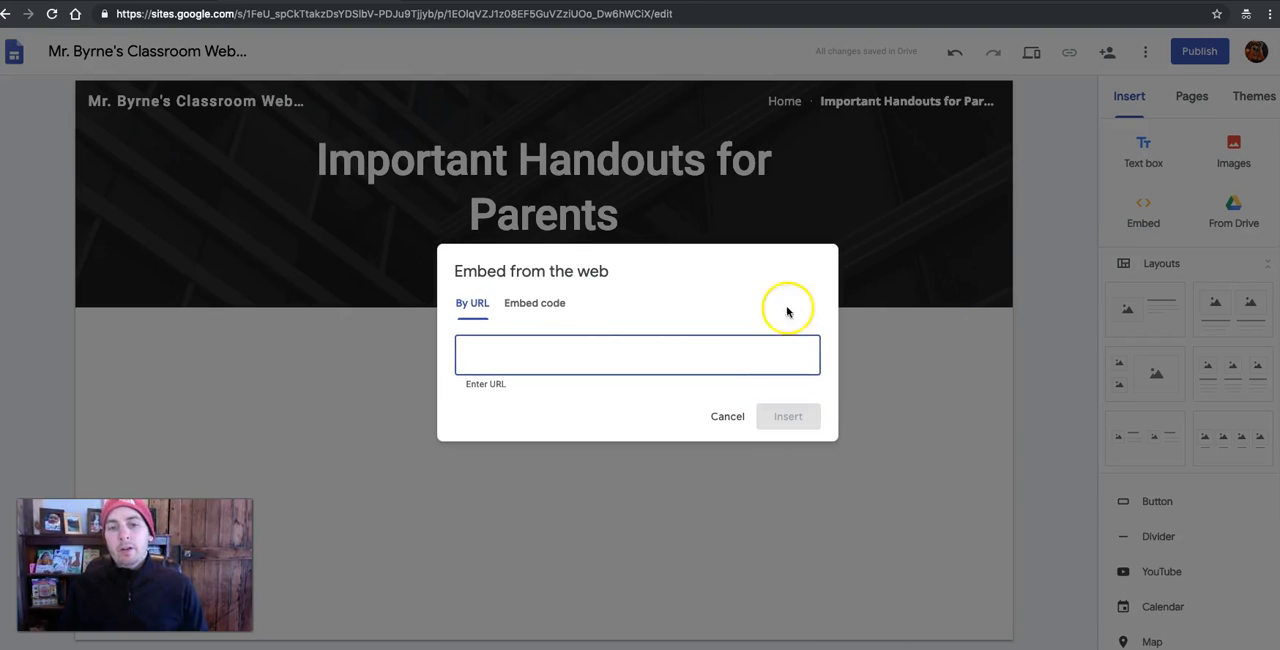
{"action": "left_click", "coordinate": [534, 303]}
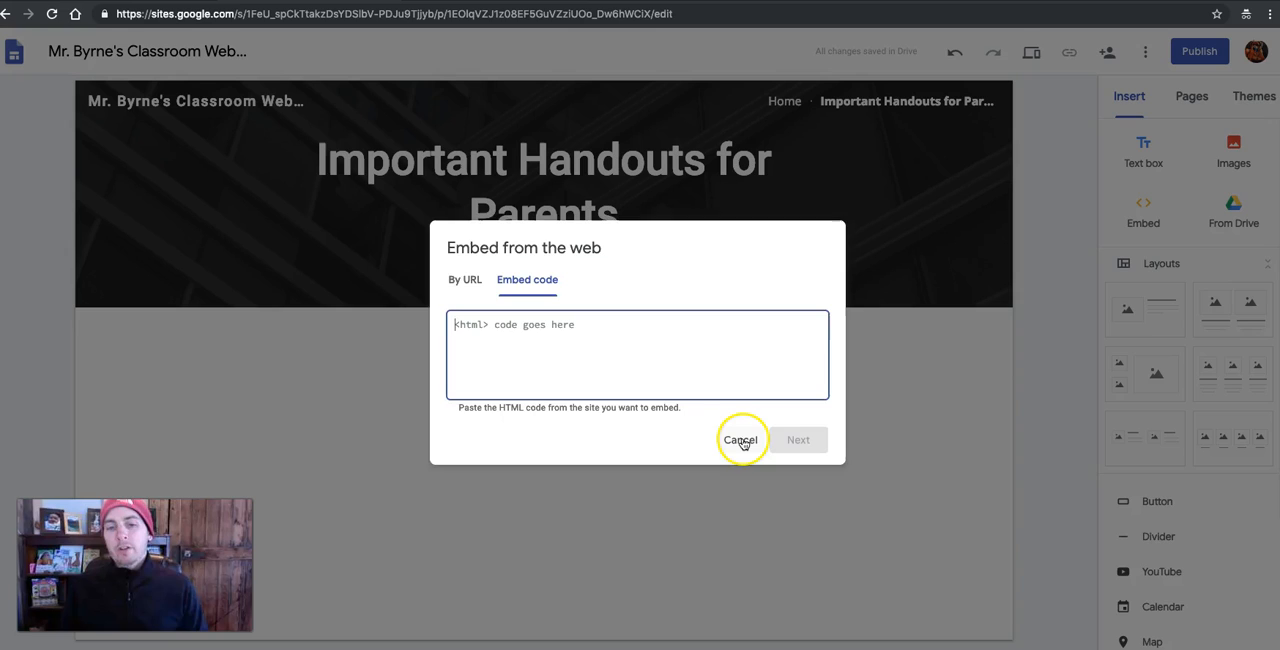
{"action": "left_click", "coordinate": [741, 440]}
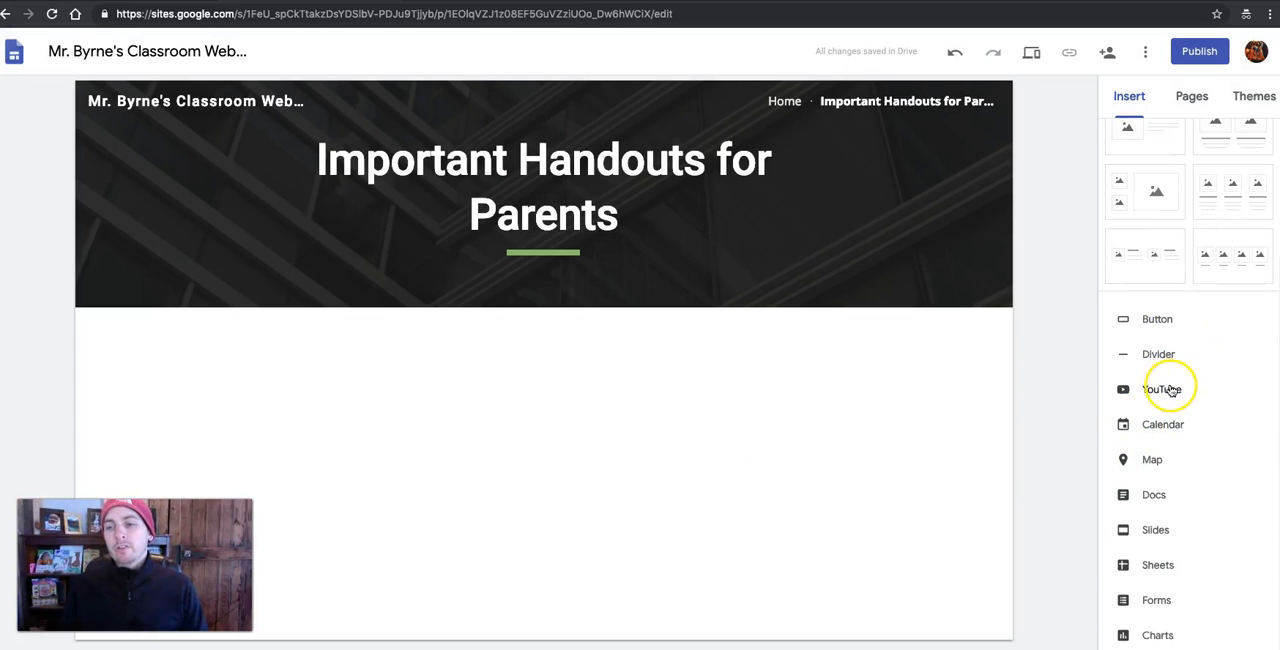
- Embed the 'War of 1812 3 Minute History' YouTube video on the page
{"action": "left_click", "coordinate": [1161, 389]}
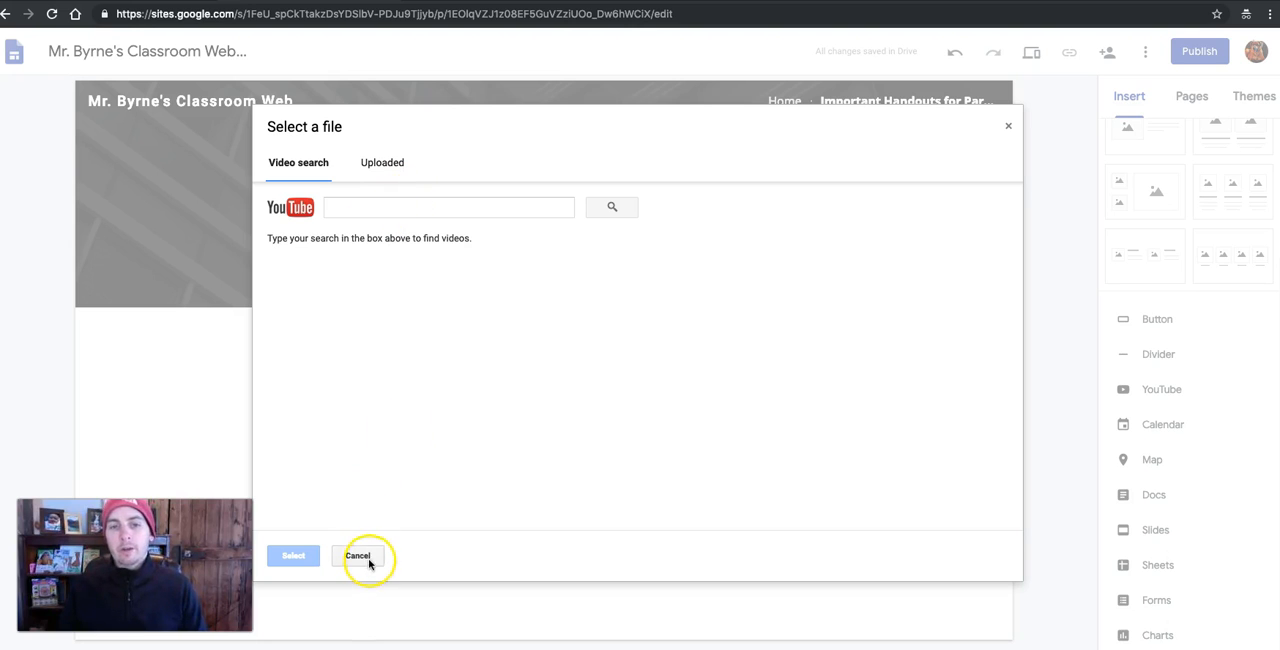
{"action": "left_click", "coordinate": [448, 207]}
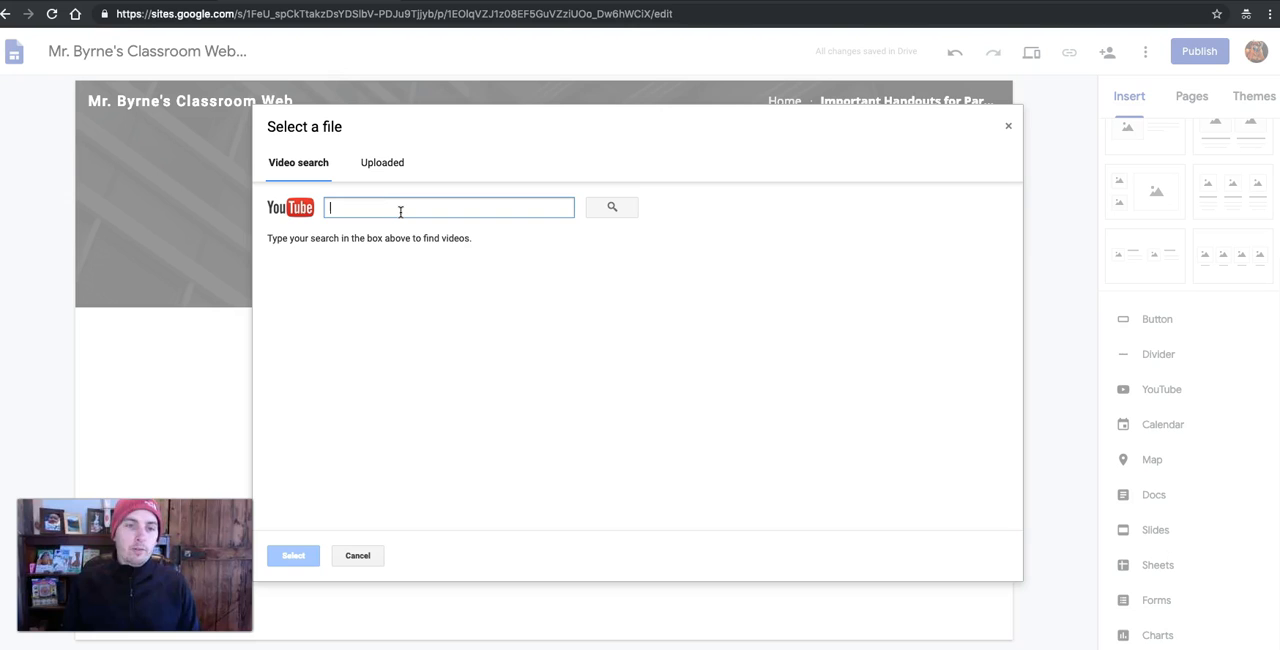
{"action": "type", "text": "war of 1812"}
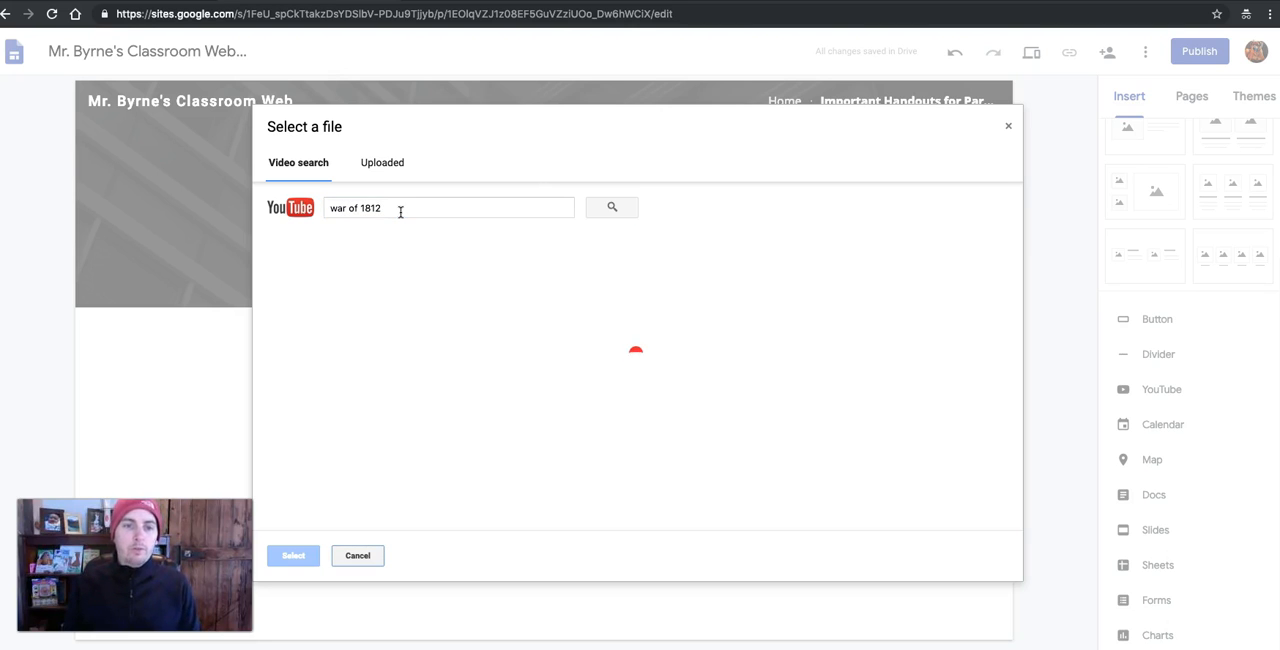
{"action": "left_click", "coordinate": [612, 207]}
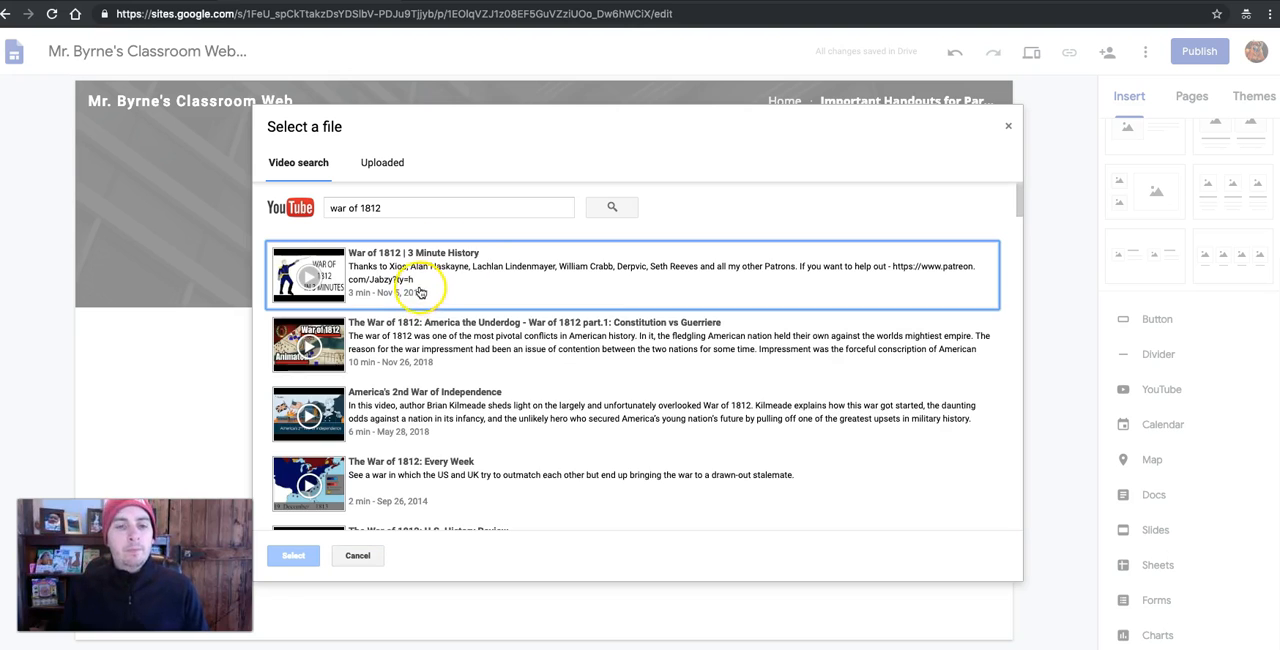
{"action": "left_click", "coordinate": [294, 555]}
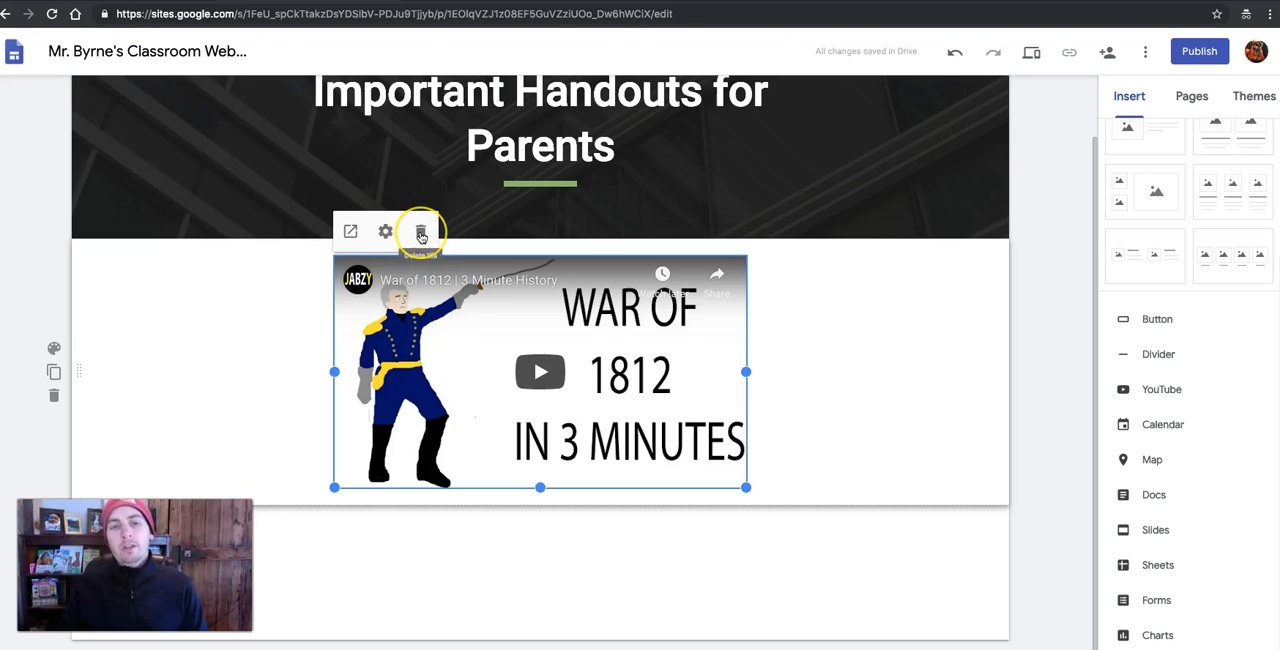
{"action": "mouse_move", "coordinate": [418, 231]}
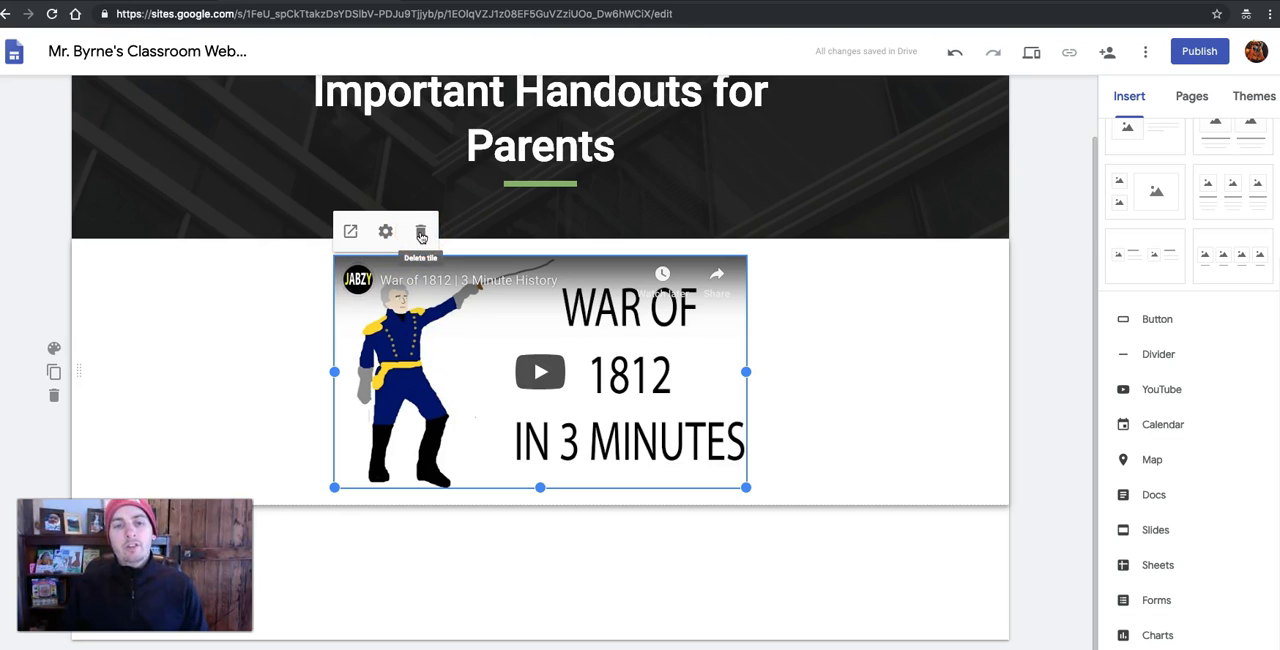
- Delete the War of 1812 video tile, leaving the page empty
{"action": "left_click", "coordinate": [418, 230]}
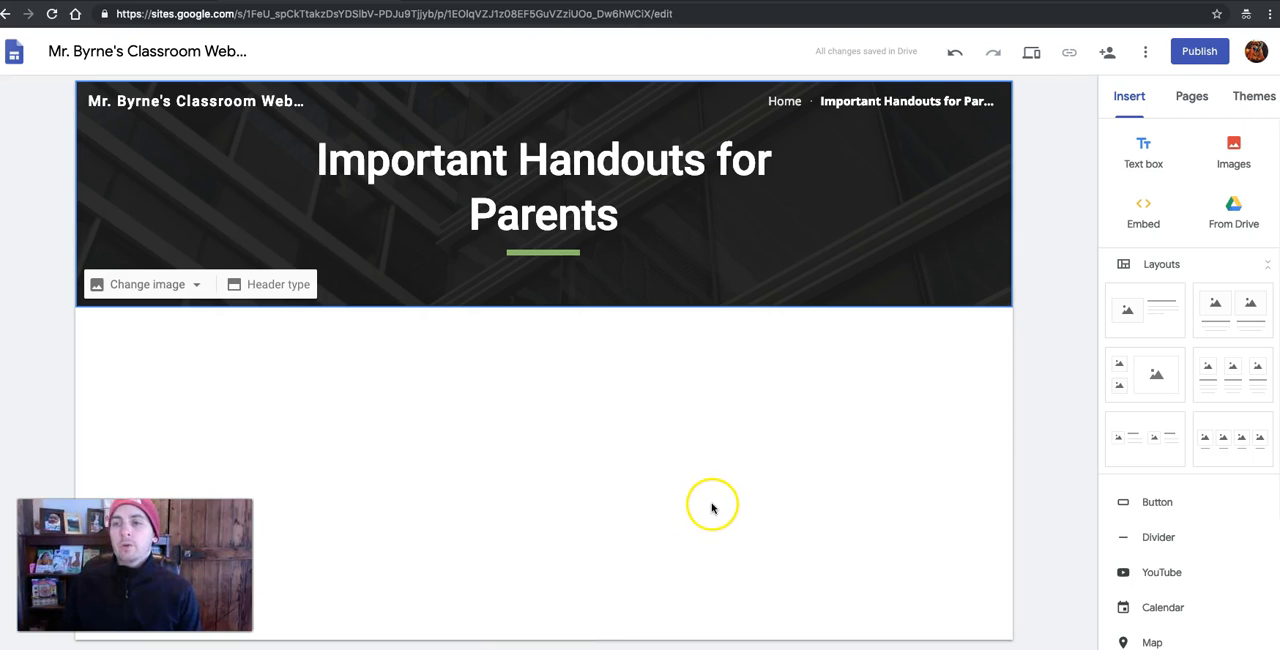
{"action": "mouse_move", "coordinate": [758, 477]}
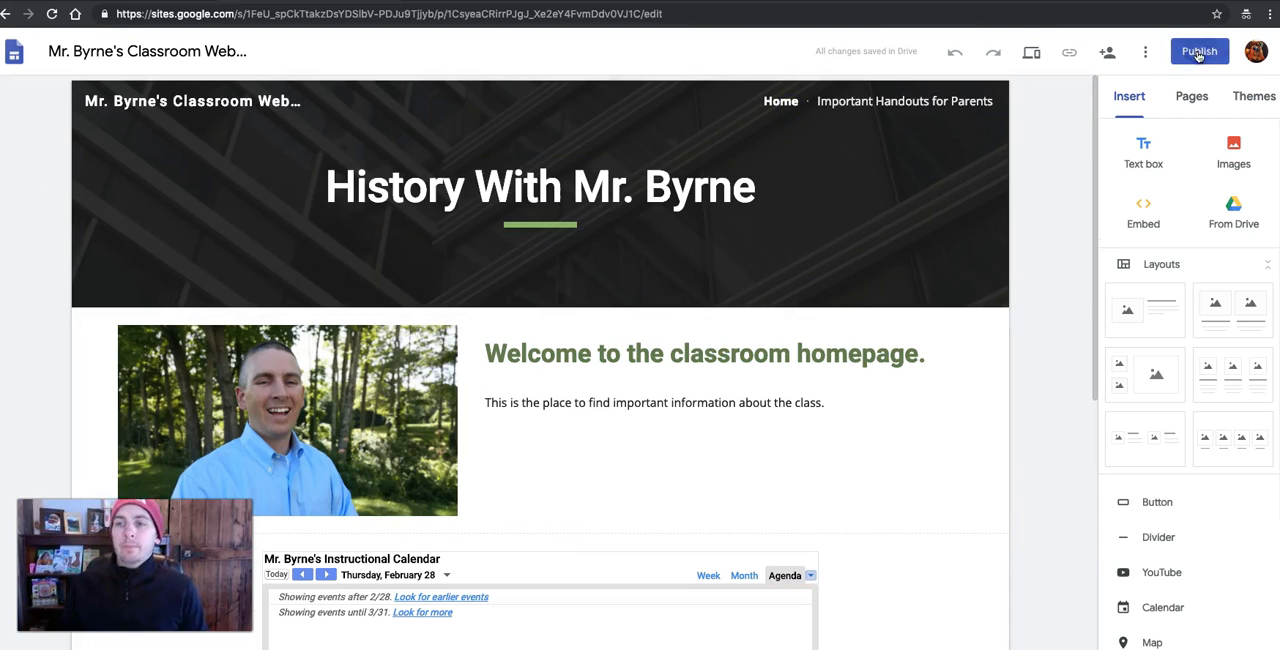
- Publish the site at the suggested address mr-byrnes-classroom-website
{"action": "left_click", "coordinate": [1198, 51]}
{"action": "type", "text": "mr-byrnes-classroom-website"}
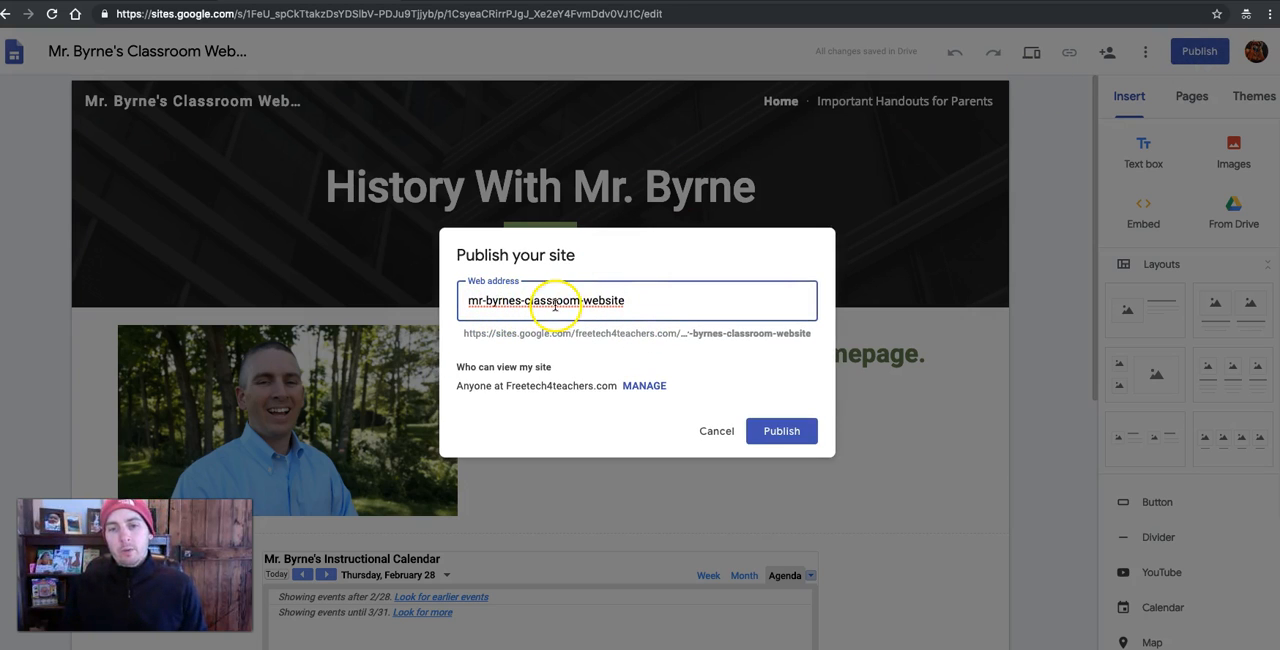
{"action": "mouse_move", "coordinate": [818, 514]}
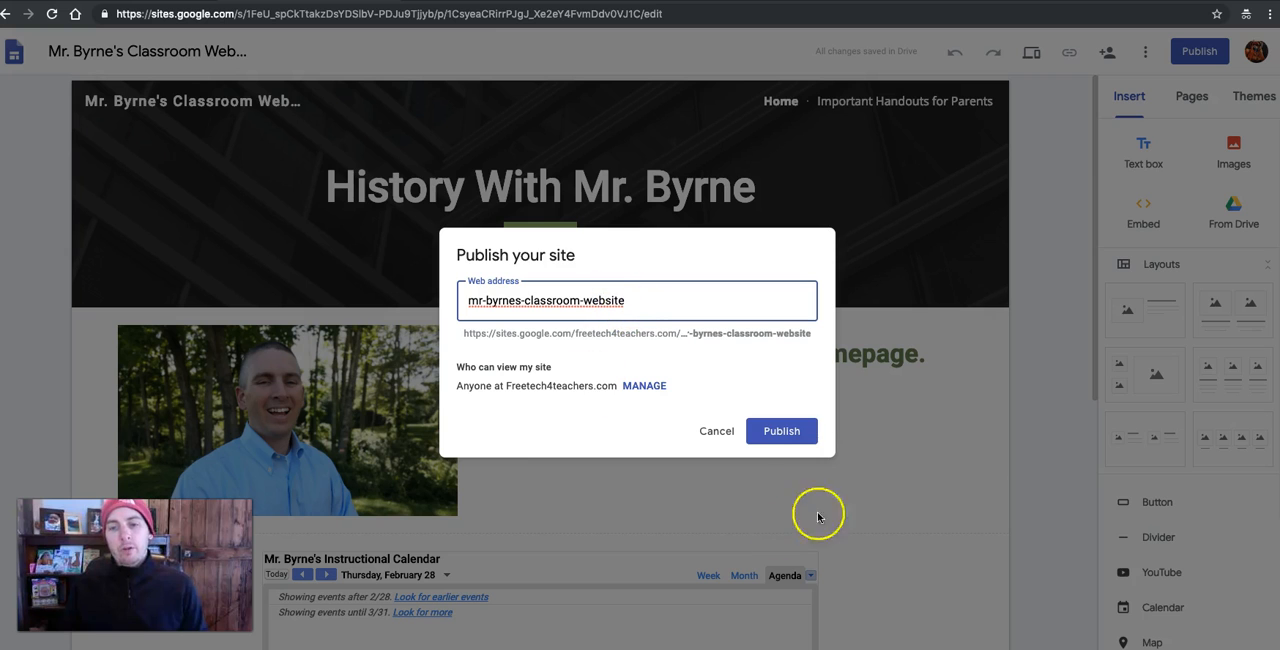
{"action": "left_click", "coordinate": [782, 431]}
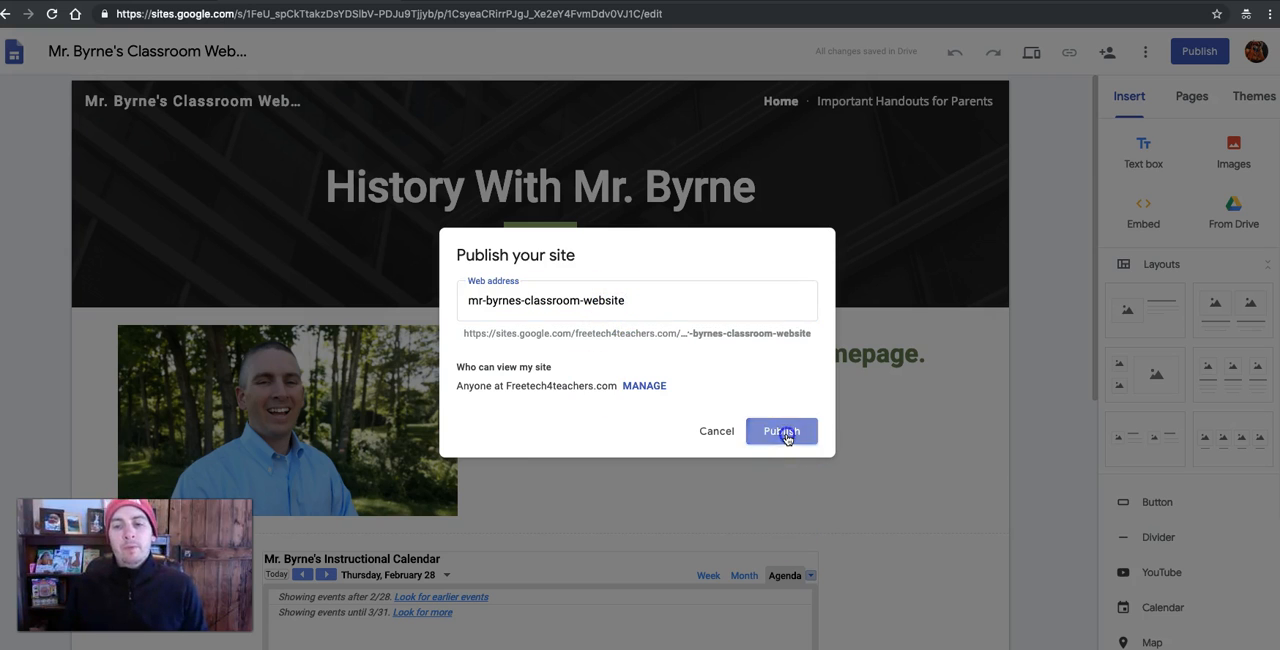
{"action": "left_click", "coordinate": [781, 431]}
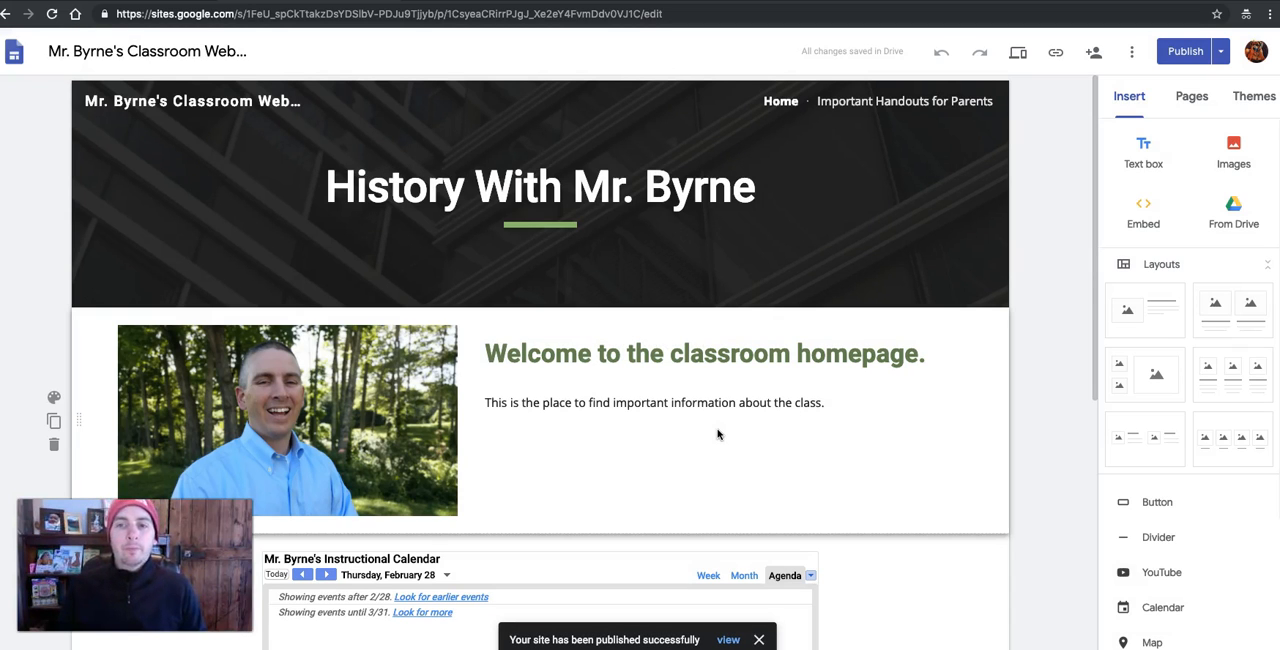
{"action": "mouse_move", "coordinate": [938, 258]}
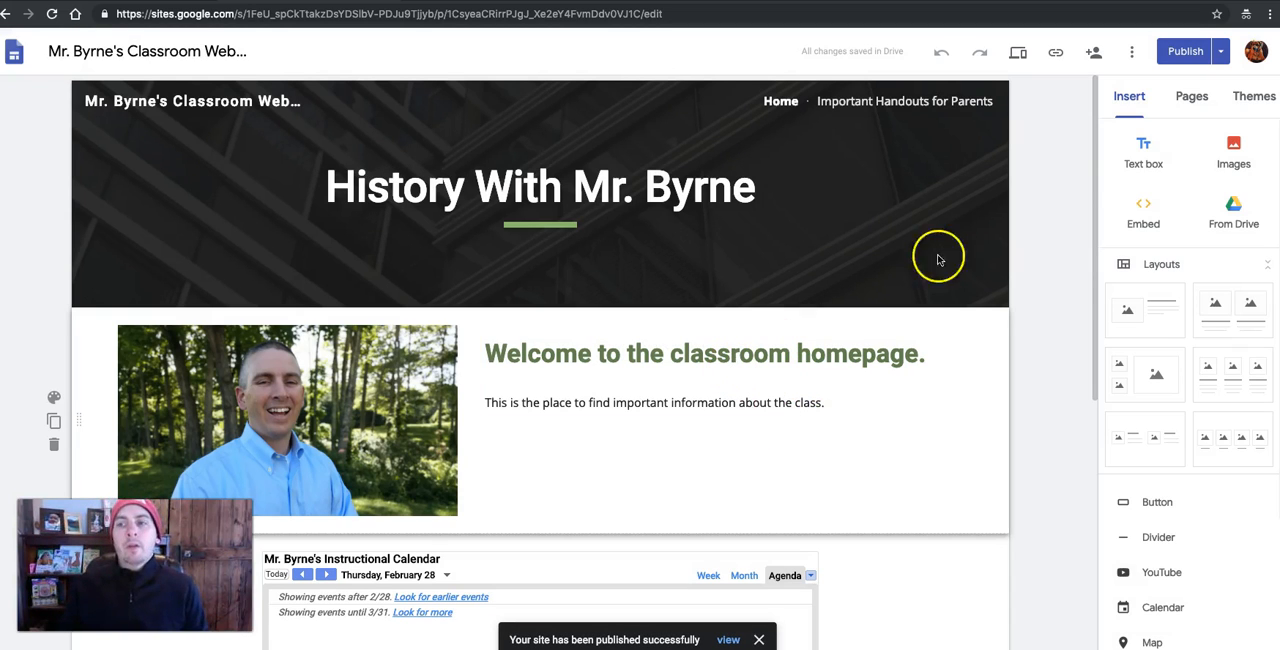
{"action": "left_click", "coordinate": [1229, 52]}
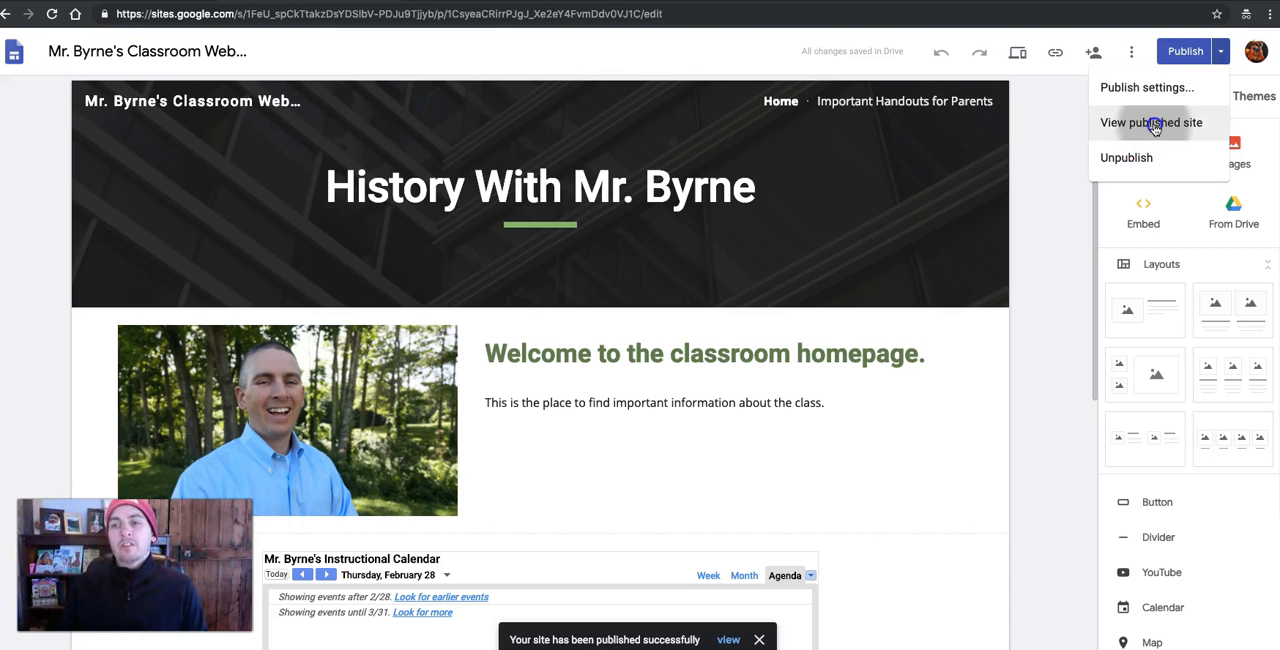
{"action": "left_click", "coordinate": [1153, 123]}
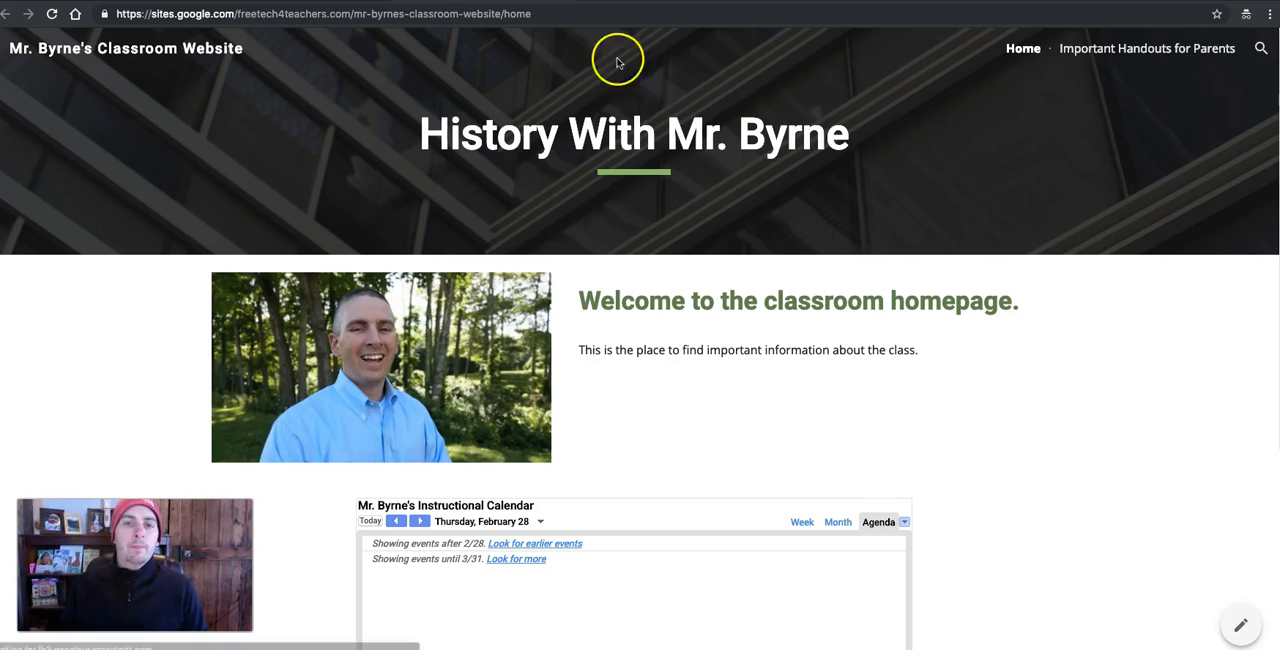
{"action": "left_click", "coordinate": [330, 16]}
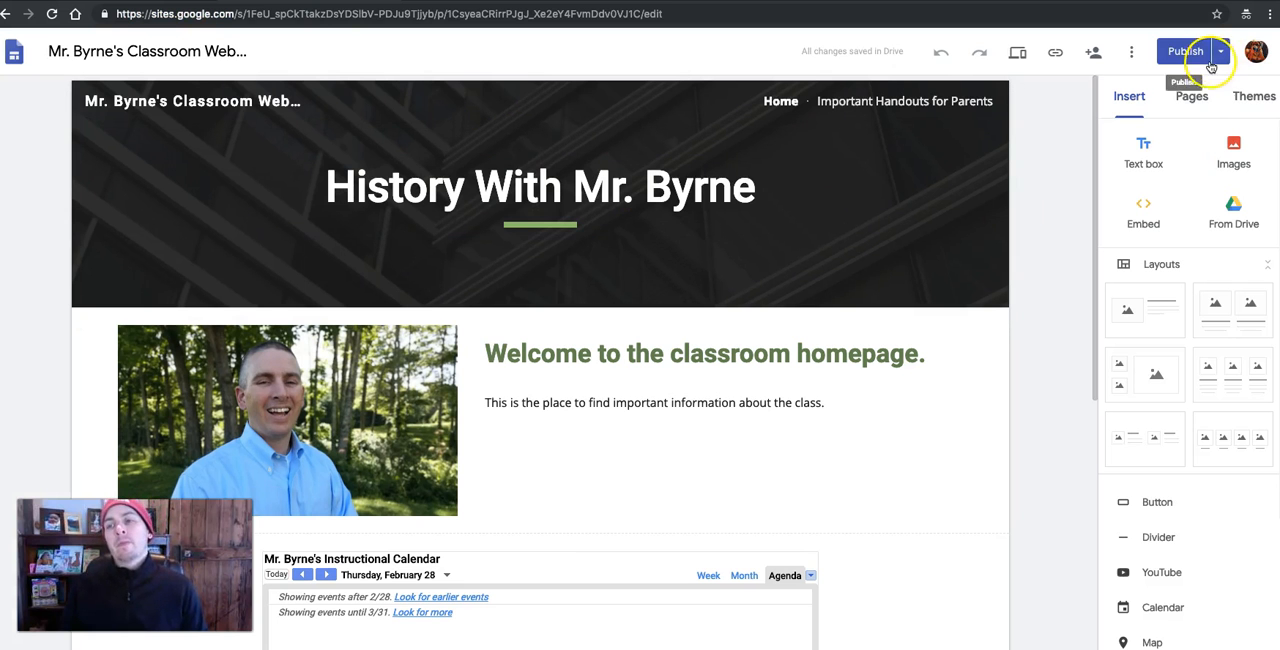
{"action": "left_click", "coordinate": [1231, 55]}
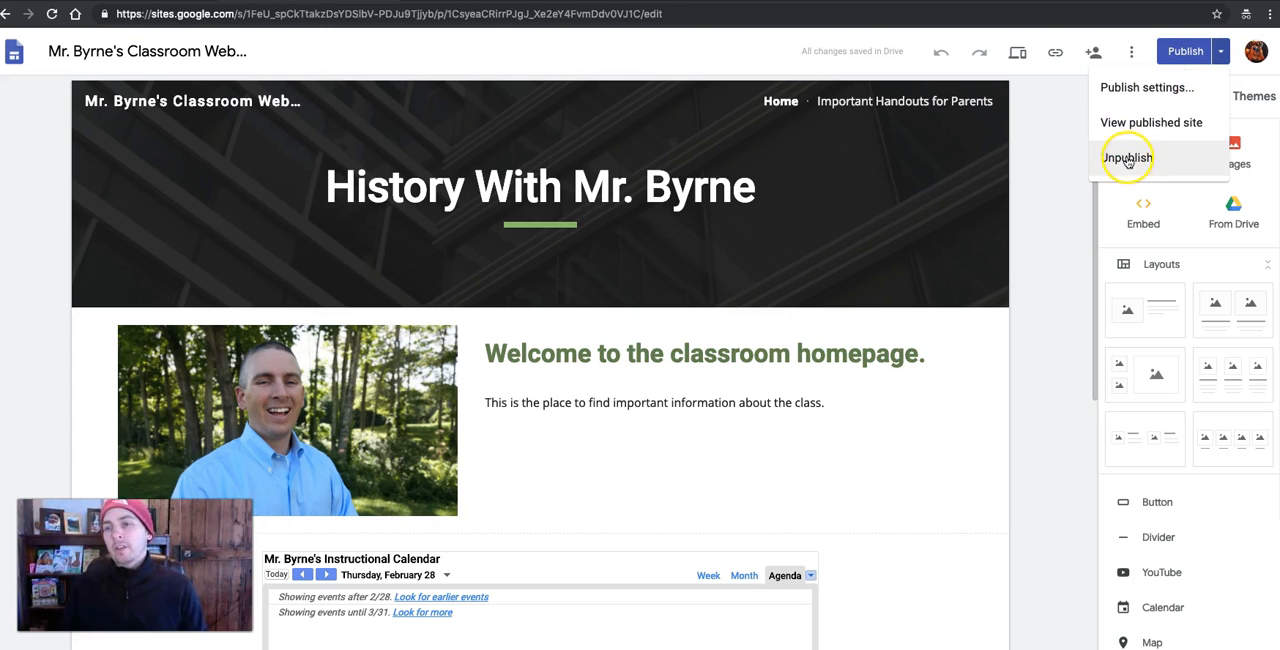
{"action": "mouse_move", "coordinate": [1085, 174]}
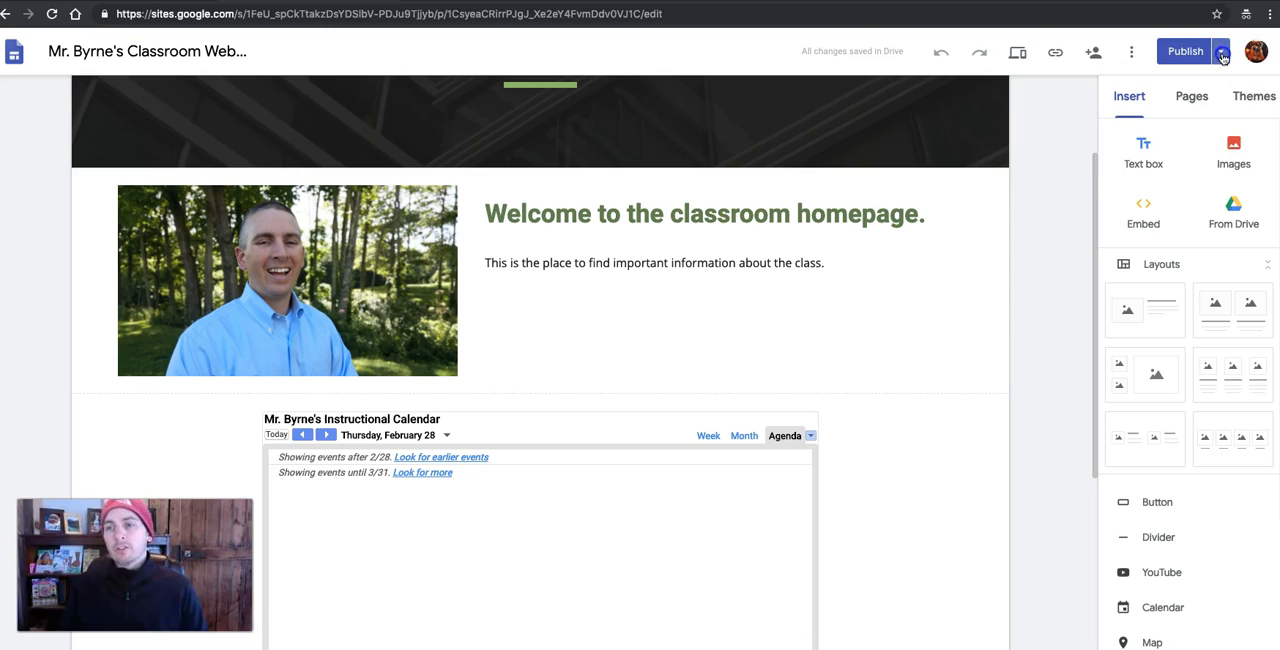
{"action": "mouse_move", "coordinate": [1122, 53]}
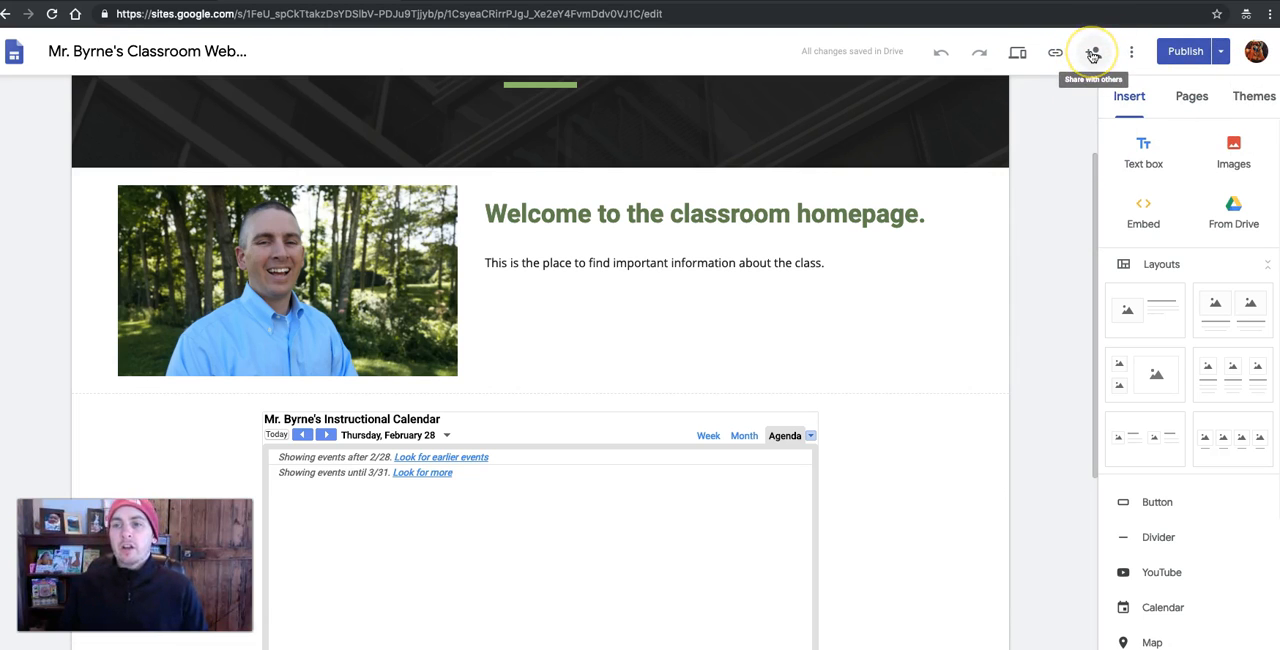
- Set the published site to 'Anyone can find and view the published version'
{"action": "left_click", "coordinate": [1092, 51]}
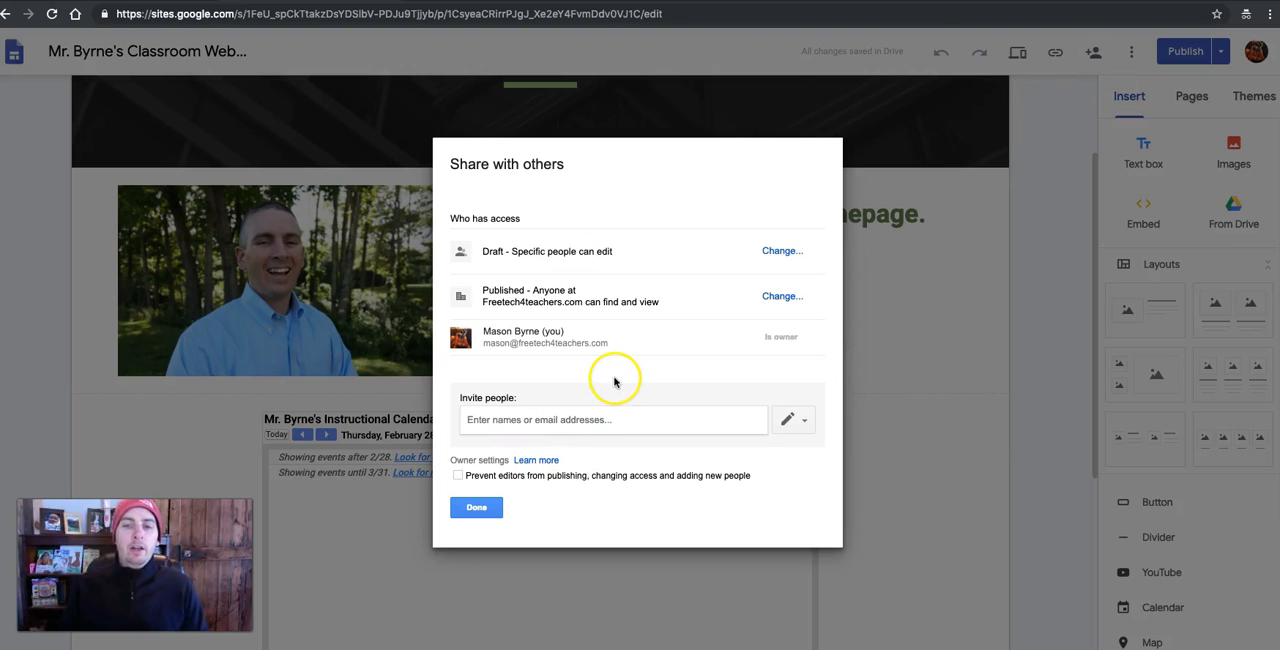
{"action": "mouse_move", "coordinate": [782, 296]}
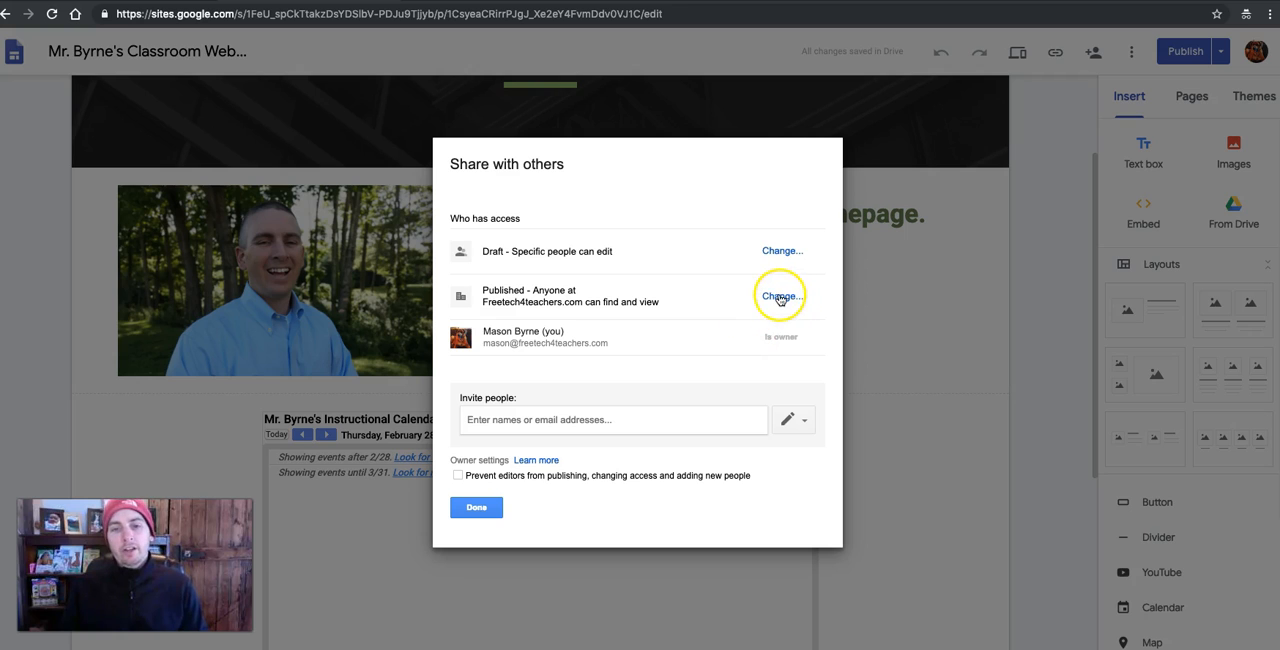
{"action": "mouse_move", "coordinate": [510, 301]}
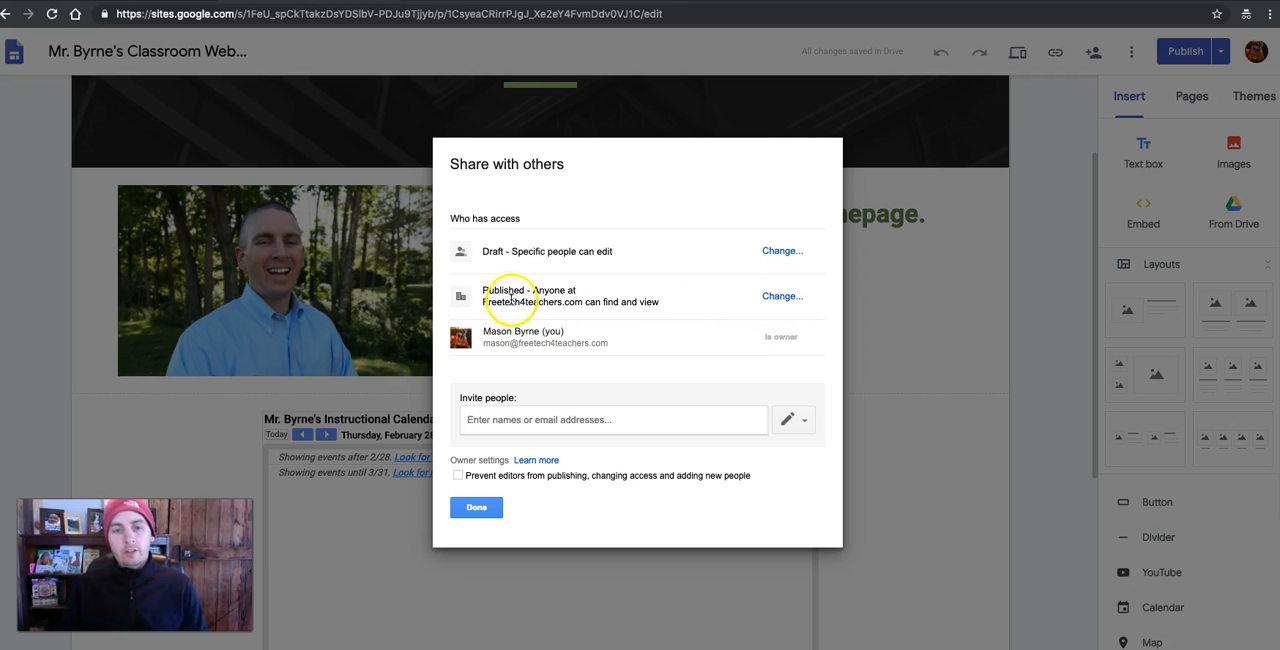
{"action": "mouse_move", "coordinate": [543, 296]}
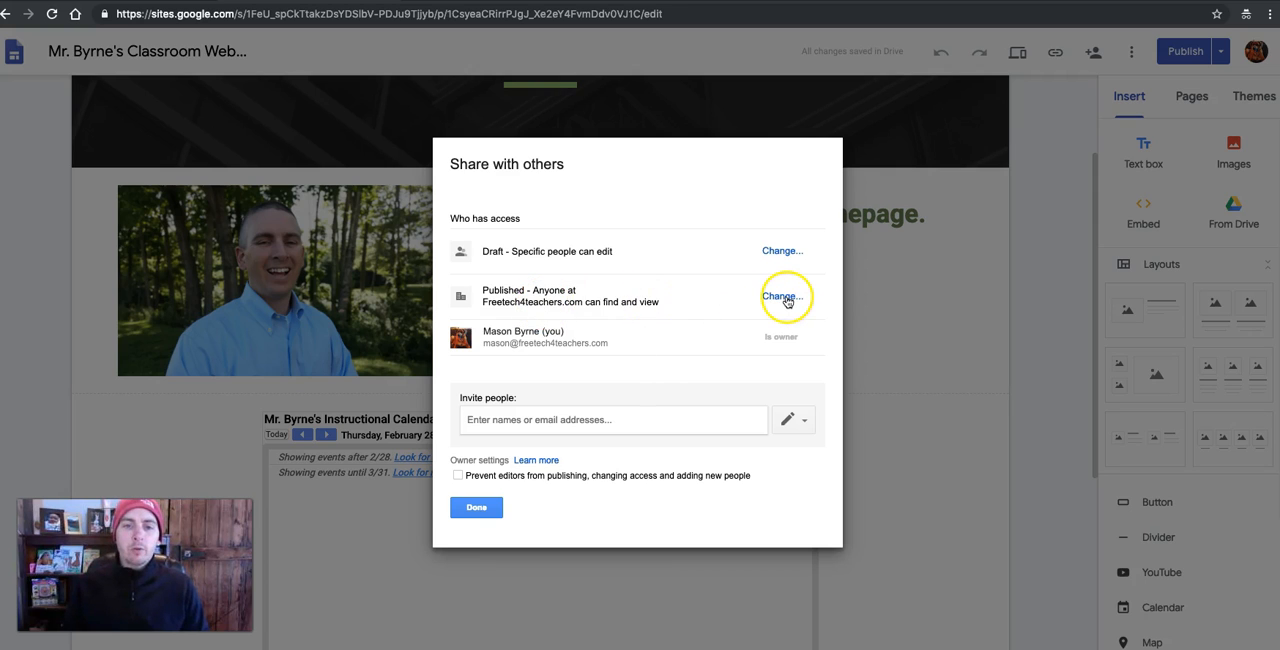
{"action": "left_click", "coordinate": [782, 296]}
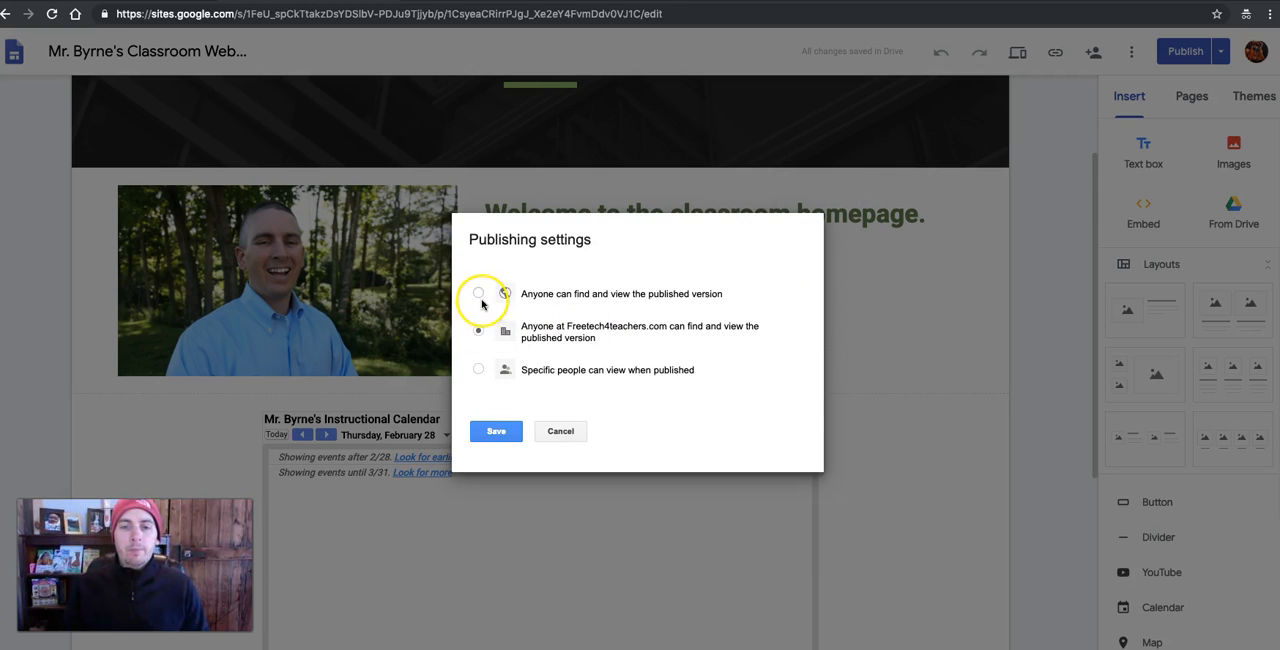
{"action": "left_click", "coordinate": [479, 293]}
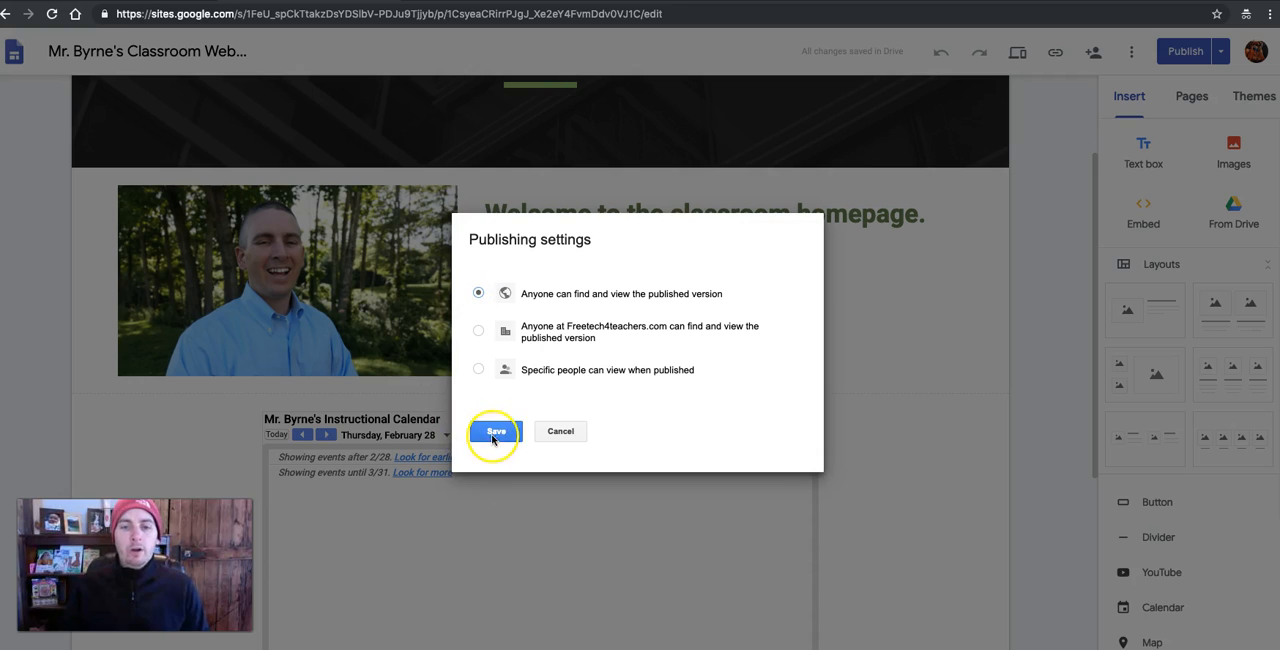
{"action": "left_click", "coordinate": [497, 431]}
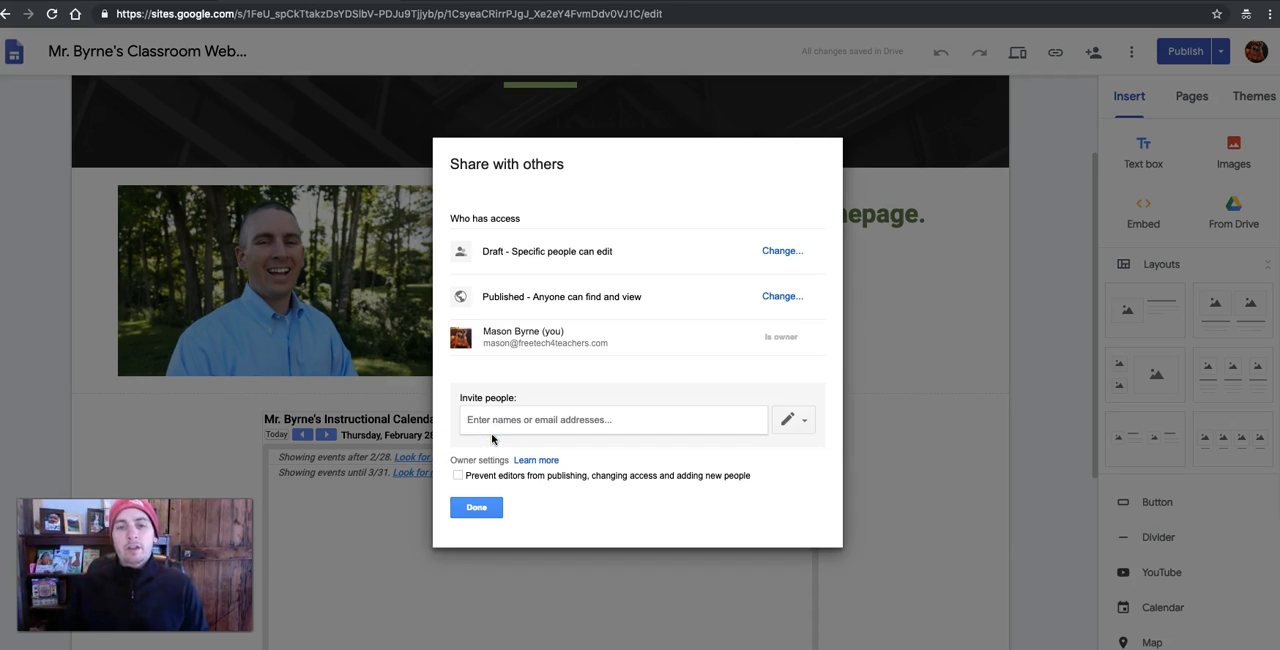
{"action": "left_click", "coordinate": [783, 296]}
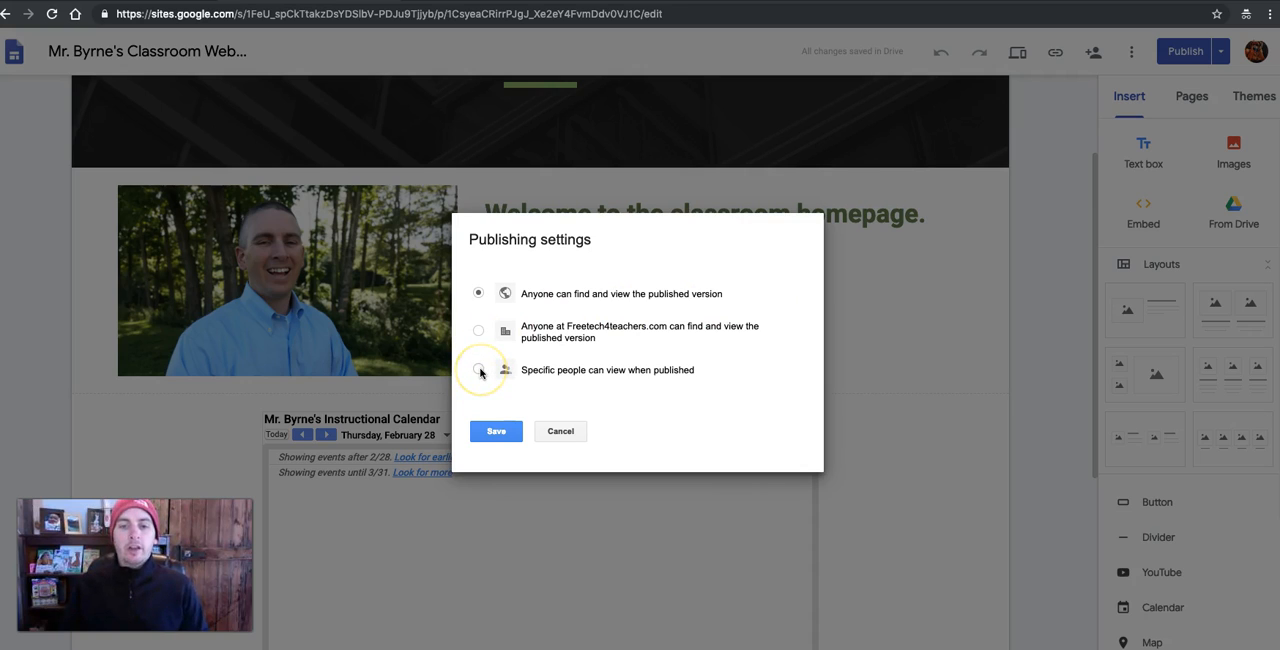
{"action": "left_click", "coordinate": [478, 370]}
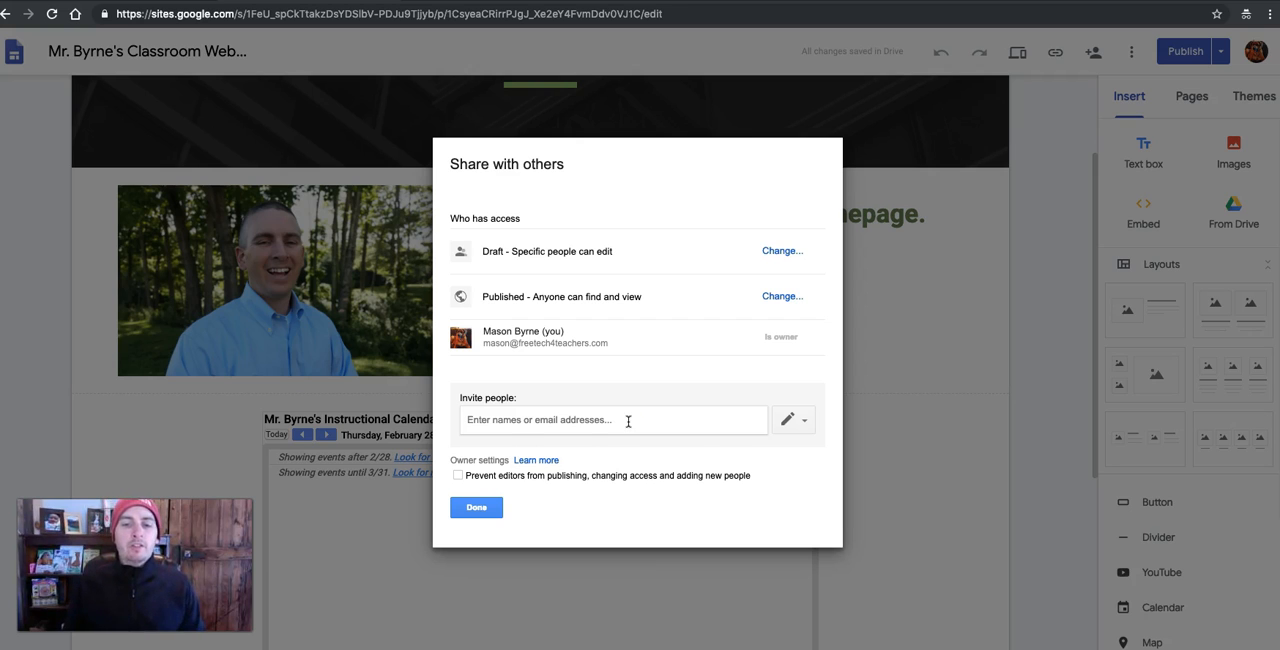
- Invite a collaborator starting with 'ma' and give them Can edit access
{"action": "type", "text": "ma"}
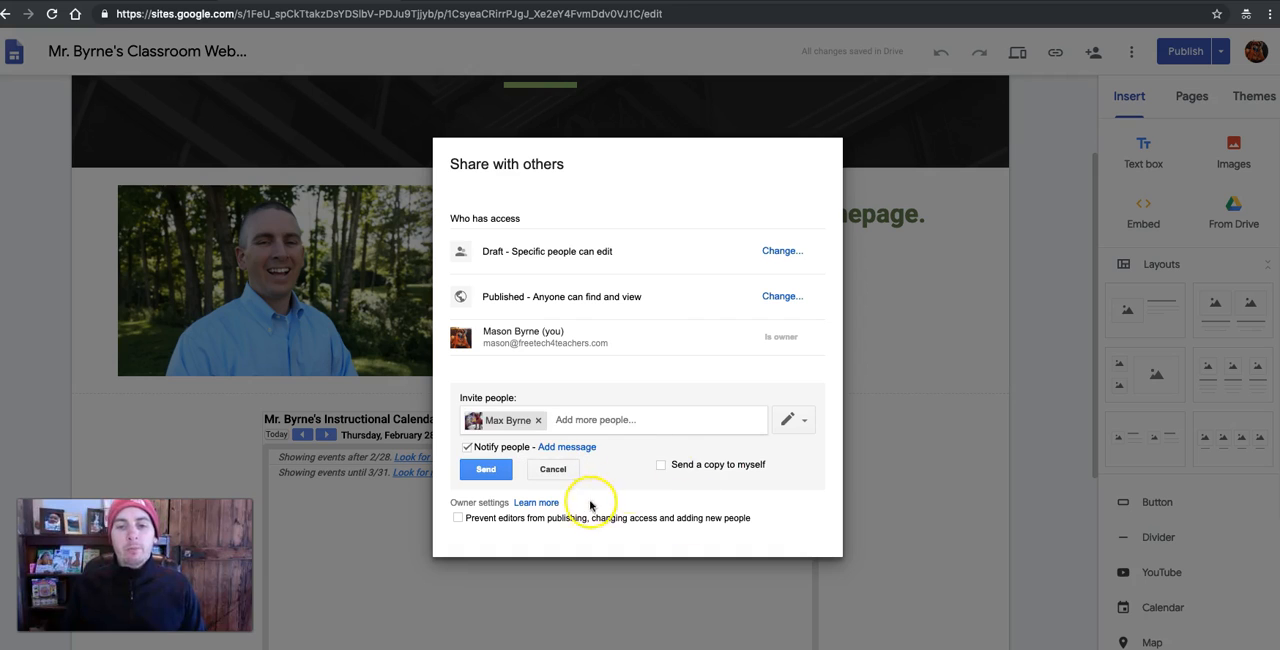
{"action": "left_click", "coordinate": [786, 420]}
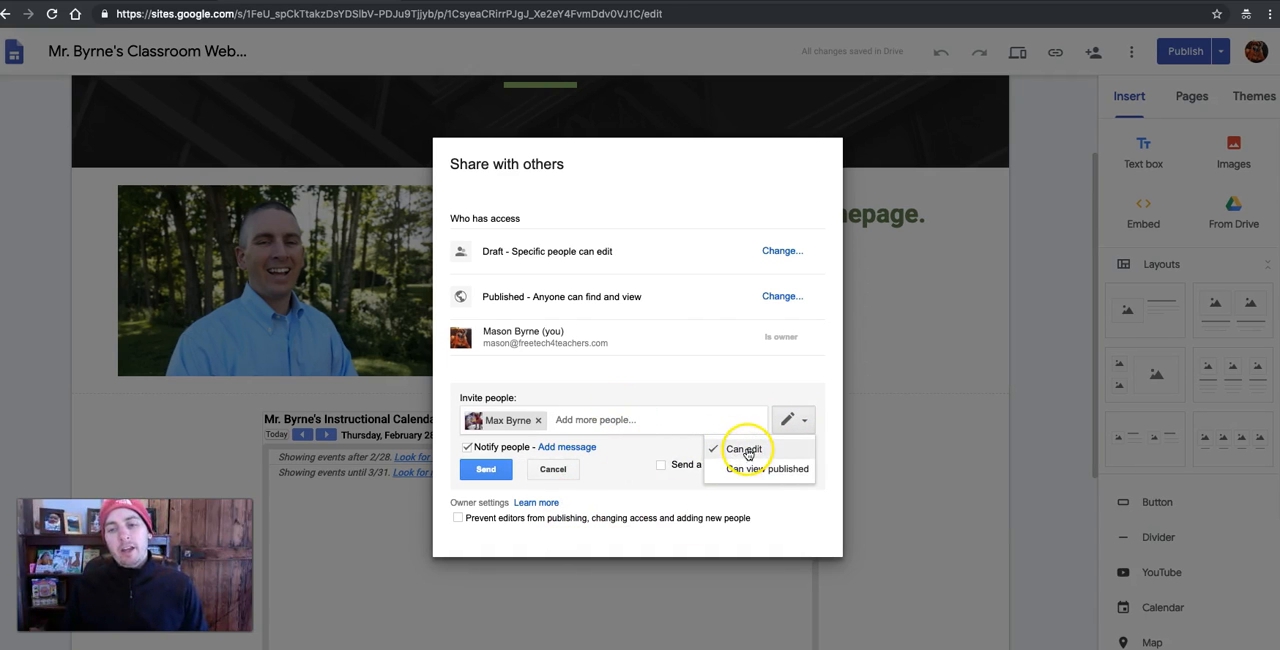
{"action": "left_click", "coordinate": [485, 469]}
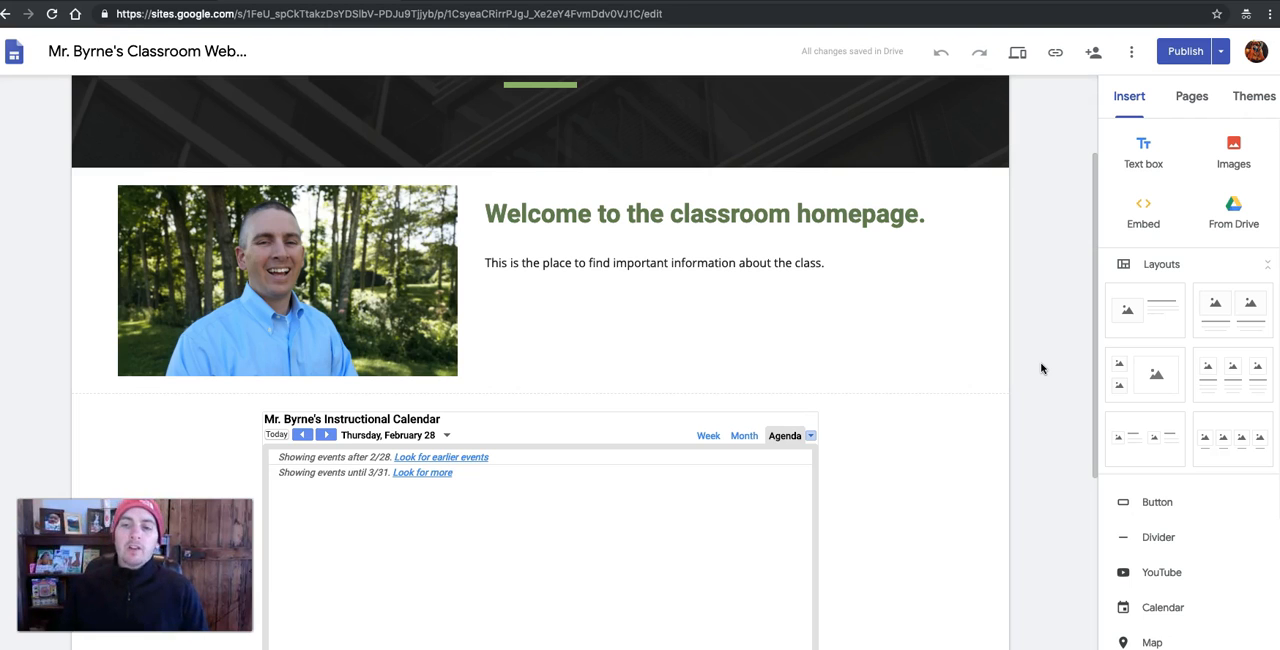
{"action": "scroll", "scroll_direction": "up", "scroll_amount": 3}
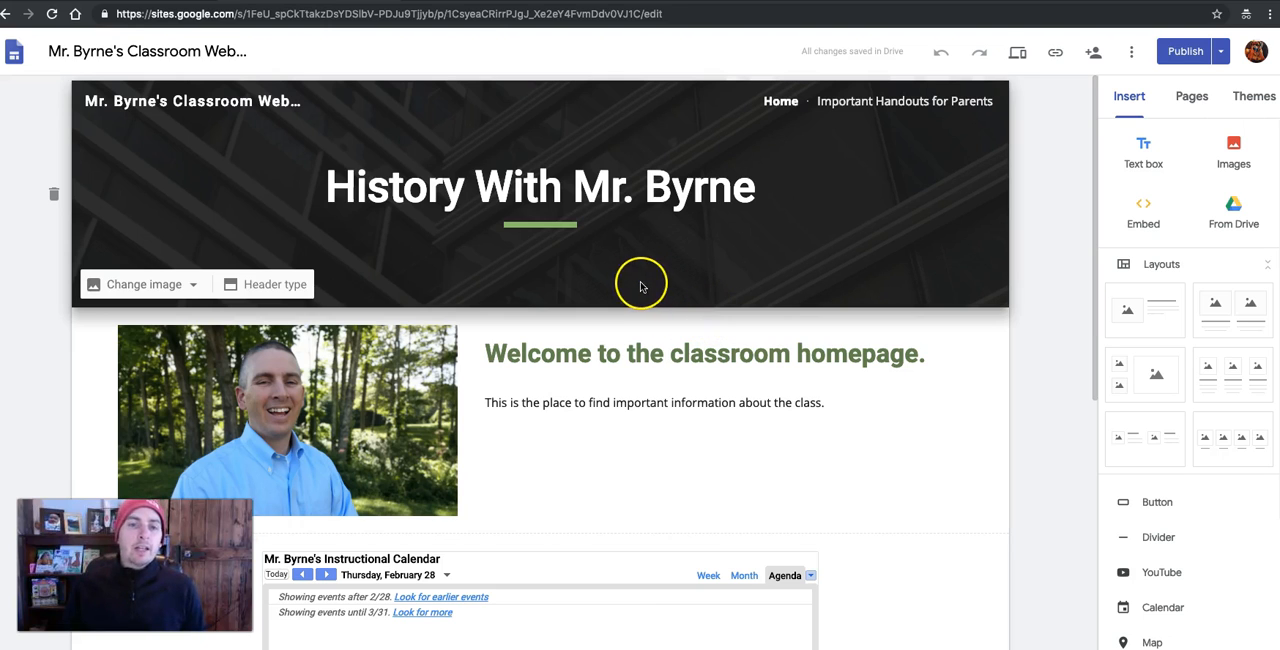
{"action": "mouse_move", "coordinate": [605, 248]}
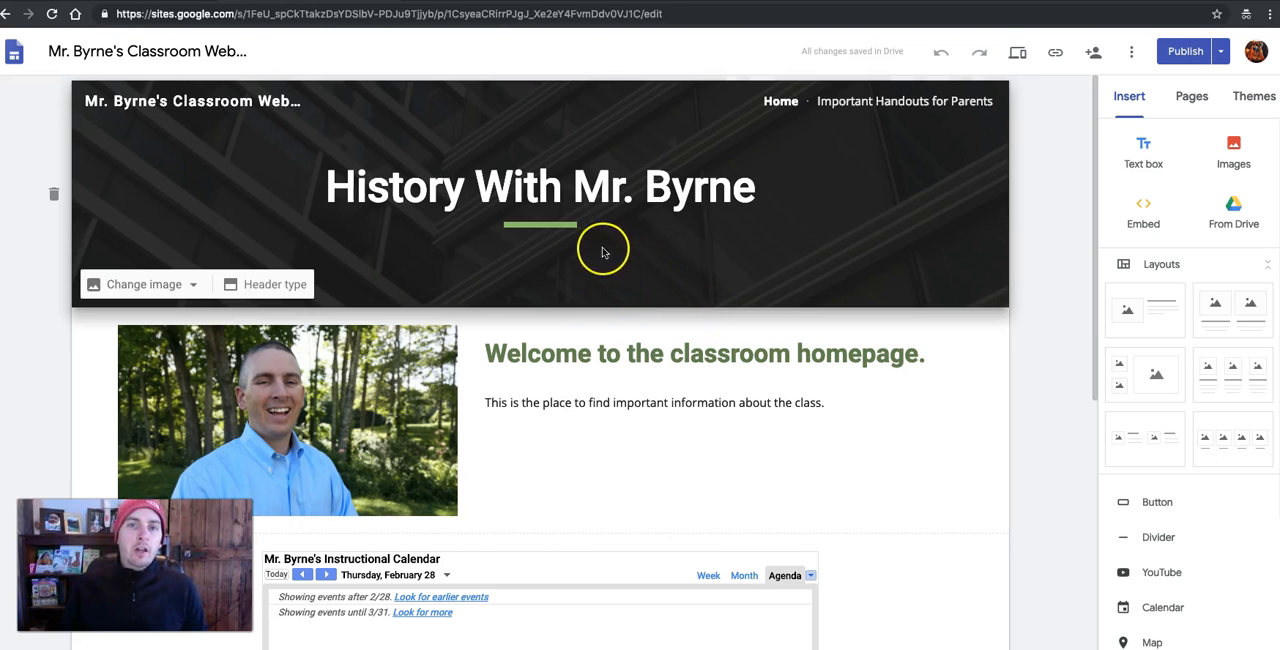